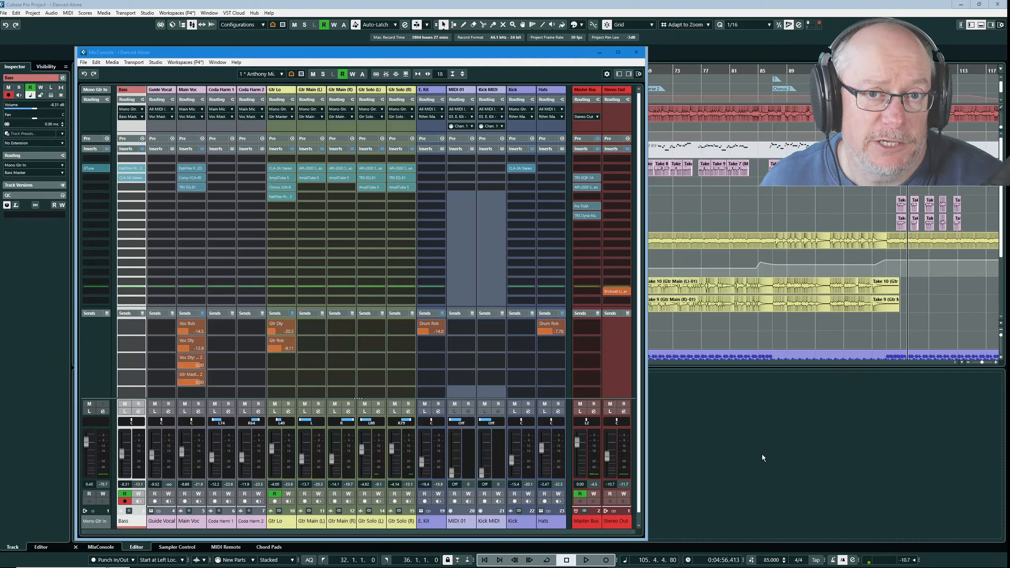
mouse_move(448, 219)
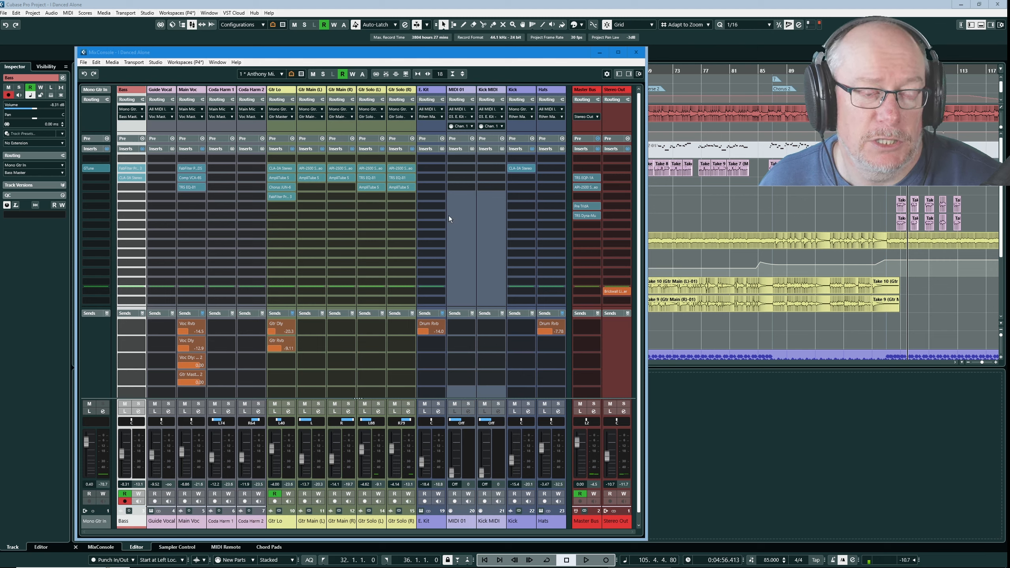
mouse_move(152, 483)
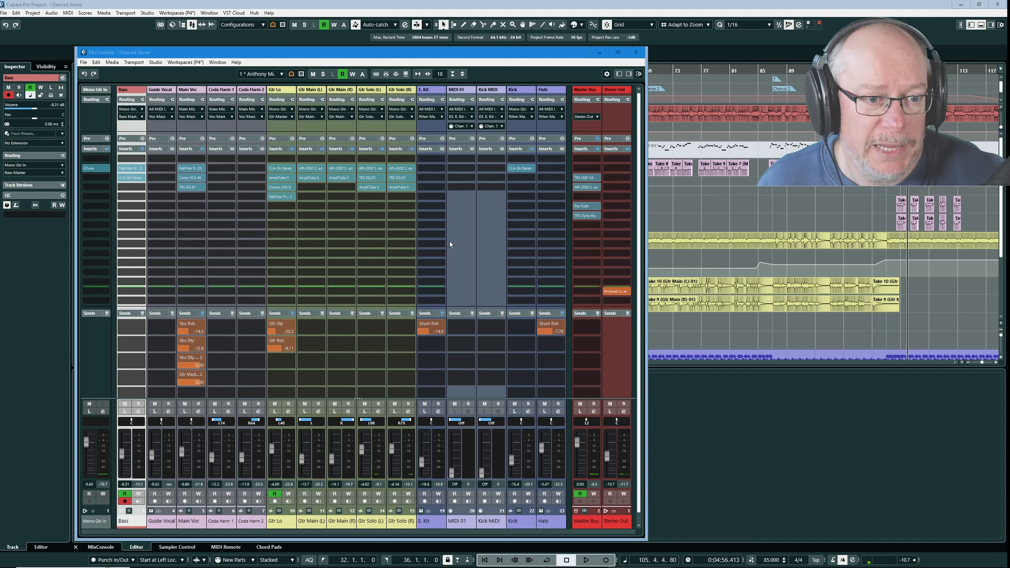
Apply the track and channel colour preferences and close Preferences, bringing up the toolbar setup list
click(519, 243)
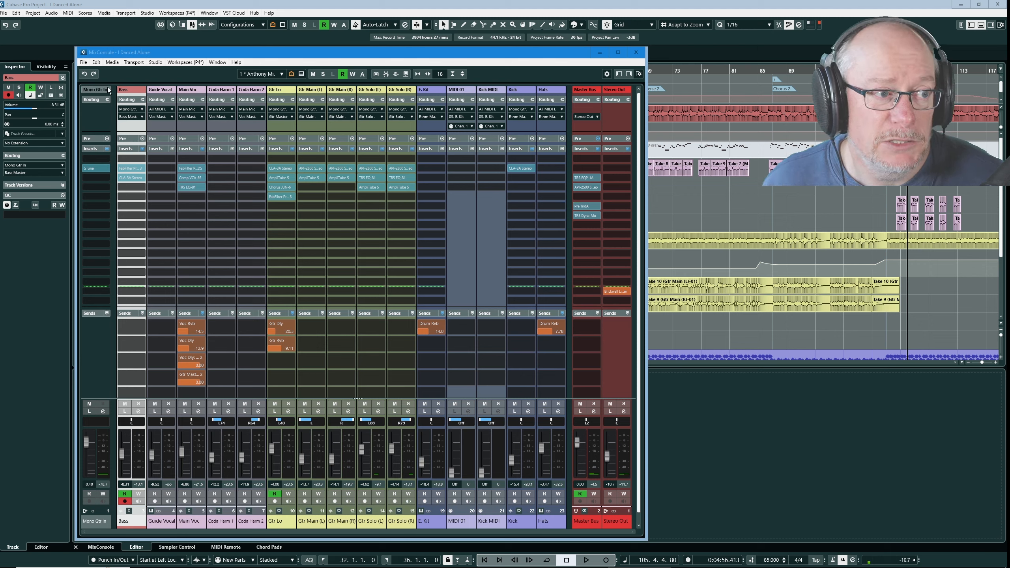
click(96, 62)
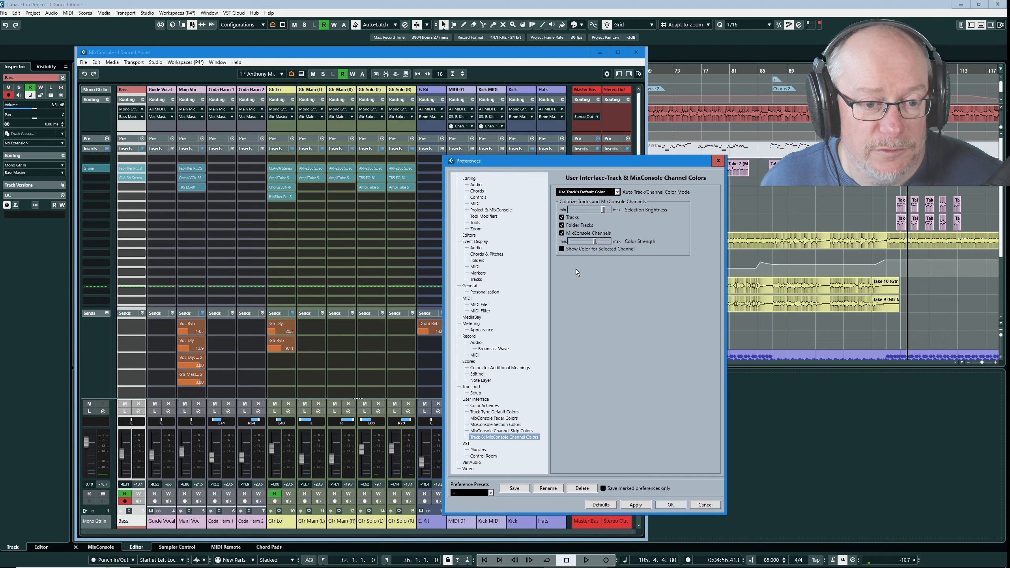
mouse_move(372, 312)
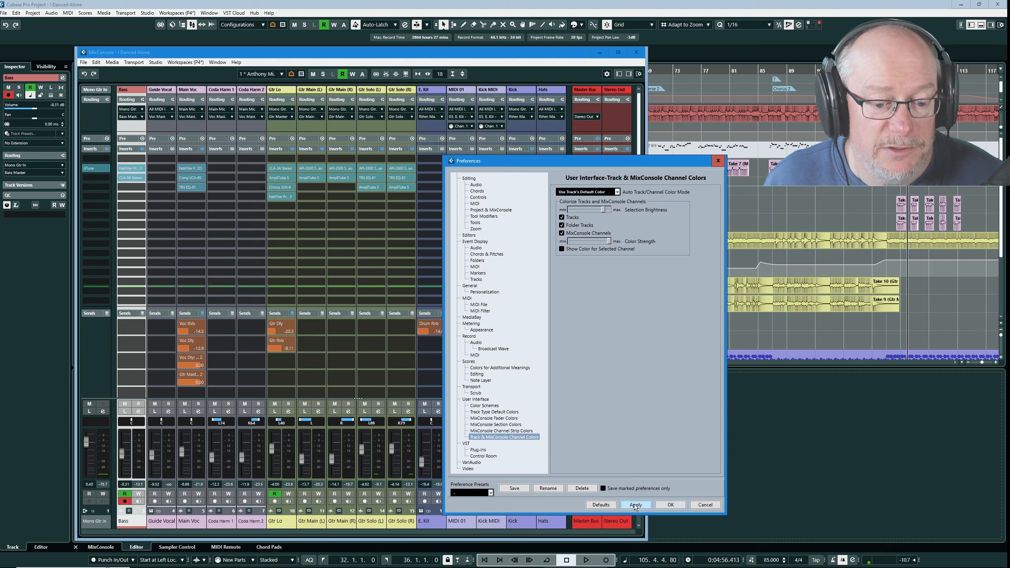
click(635, 504)
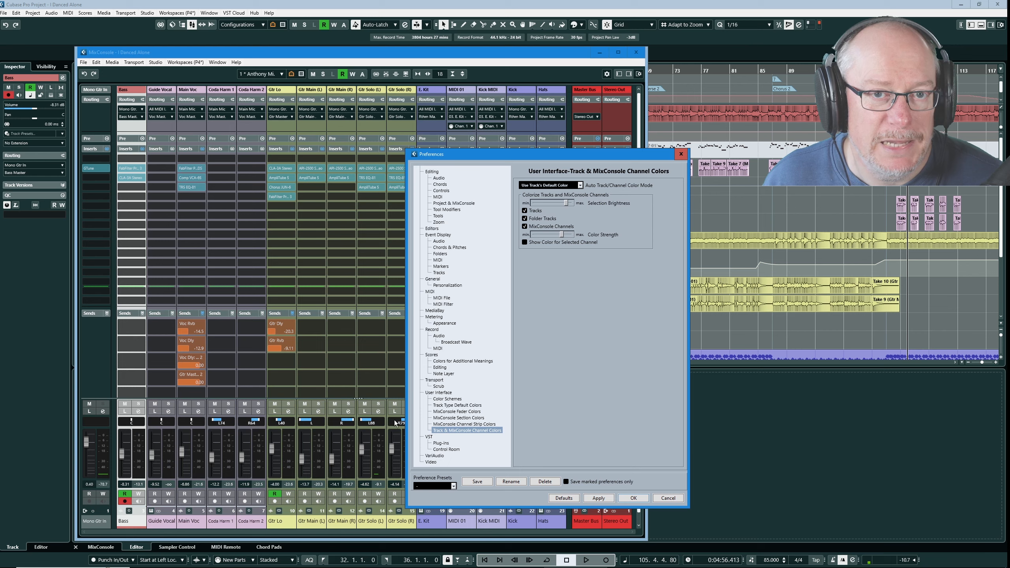
mouse_move(634, 443)
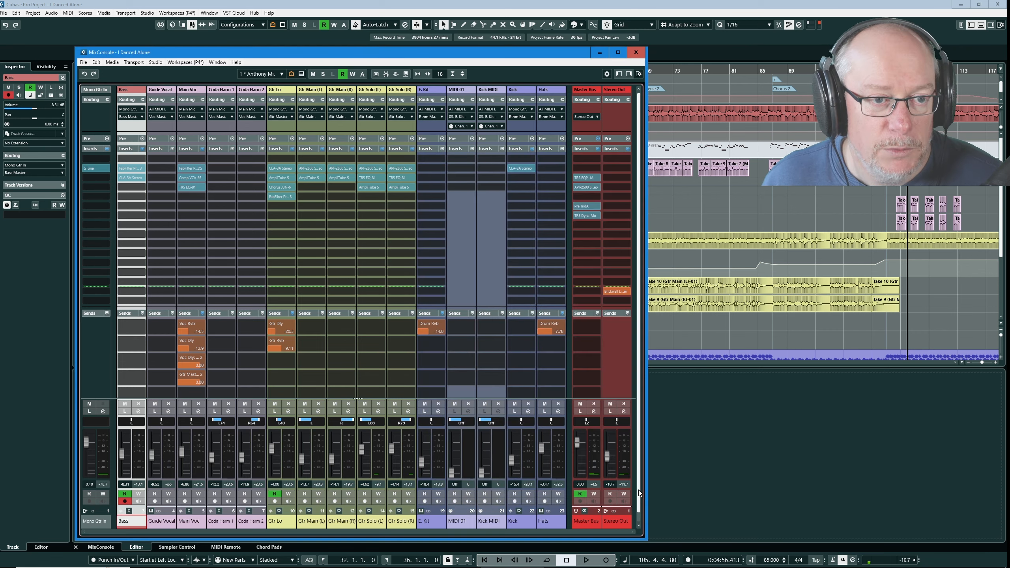
mouse_move(502, 232)
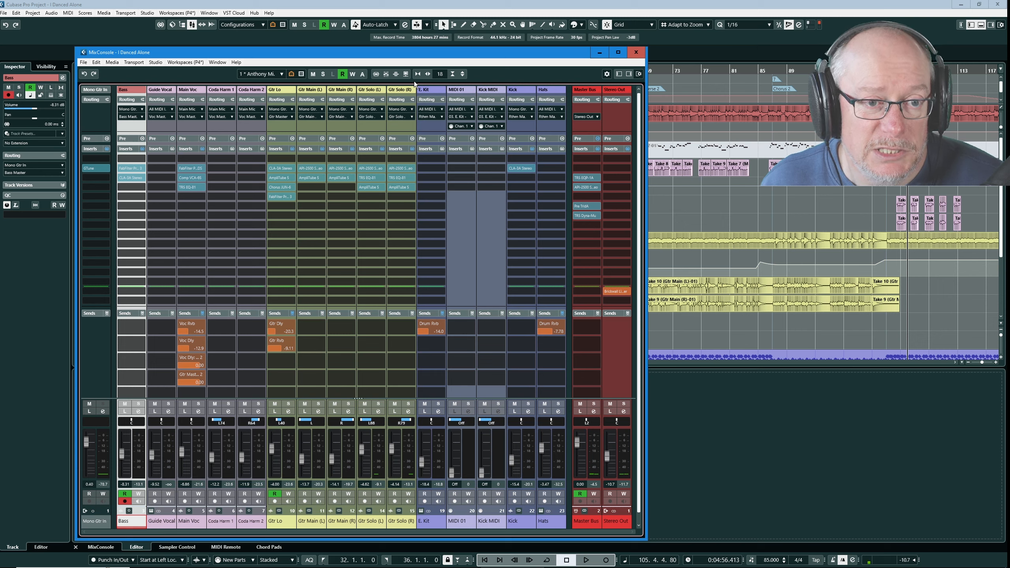
mouse_move(502, 75)
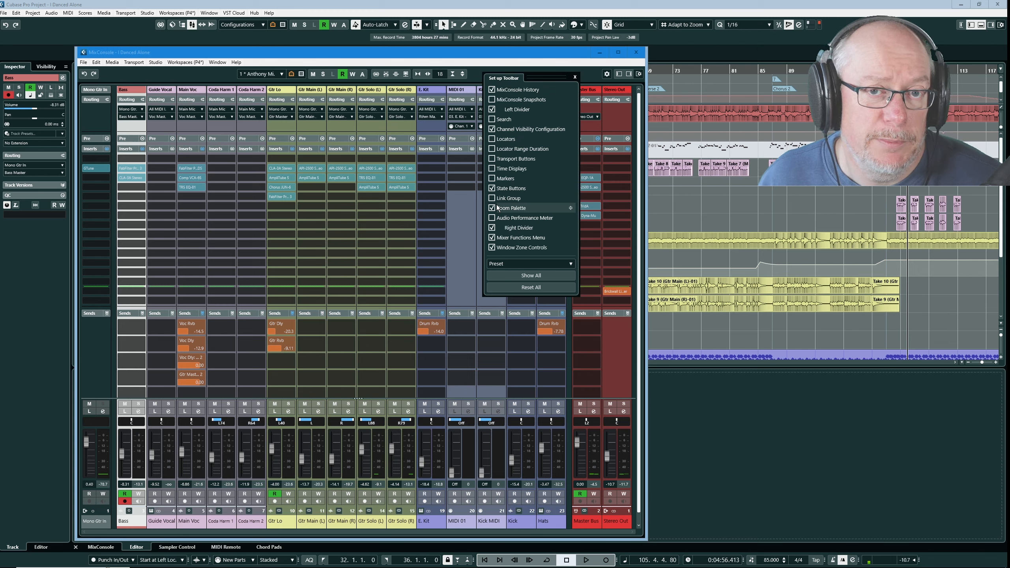
click(493, 207)
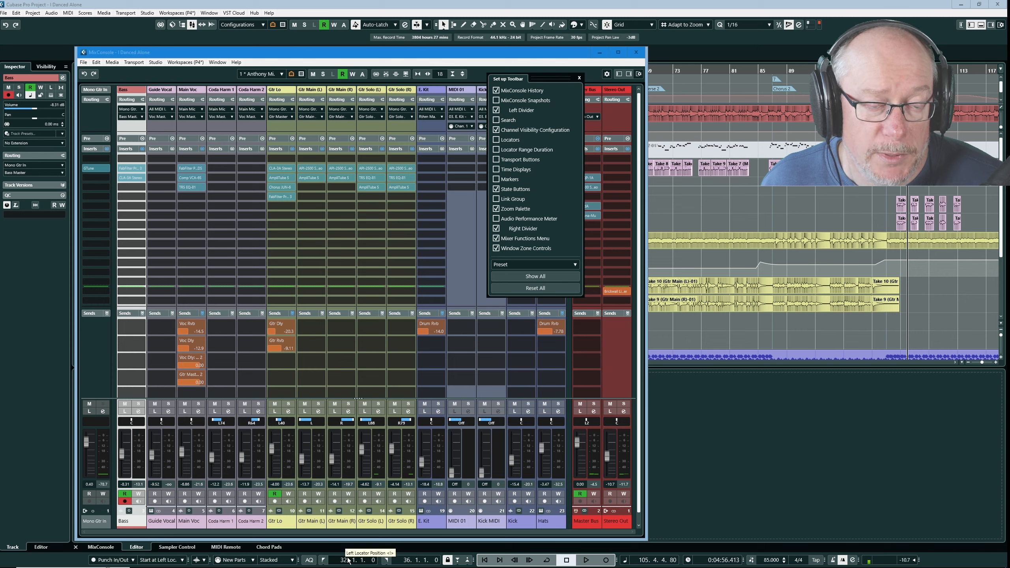
click(509, 139)
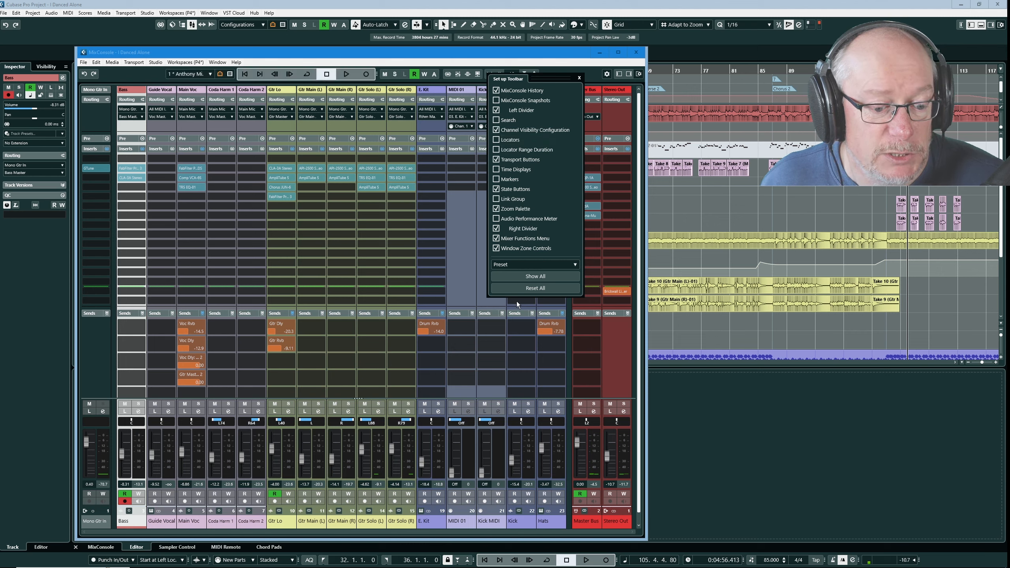
click(495, 159)
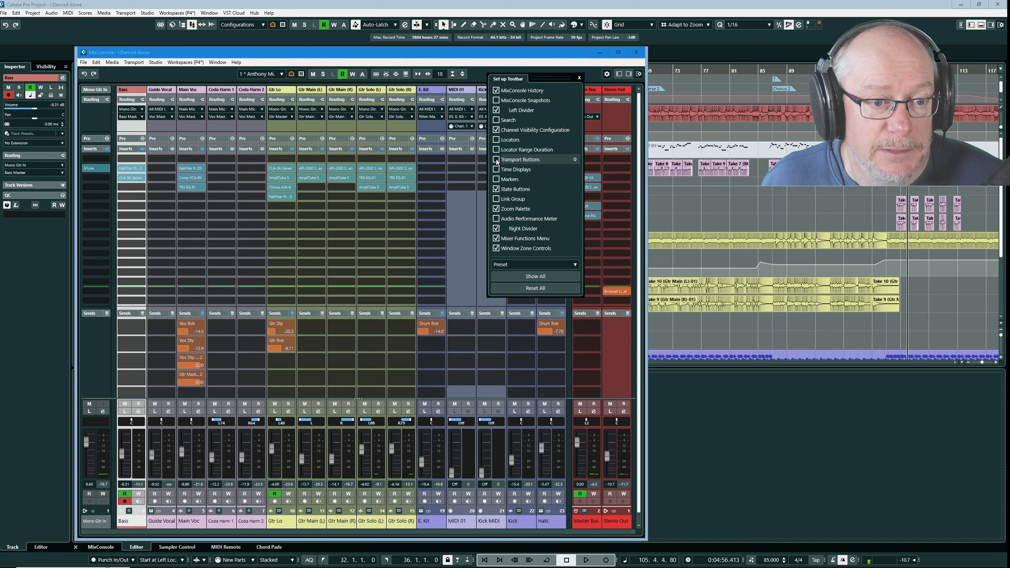
click(497, 159)
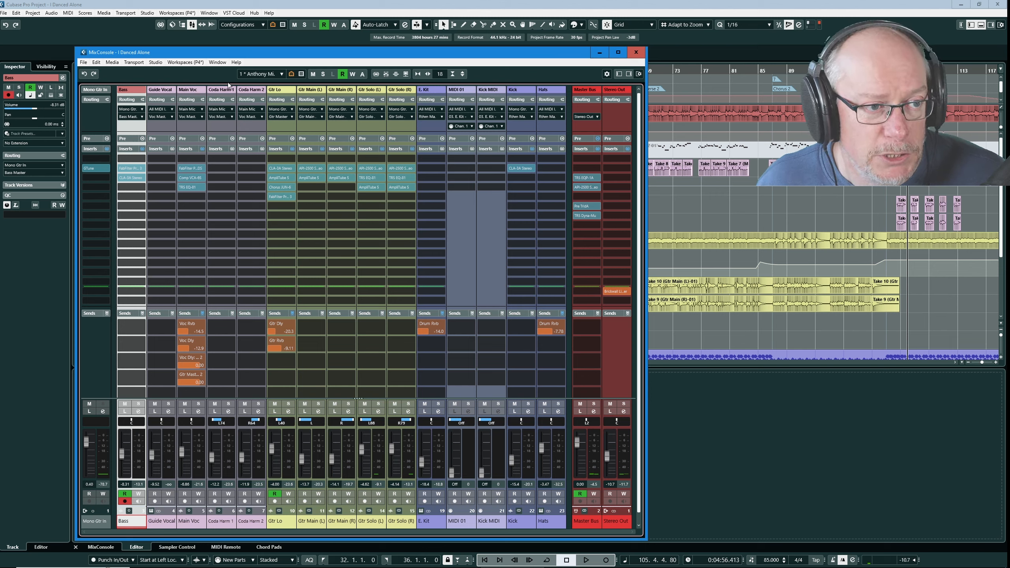
click(492, 76)
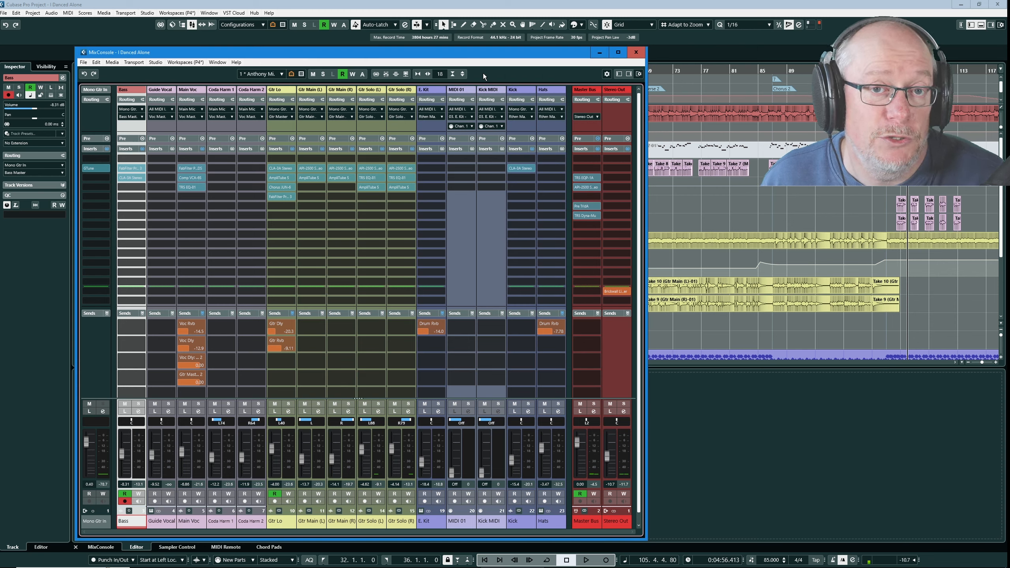
mouse_move(509, 80)
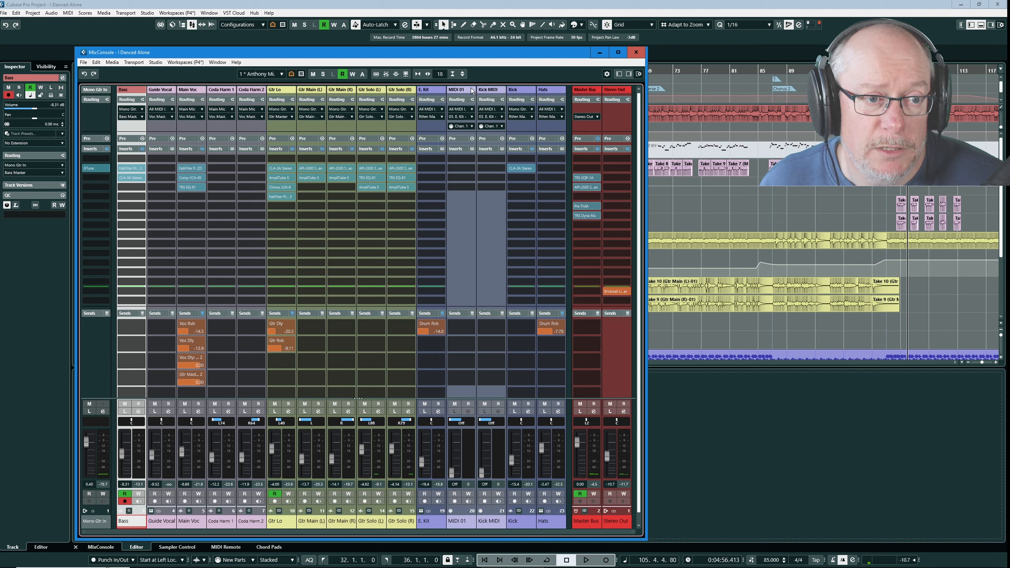
click(472, 90)
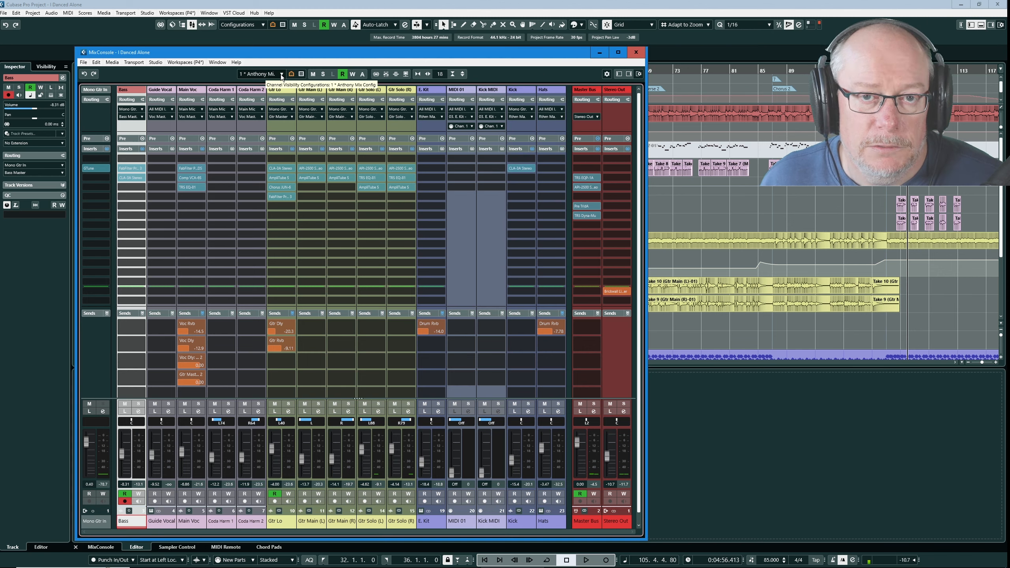
click(280, 74)
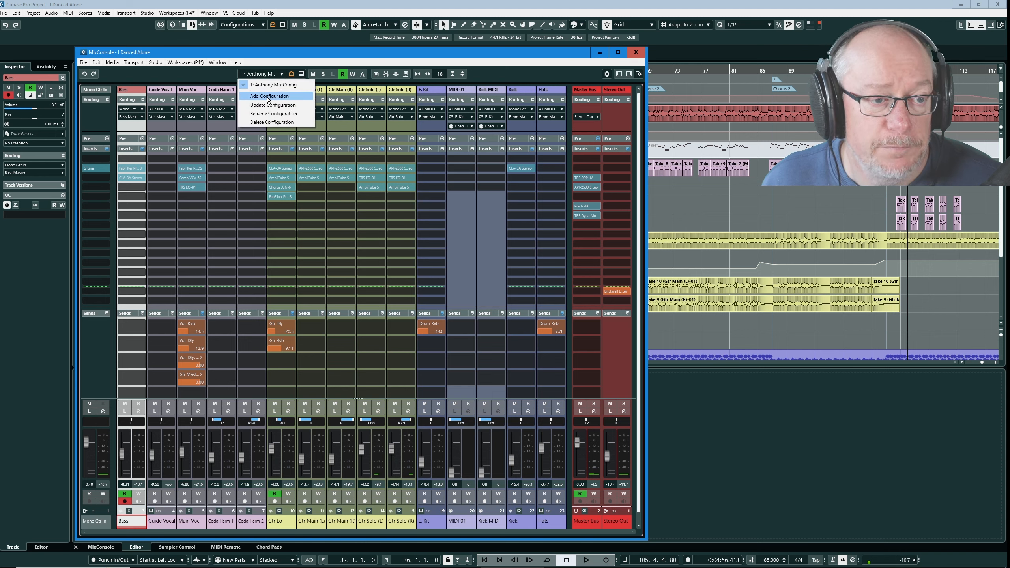
mouse_move(261, 85)
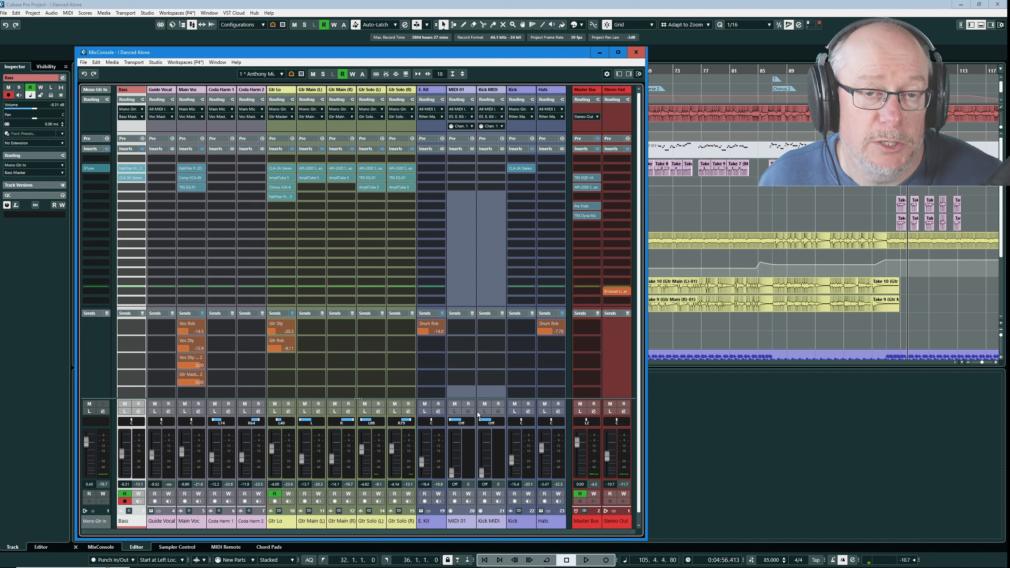
mouse_move(480, 138)
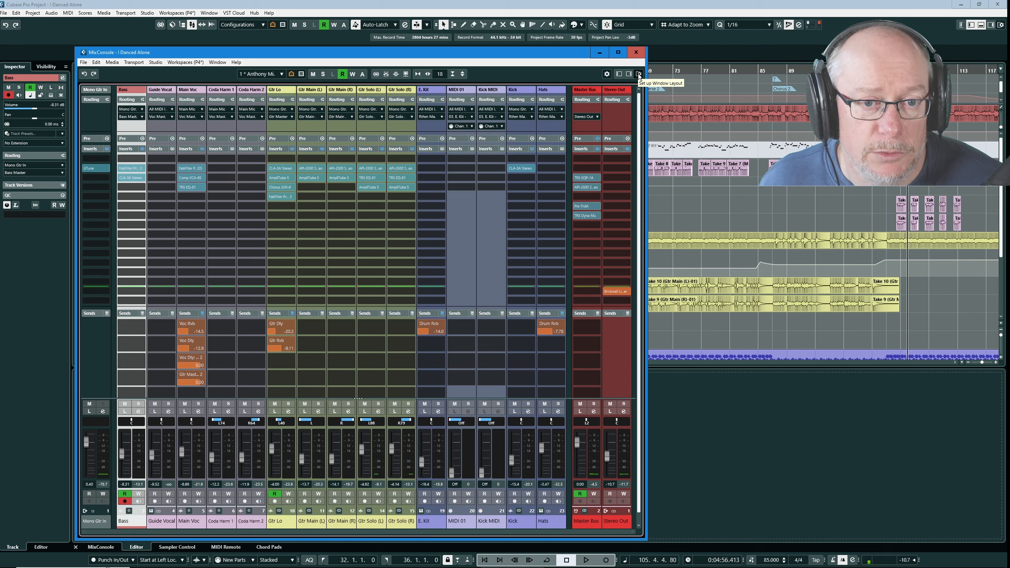
Show the MixConsole window layout options, with Routing, Pre, Inserts and Sends enabled
click(637, 74)
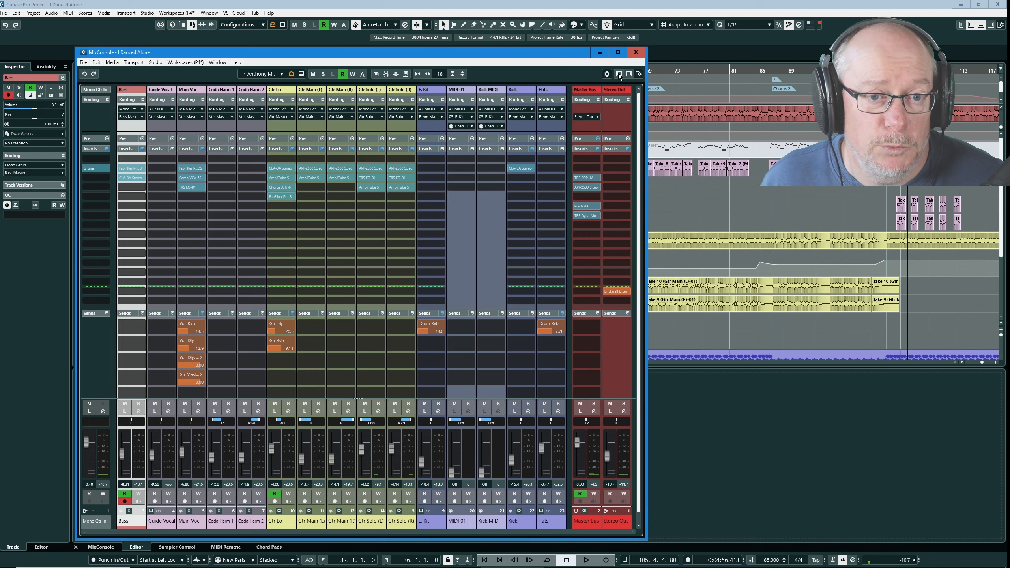
click(619, 74)
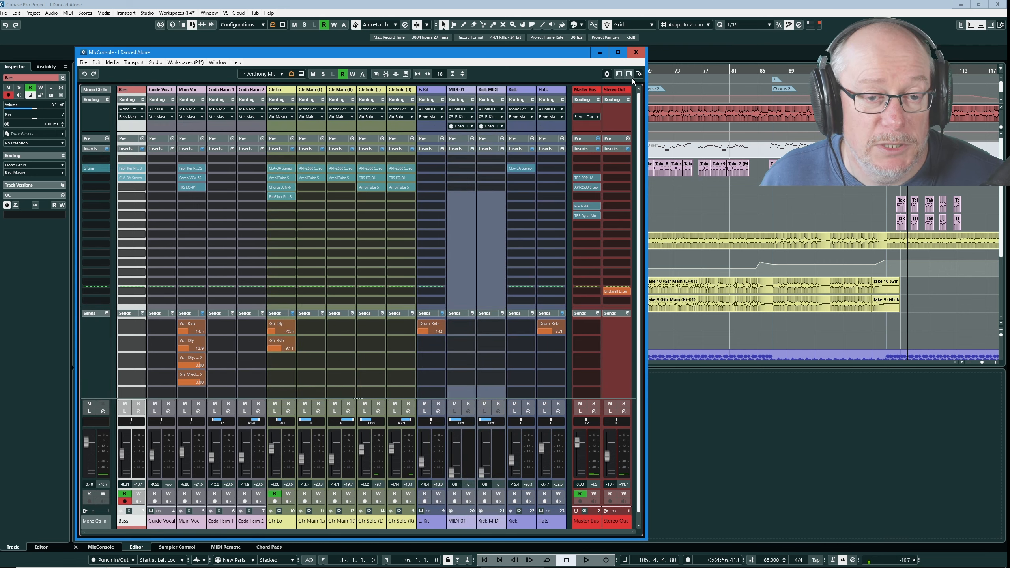
click(638, 74)
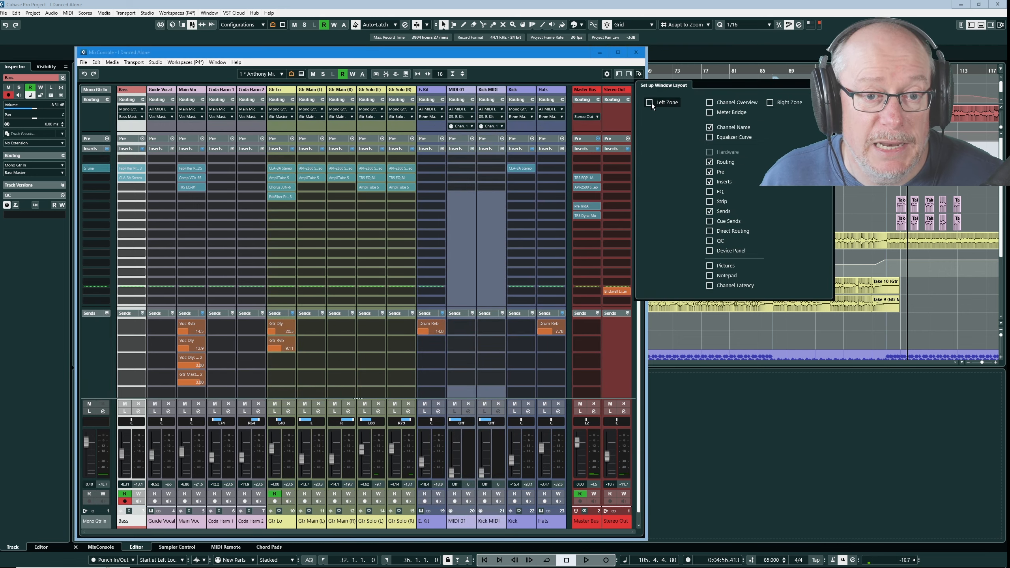
click(648, 103)
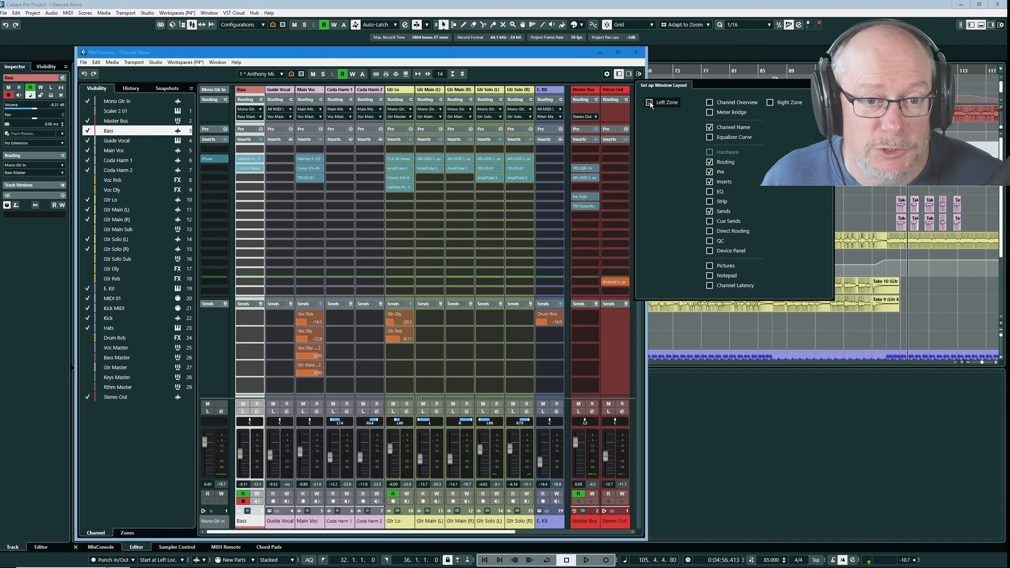
click(648, 102)
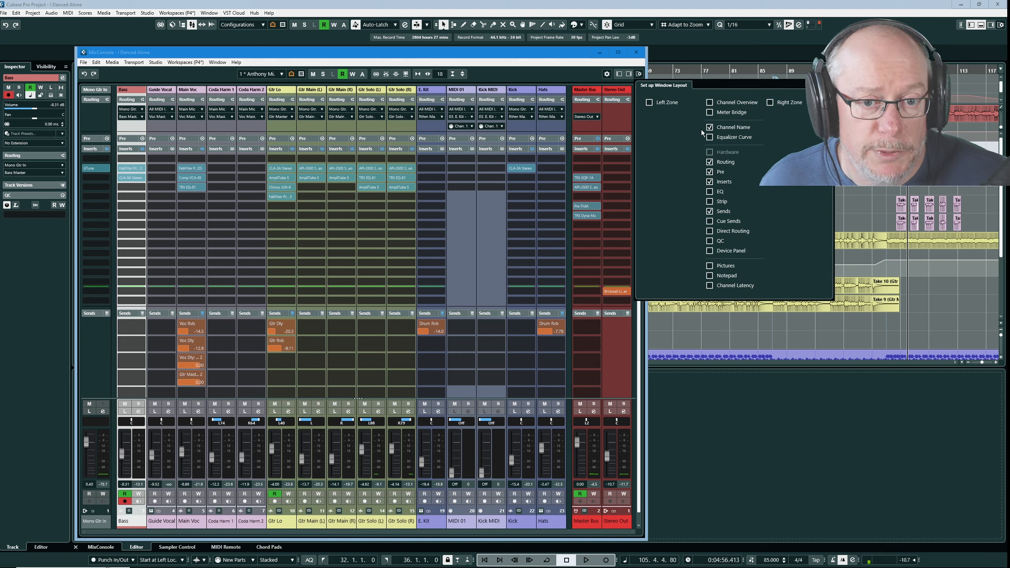
mouse_move(714, 333)
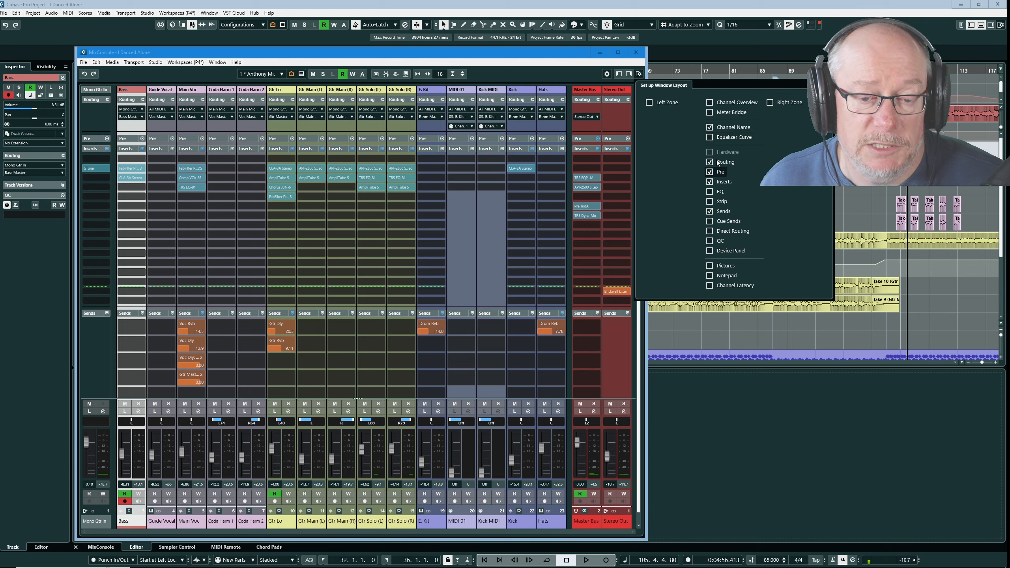
Preview the EQ and Strip sections on the MixConsole channels
click(710, 172)
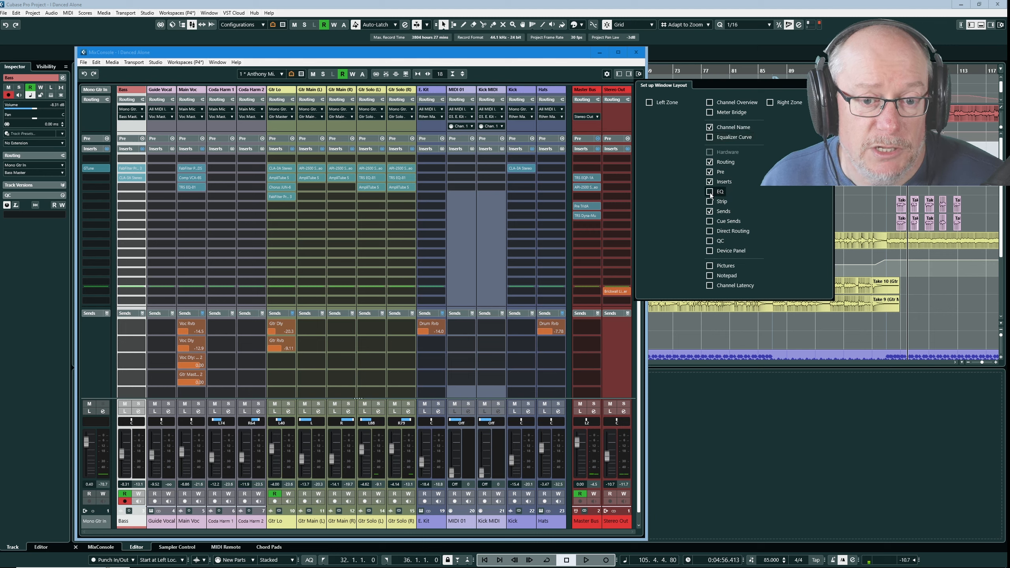
click(710, 191)
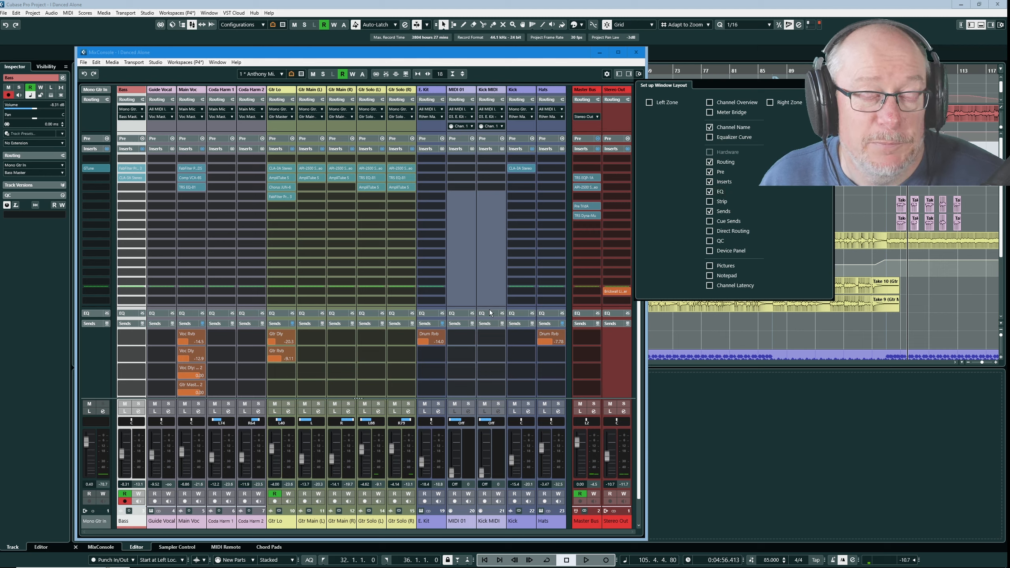
click(709, 192)
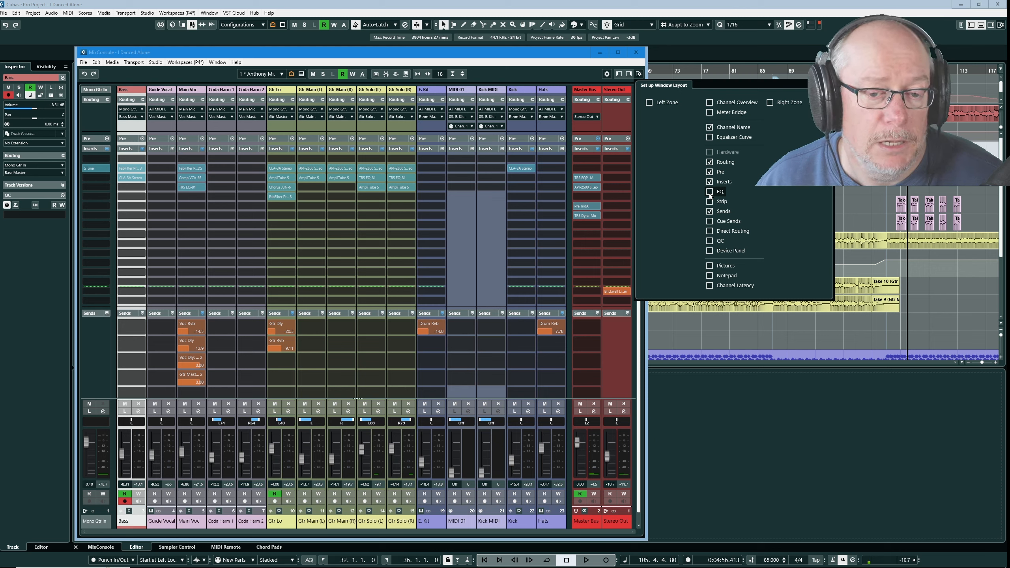
click(710, 201)
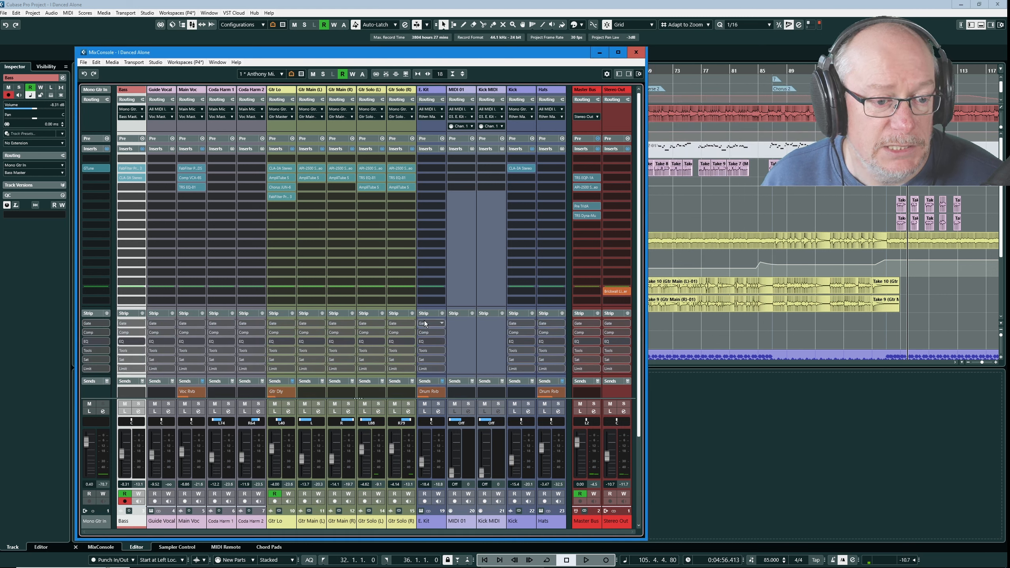
mouse_move(423, 321)
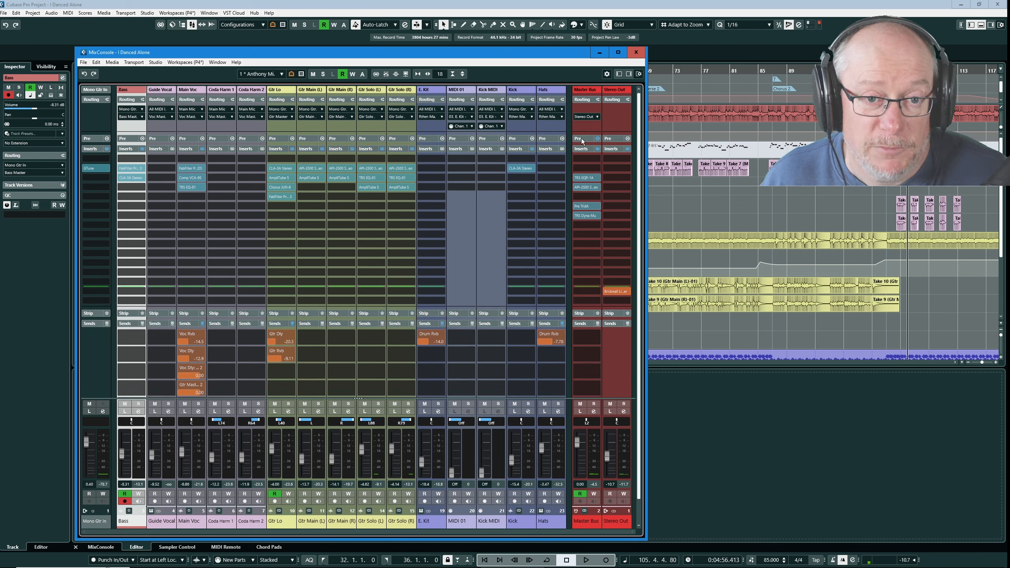
Hide the Strip modules again from the window layout settings
click(606, 74)
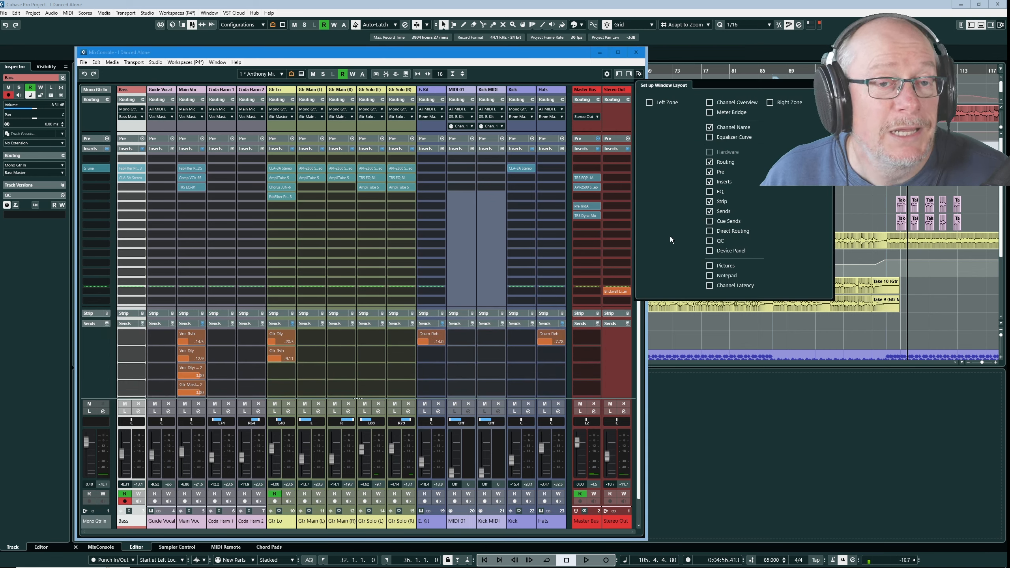
click(709, 201)
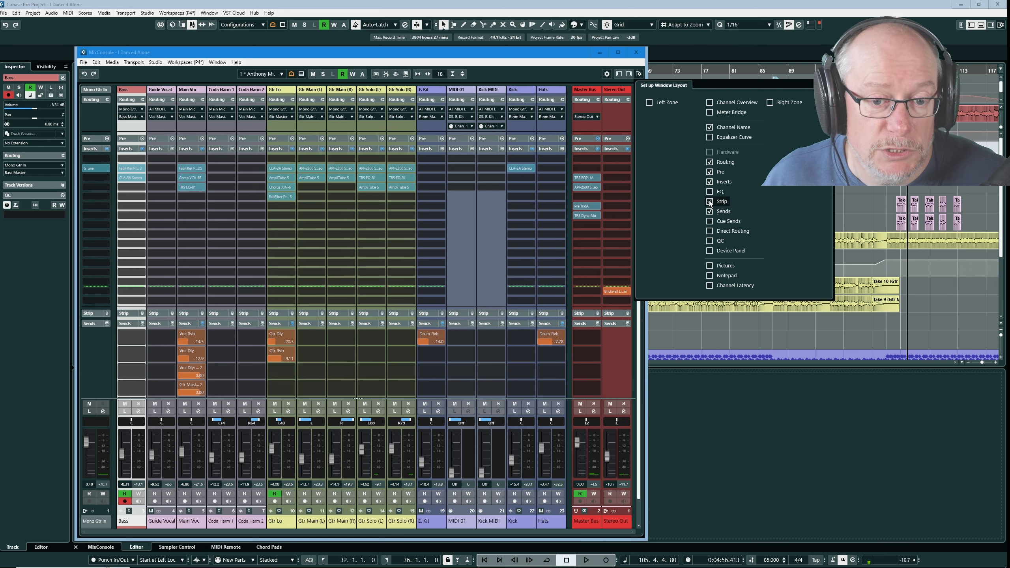
click(709, 201)
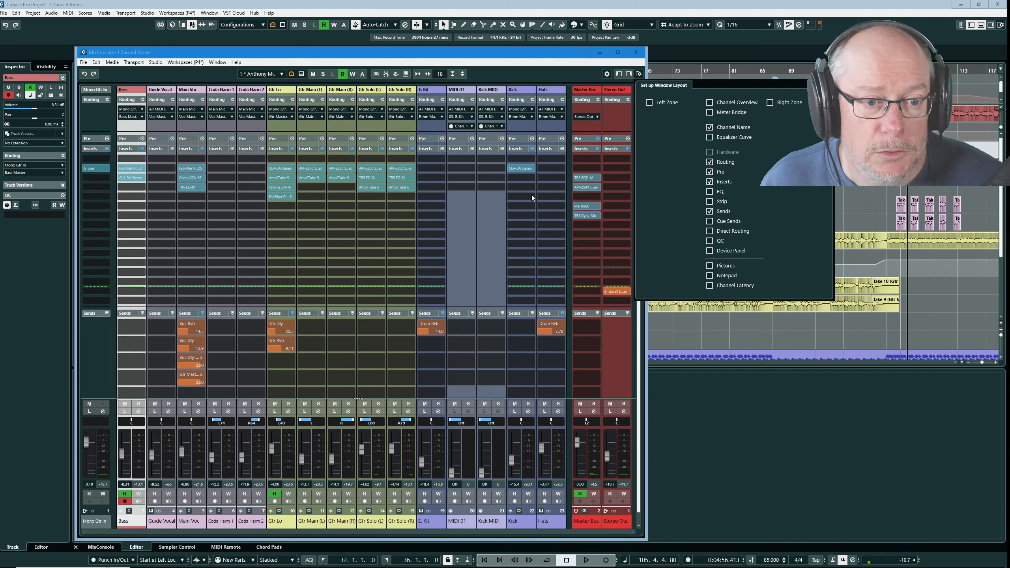
mouse_move(511, 214)
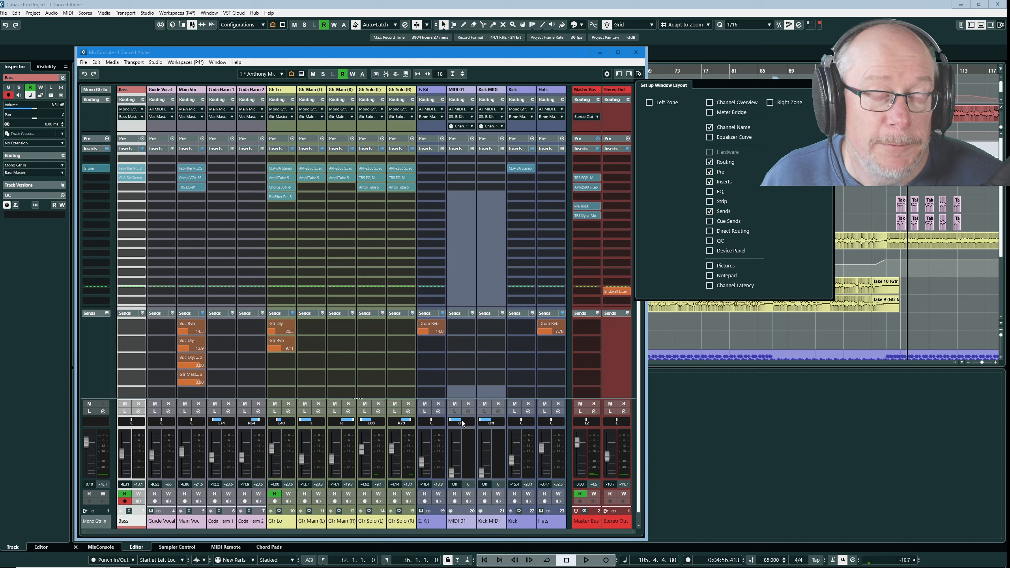
mouse_move(448, 387)
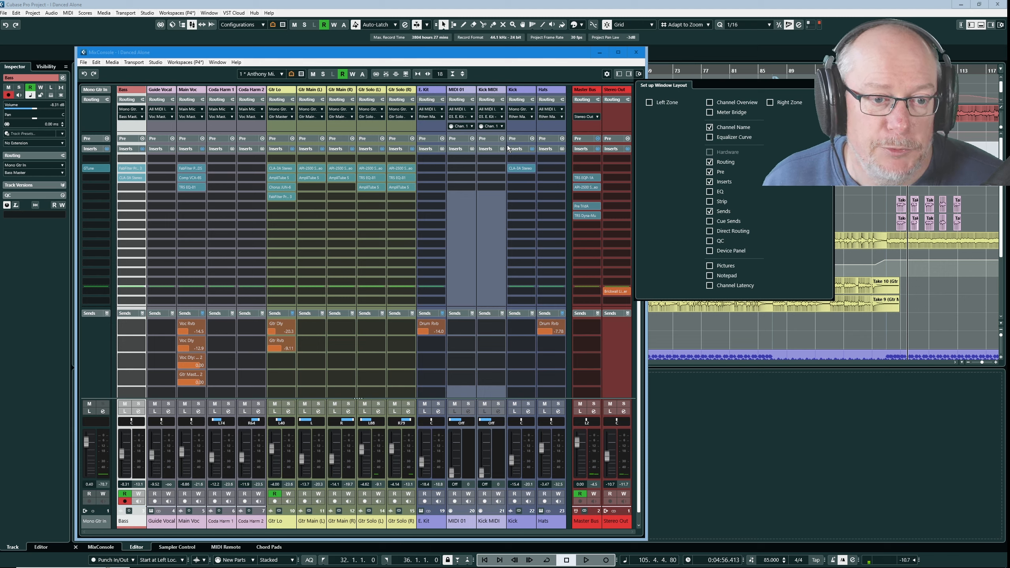
mouse_move(551, 119)
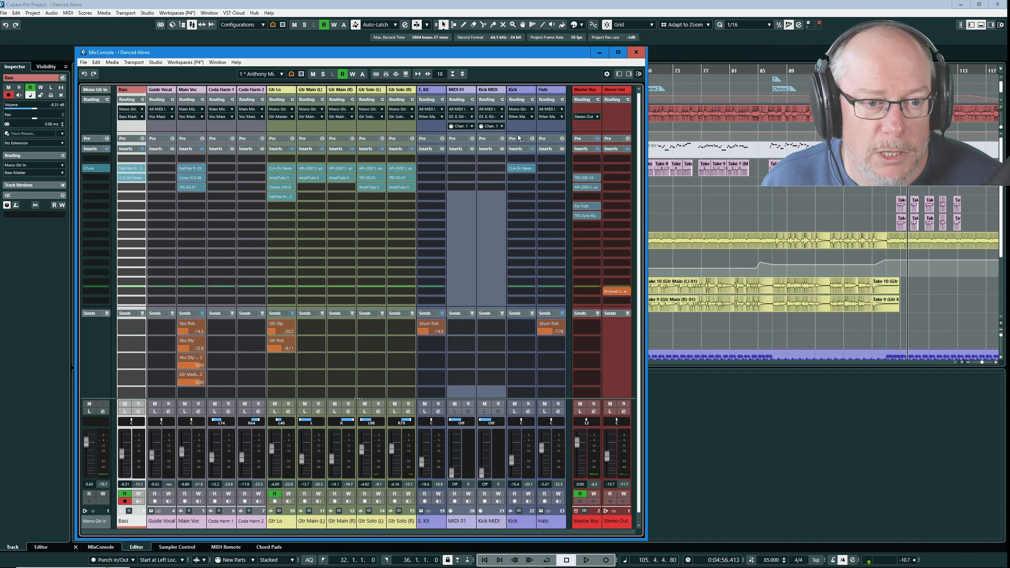
Expand each channel's Pre section to reveal high/low cut, gain and phase controls
click(511, 137)
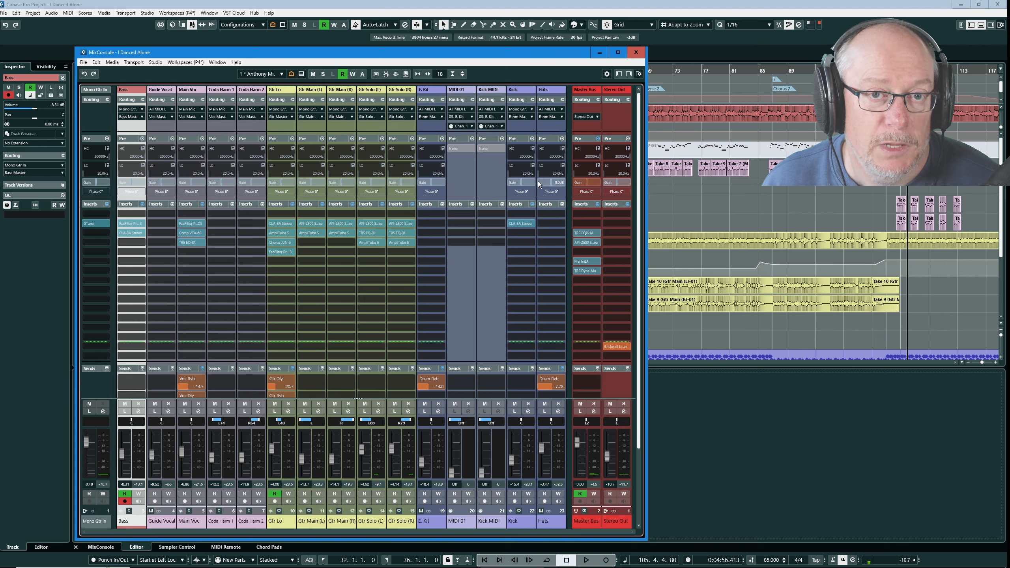
mouse_move(537, 185)
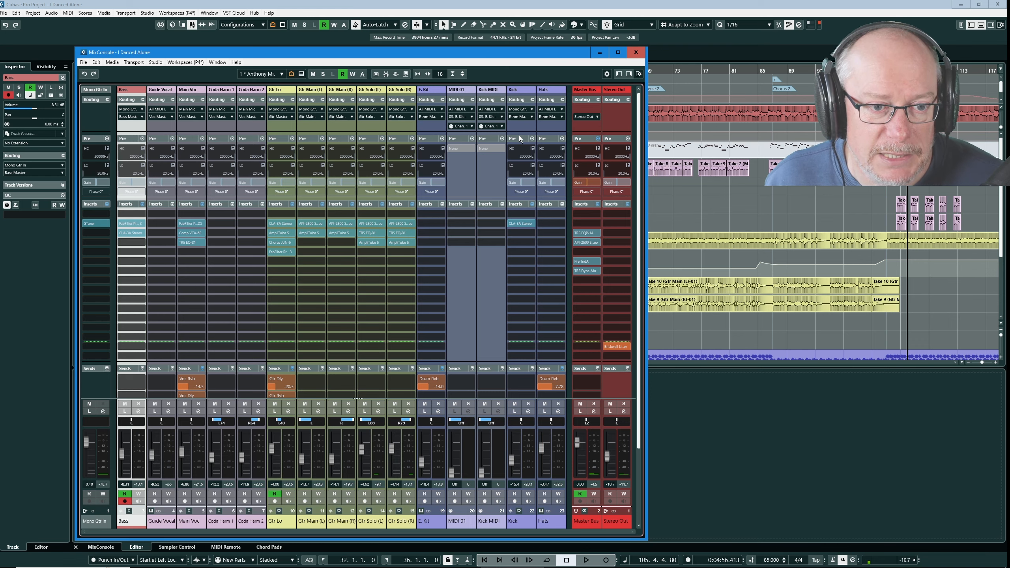
mouse_move(519, 138)
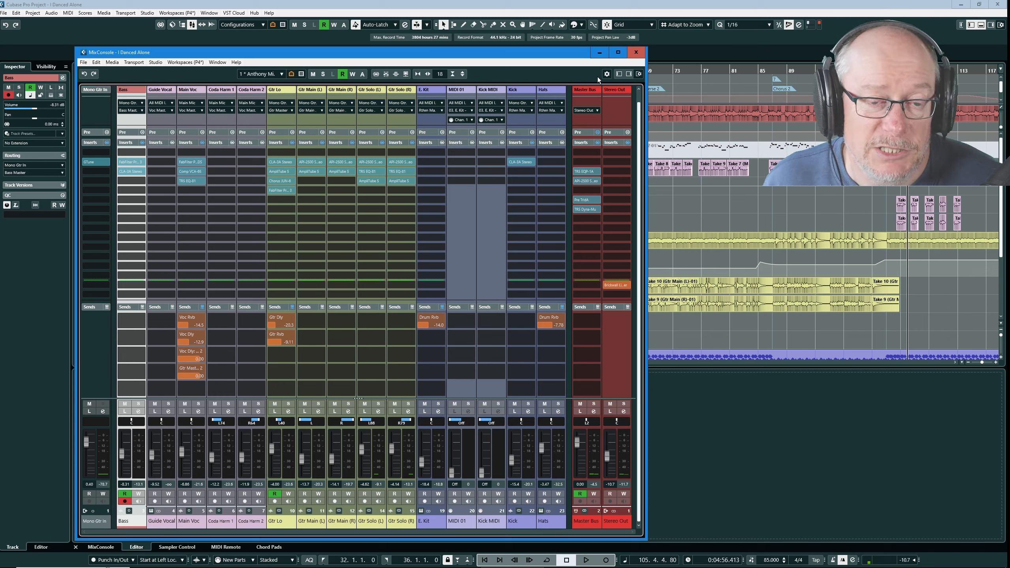
Bring up the MixConsole Functions list with Section Settings and channel save/load/reset options
click(606, 73)
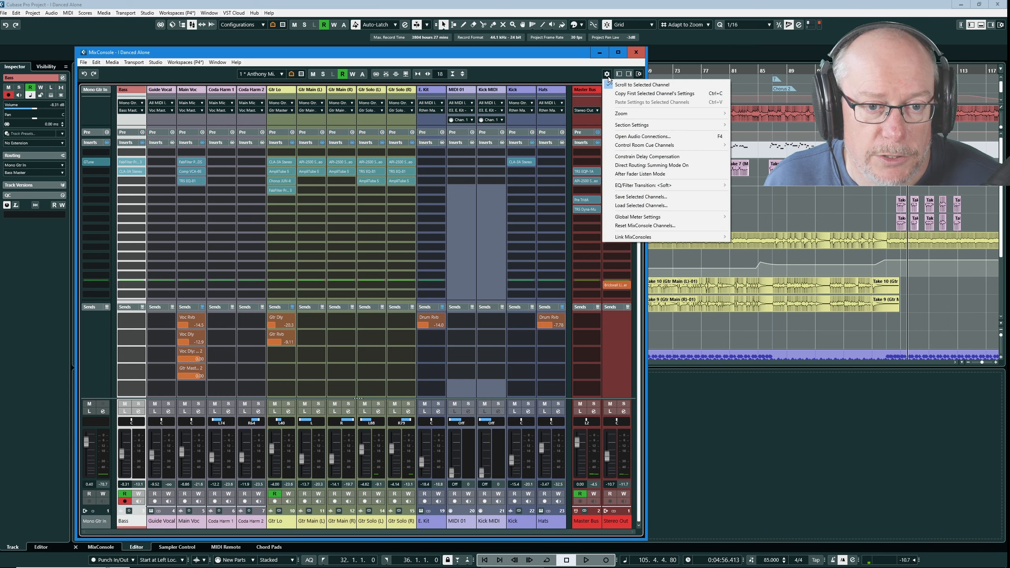
mouse_move(631, 124)
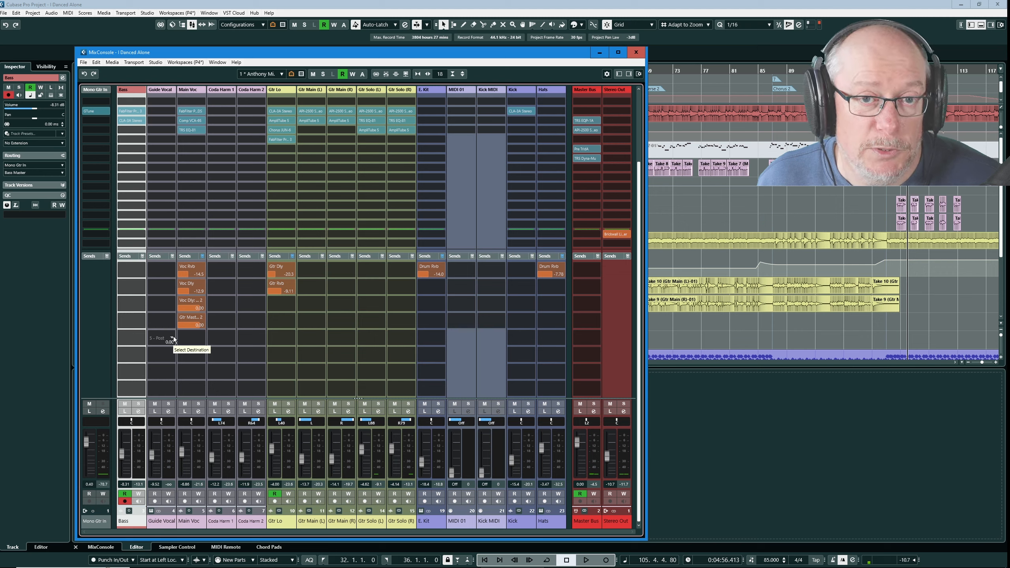
Bring up the MixConsole Functions list again for the rack section settings
click(606, 73)
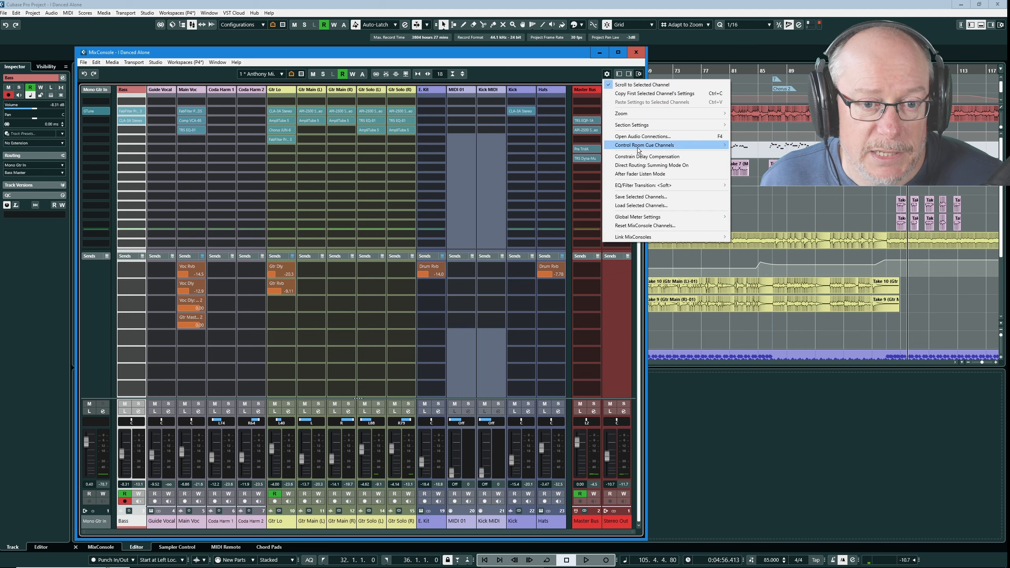
mouse_move(632, 124)
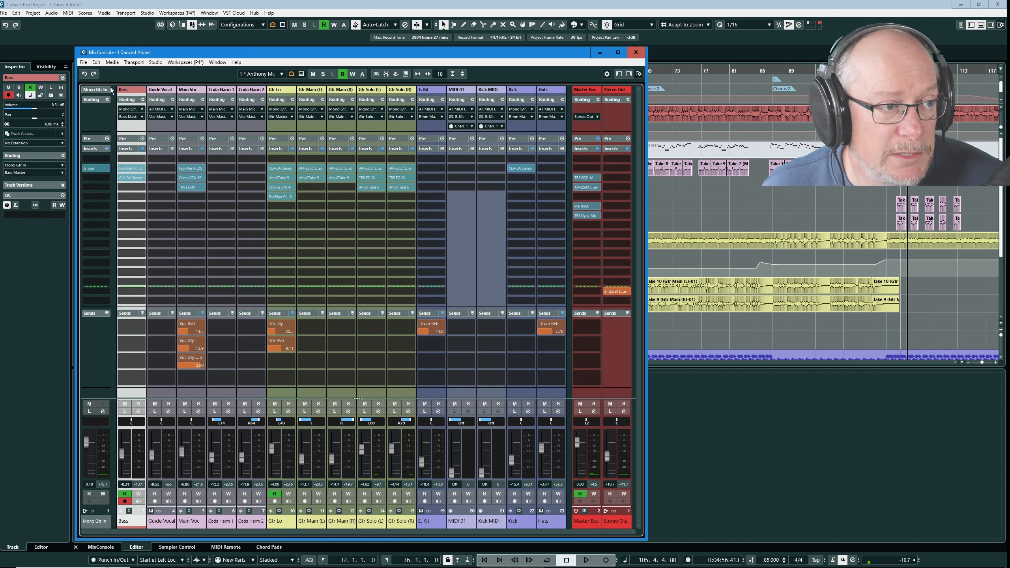
mouse_move(84, 73)
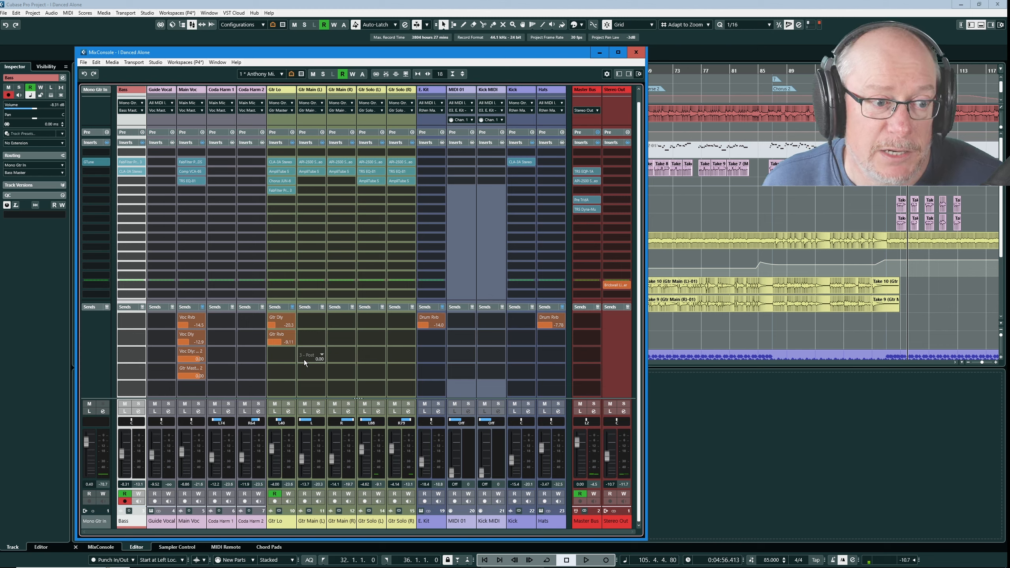
mouse_move(315, 358)
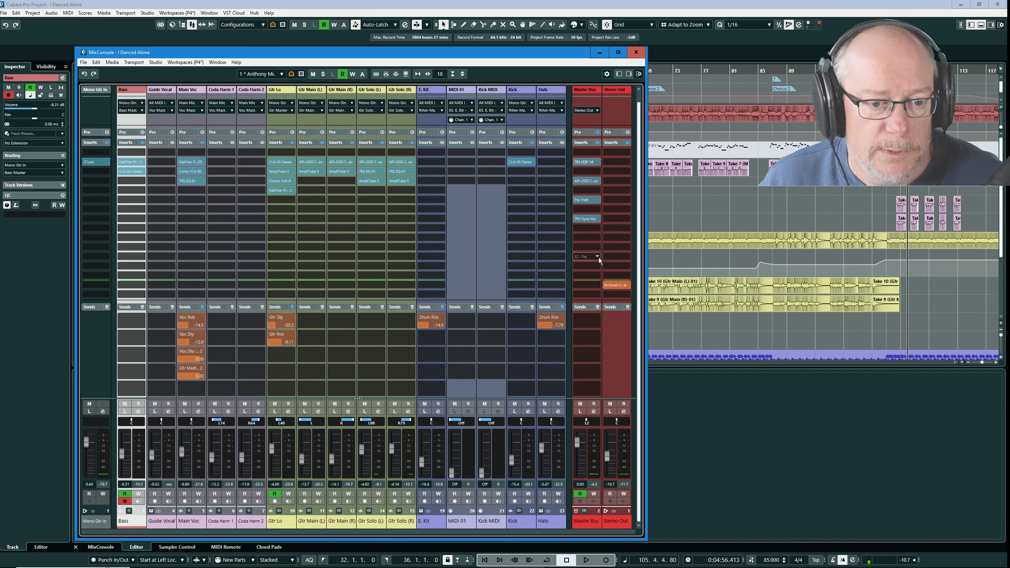
Load Insight 2 into an empty Master Bus insert slot and close its window
click(584, 257)
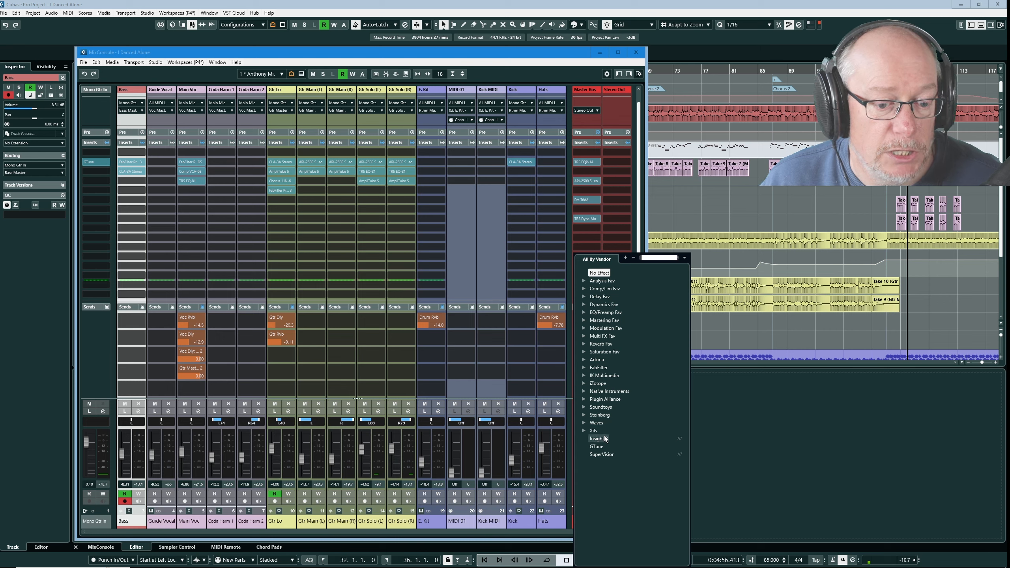
click(597, 439)
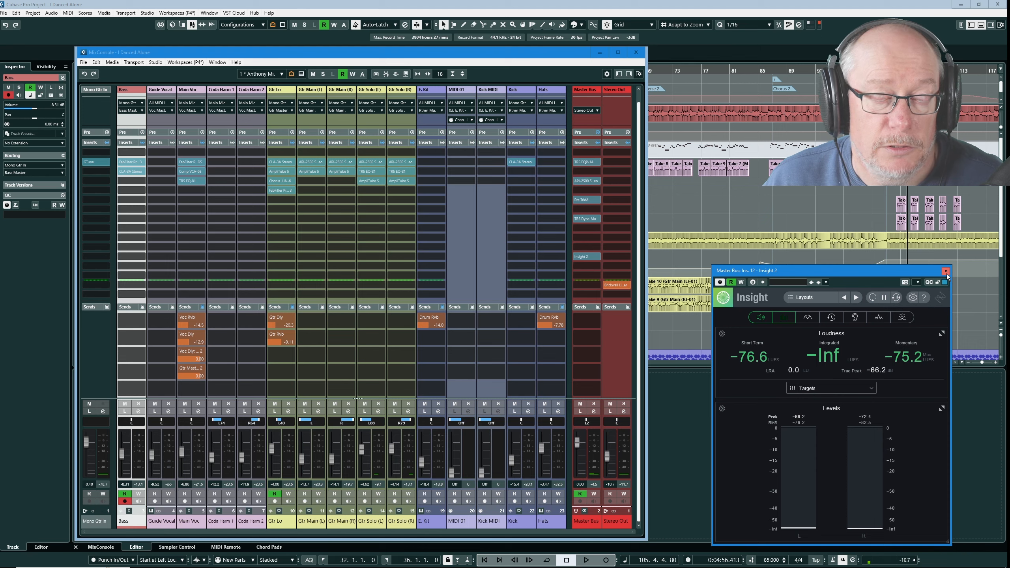
click(945, 271)
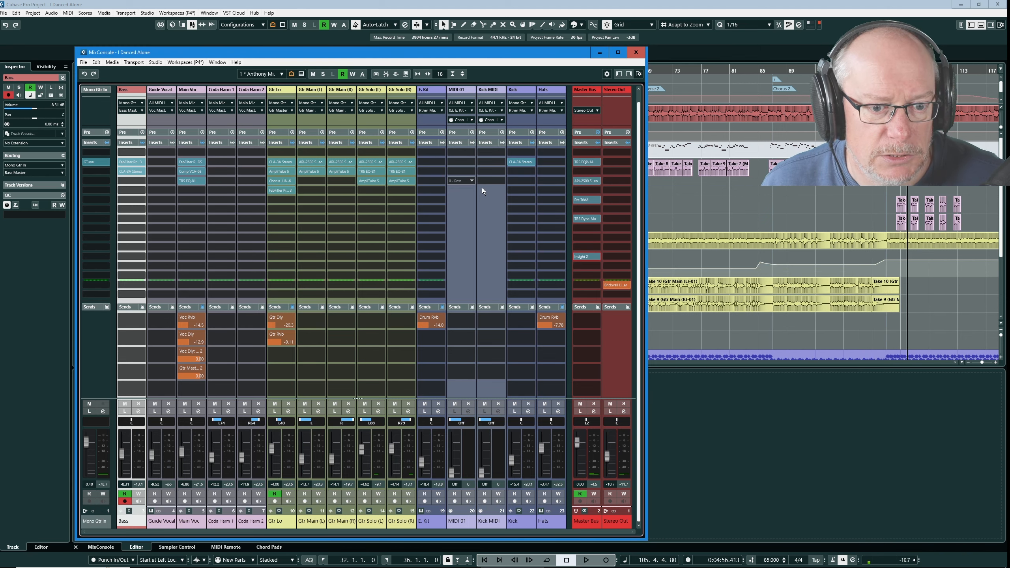
mouse_move(586, 110)
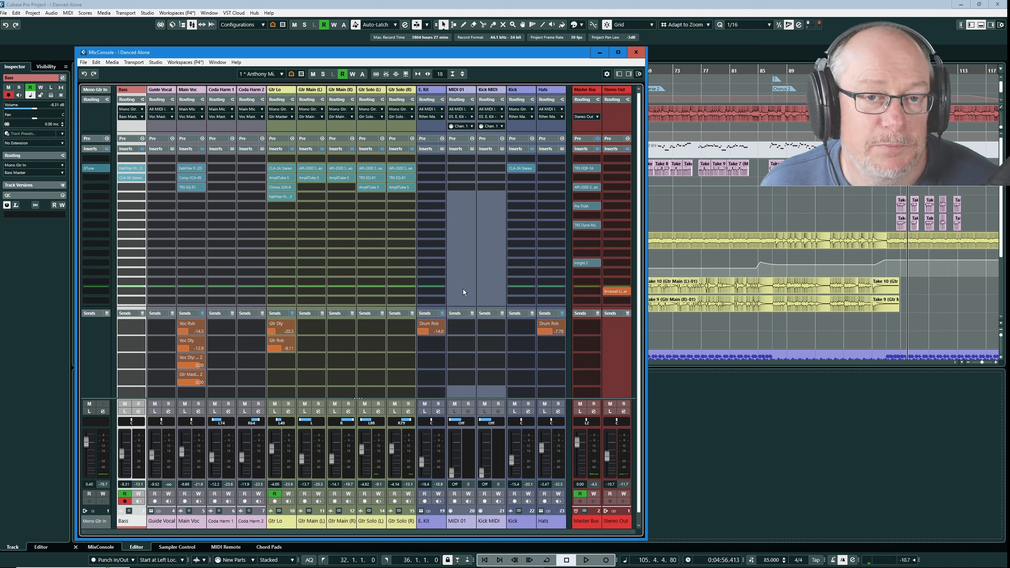
click(428, 282)
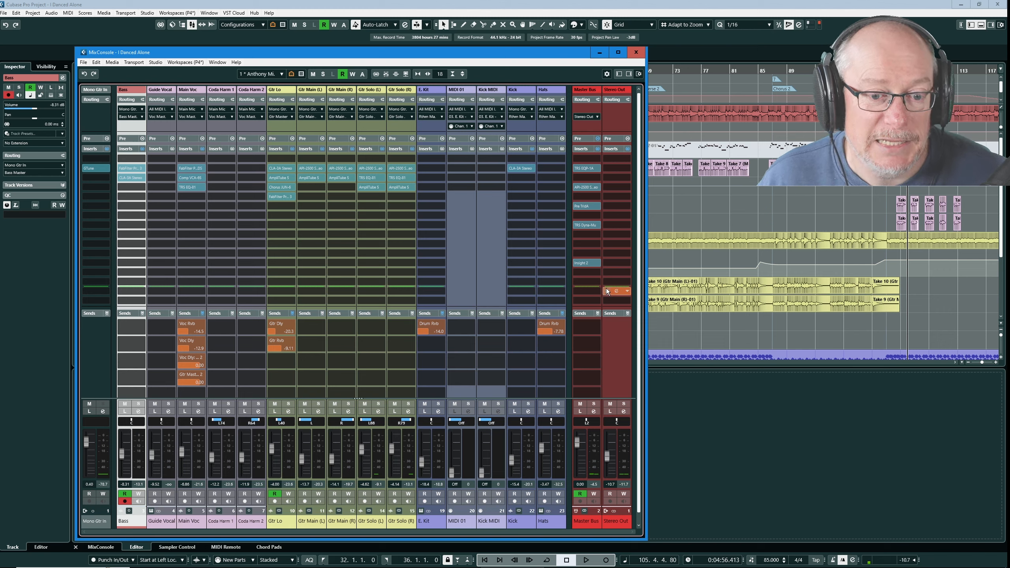
mouse_move(608, 291)
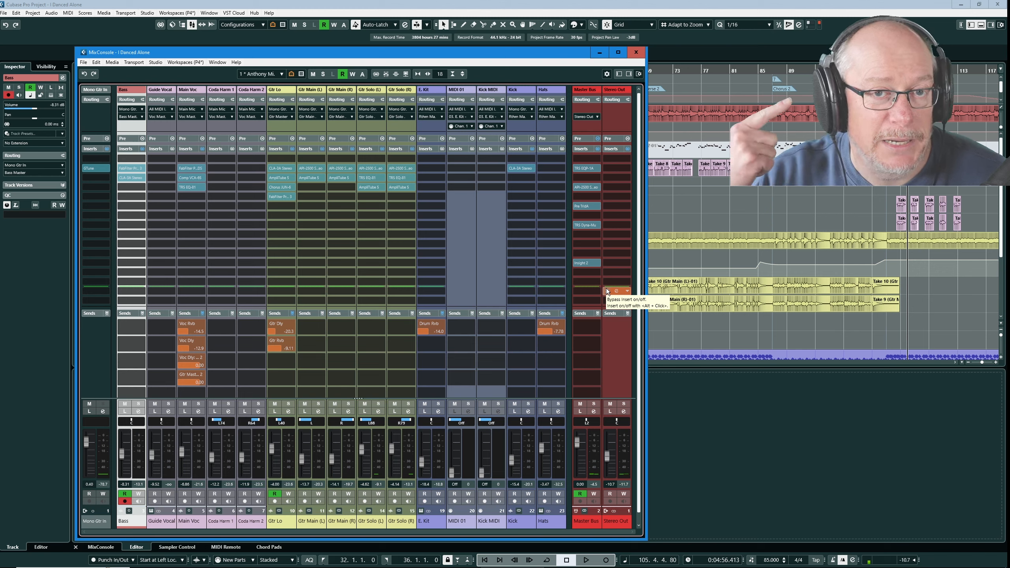
mouse_move(612, 290)
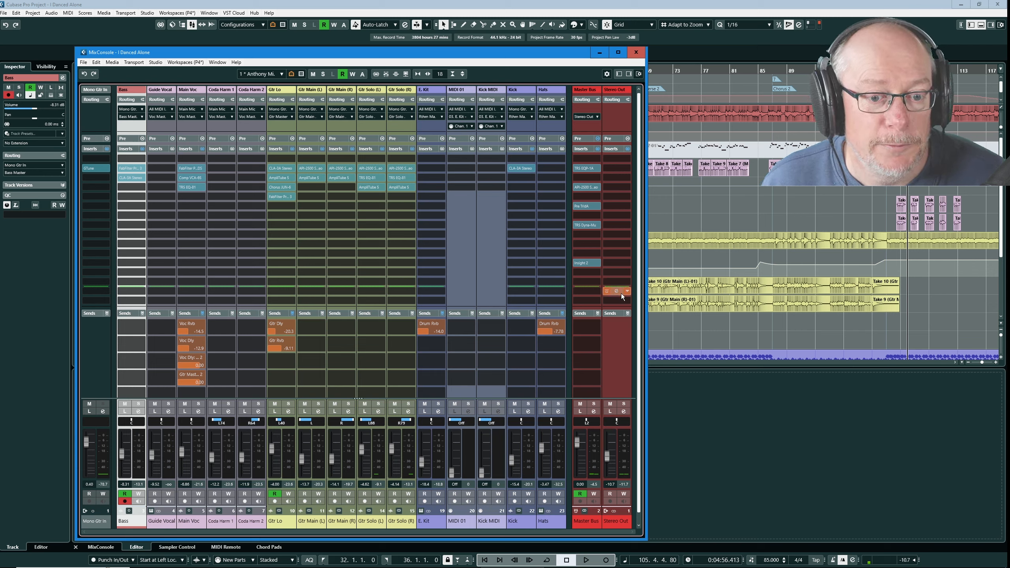
mouse_move(616, 291)
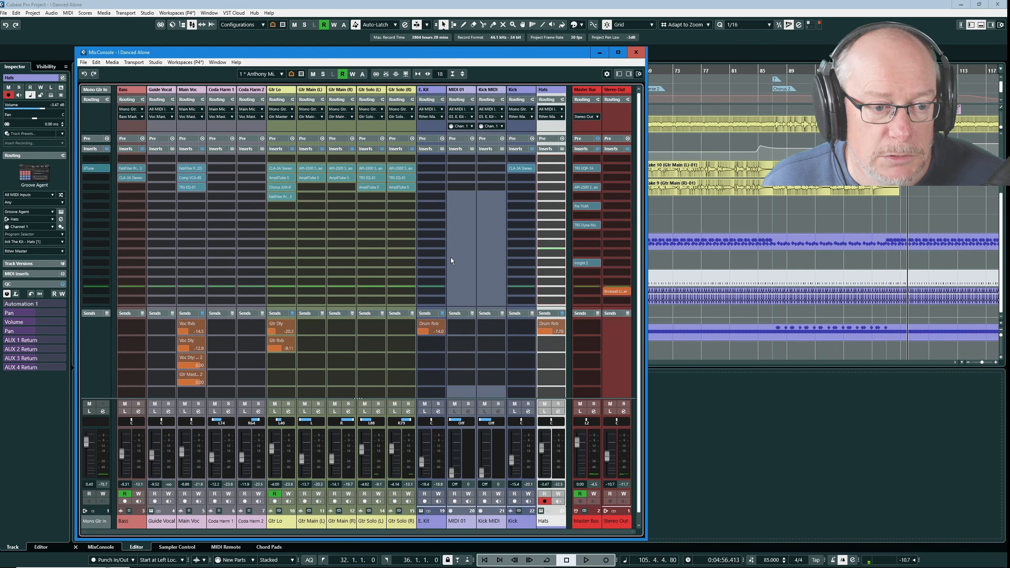
click(425, 412)
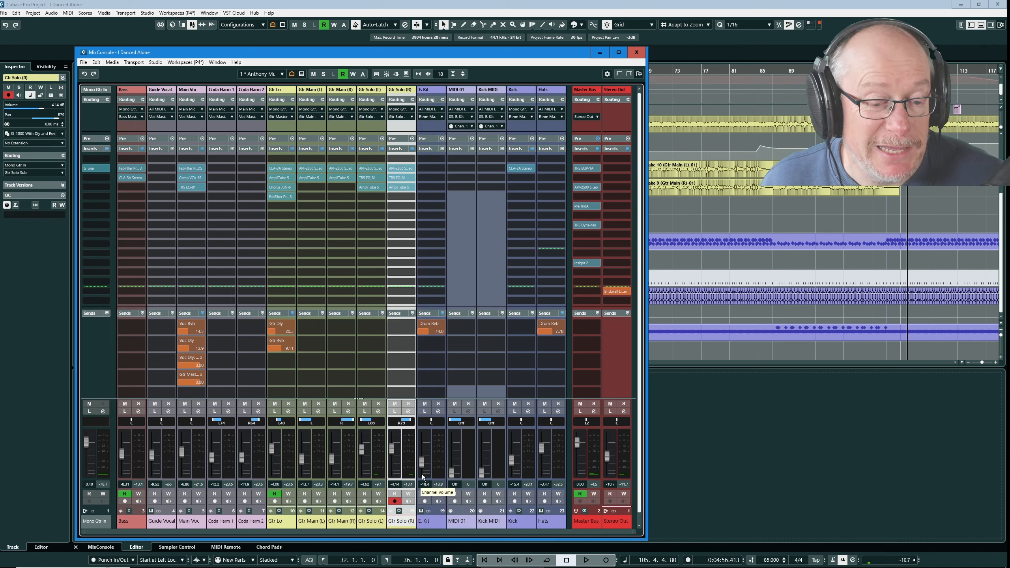
mouse_move(129, 291)
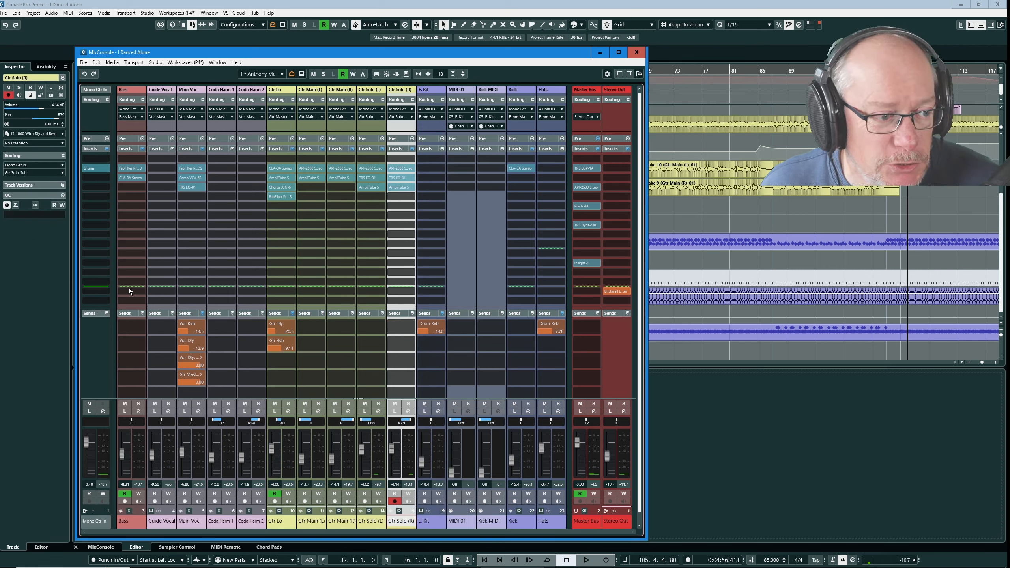
mouse_move(564, 282)
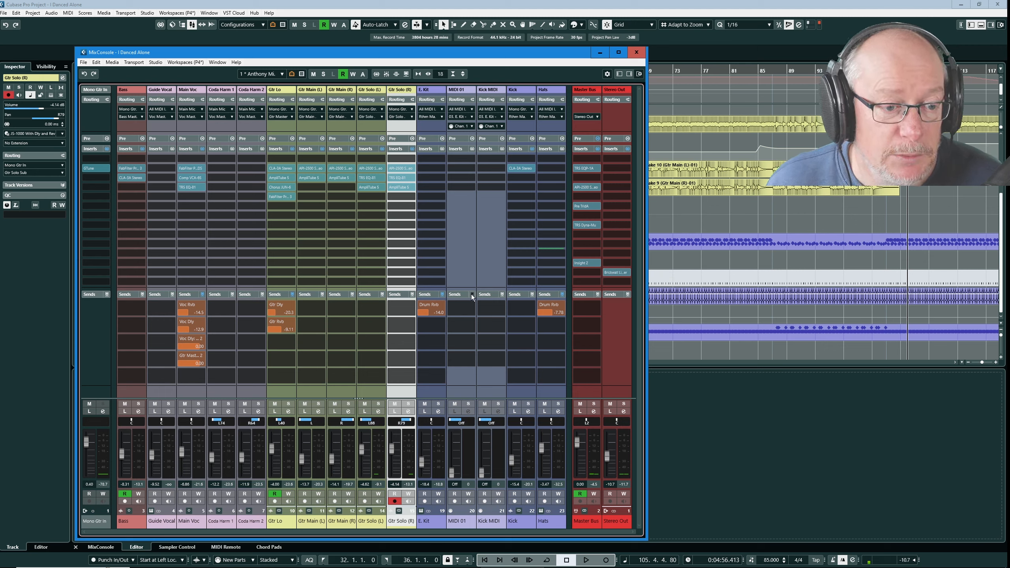
Select the E. Kit channel to show its Groove Agent settings, reopening the configurations list
click(606, 72)
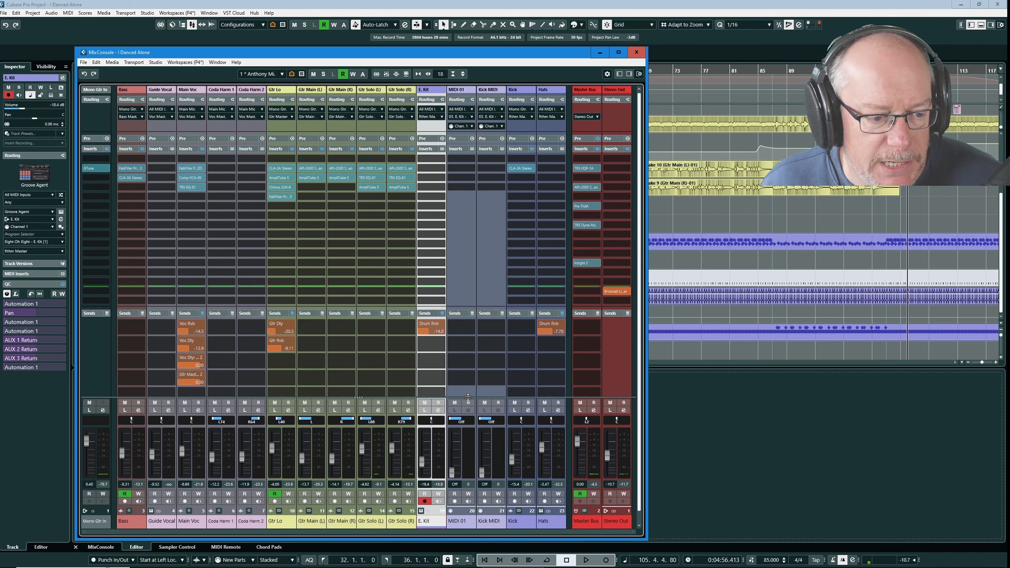
mouse_move(472, 344)
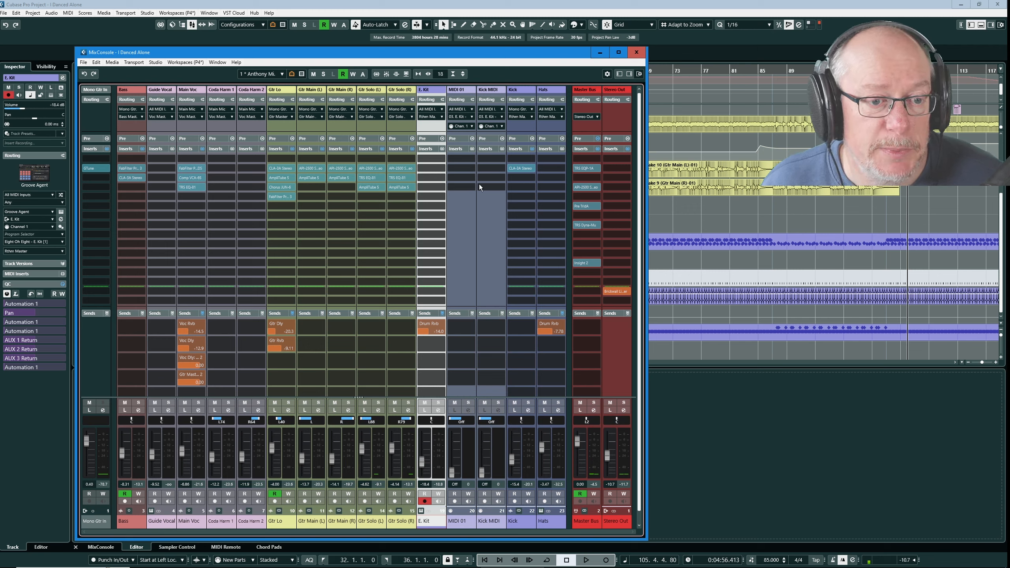
click(605, 74)
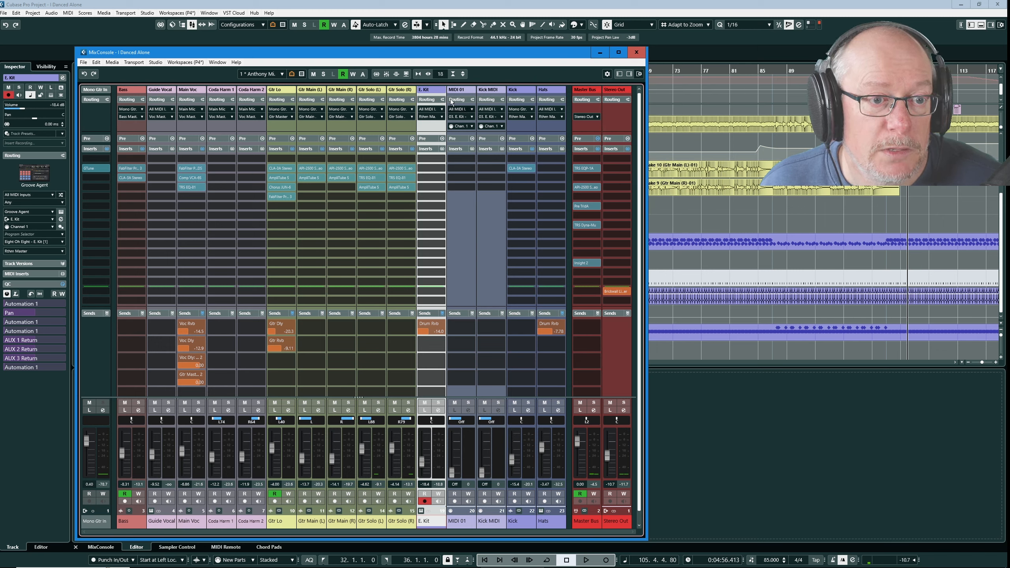
mouse_move(452, 139)
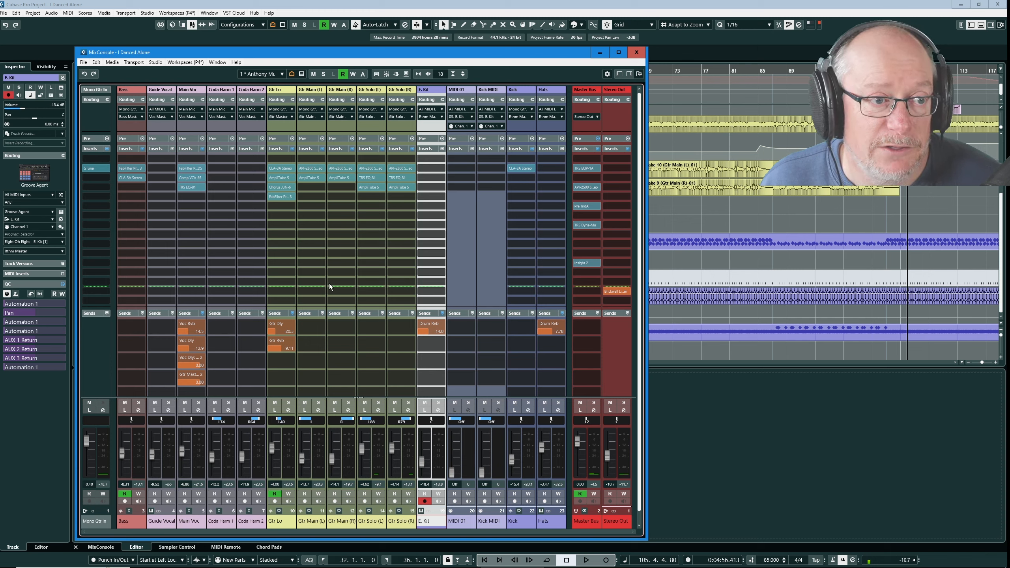
click(281, 74)
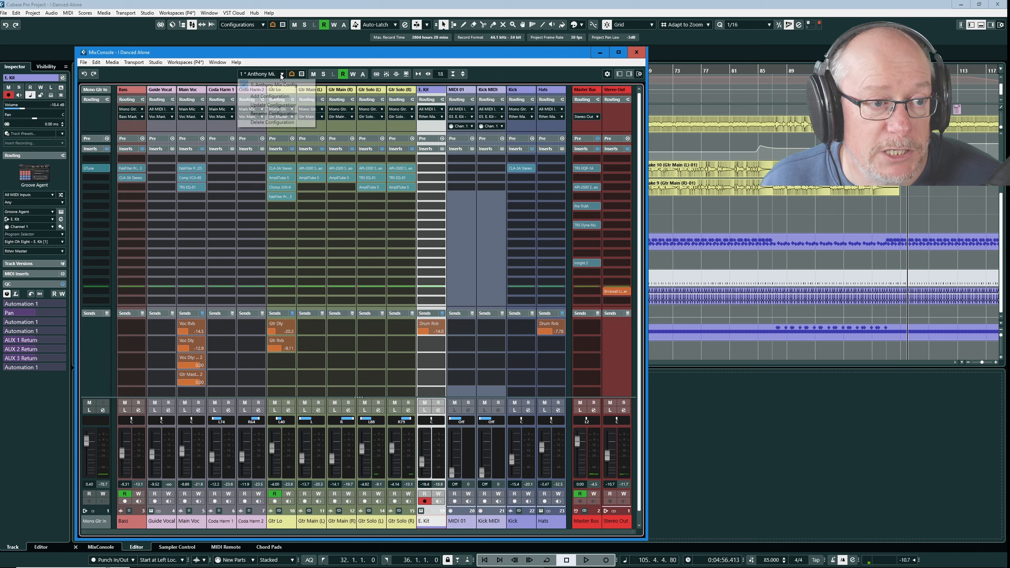
Show the Configurations list with Anthony Mix Config and its add, update, rename, delete options
click(281, 74)
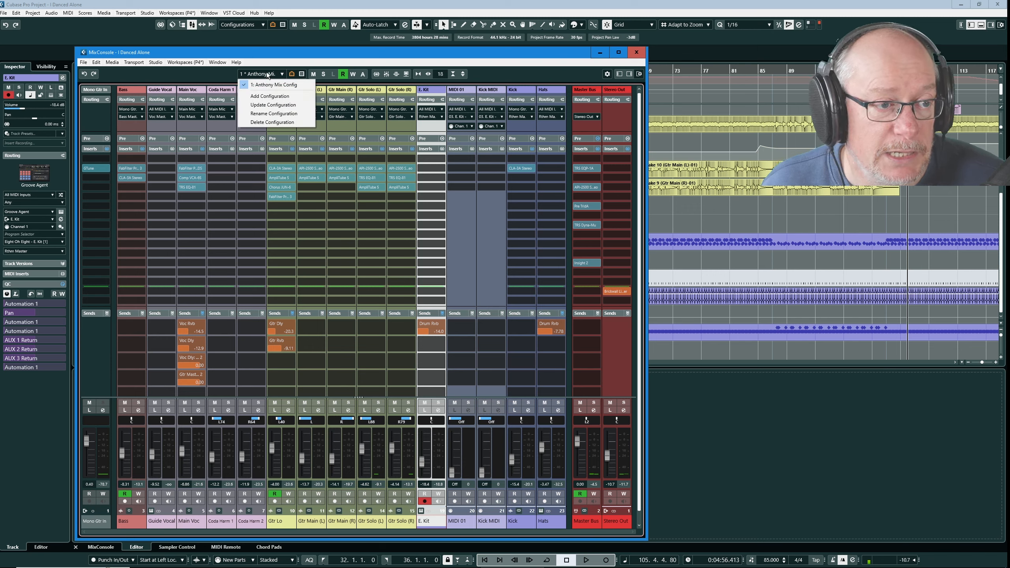
mouse_move(289, 214)
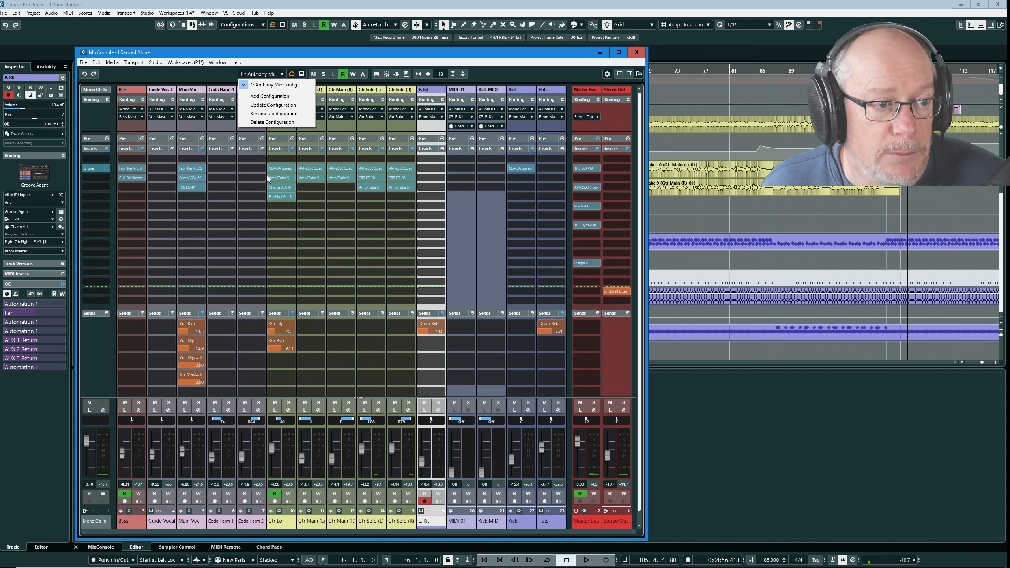
mouse_move(273, 105)
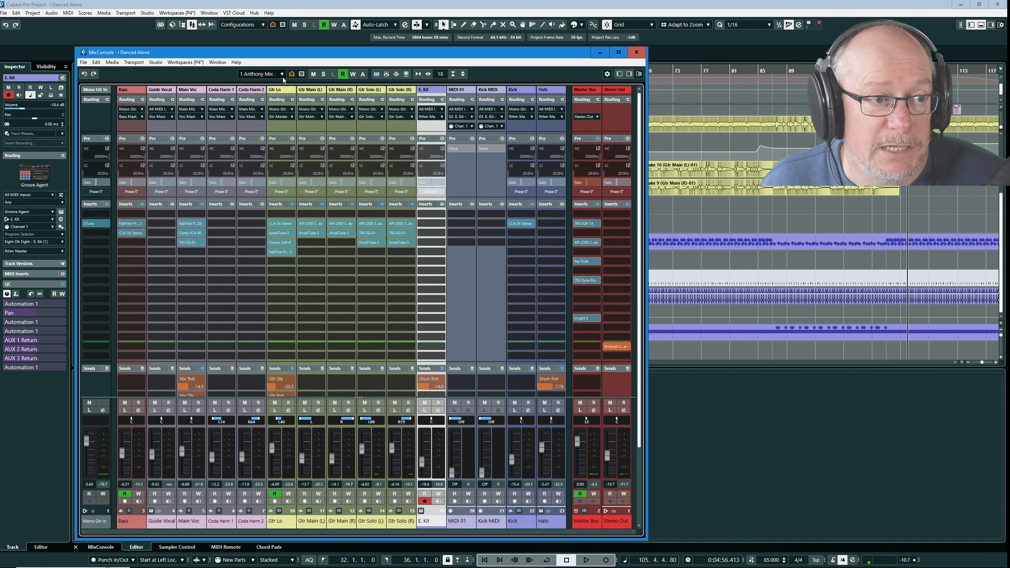
click(261, 74)
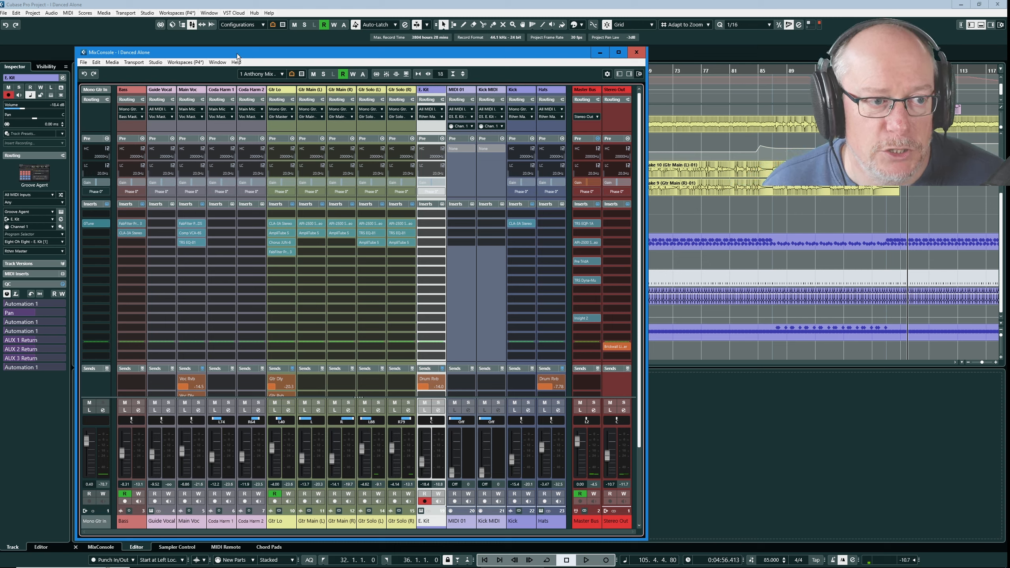
mouse_move(613, 72)
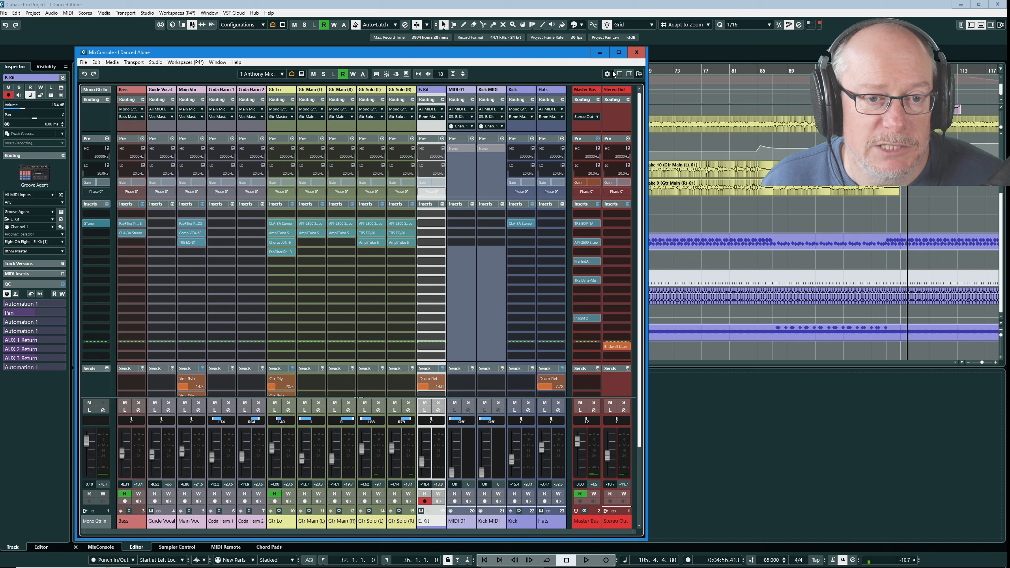
click(606, 73)
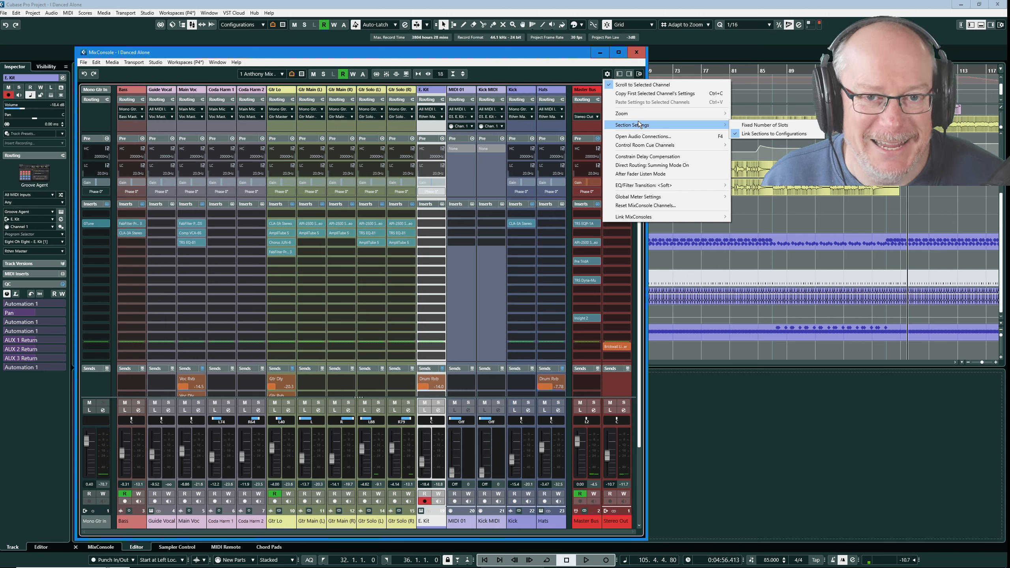
mouse_move(772, 134)
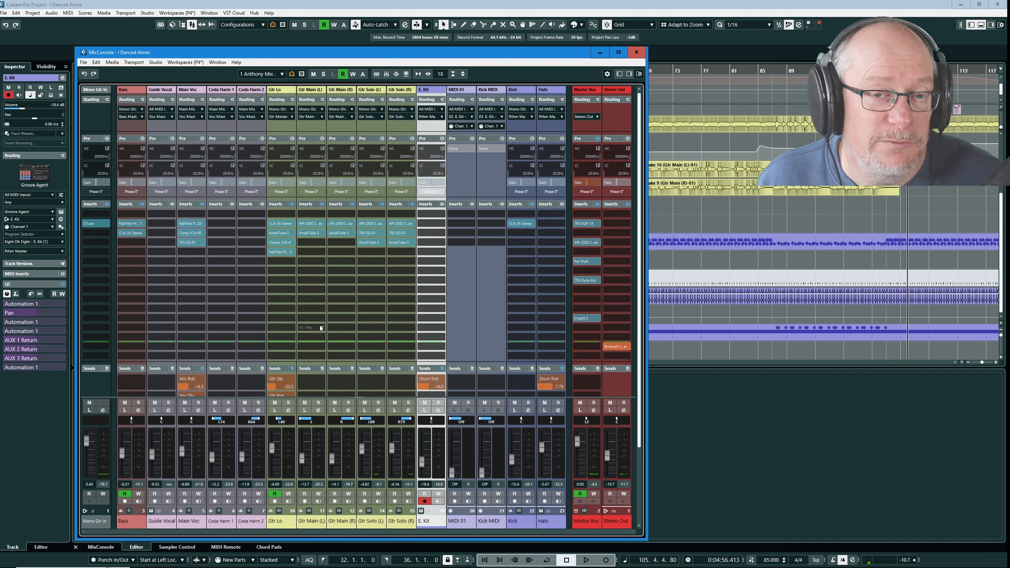
mouse_move(319, 328)
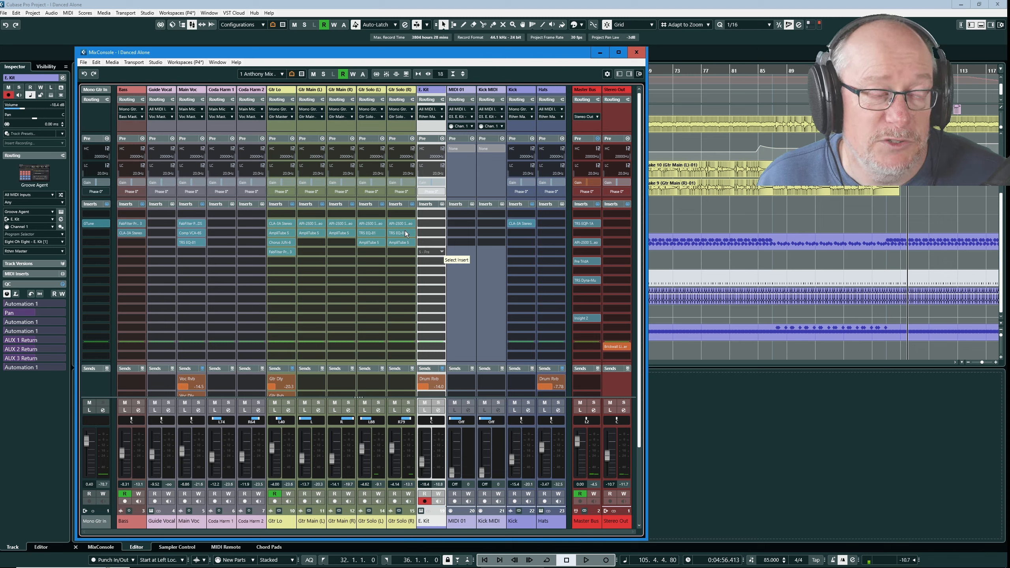
Hide and restore MIDI Channels, then update Anthony Mix Config with the current setup
click(260, 73)
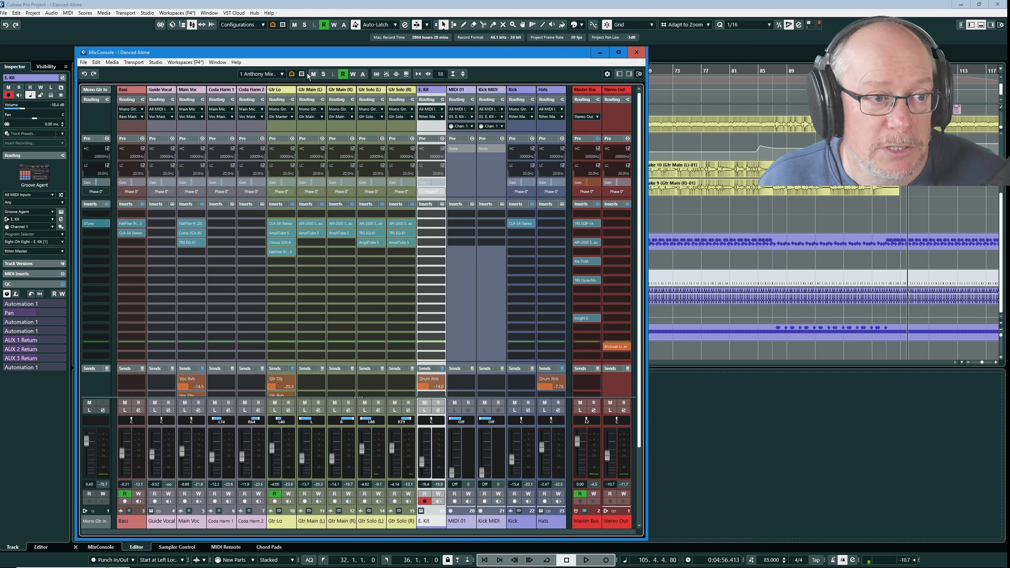
click(301, 73)
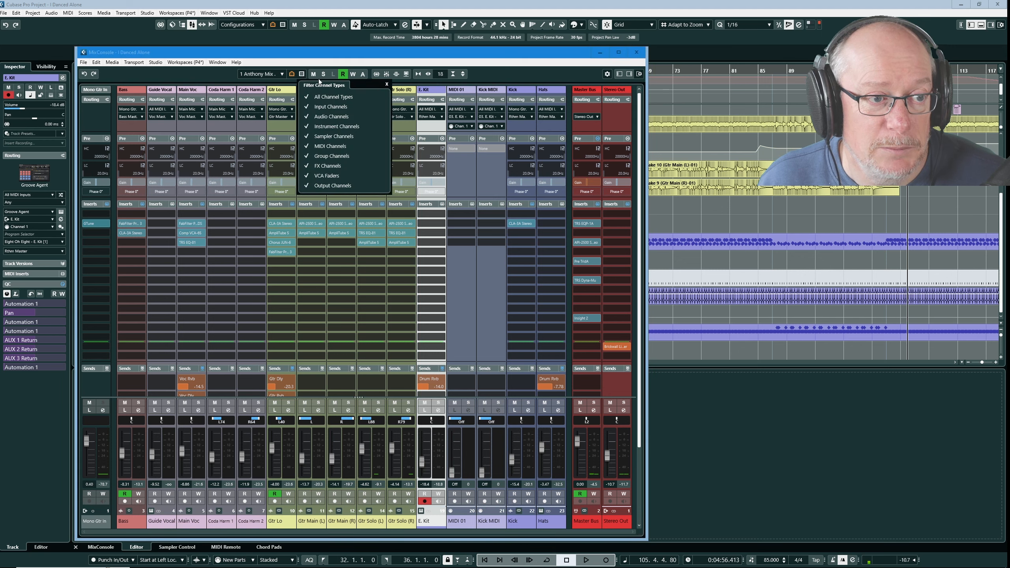
click(330, 145)
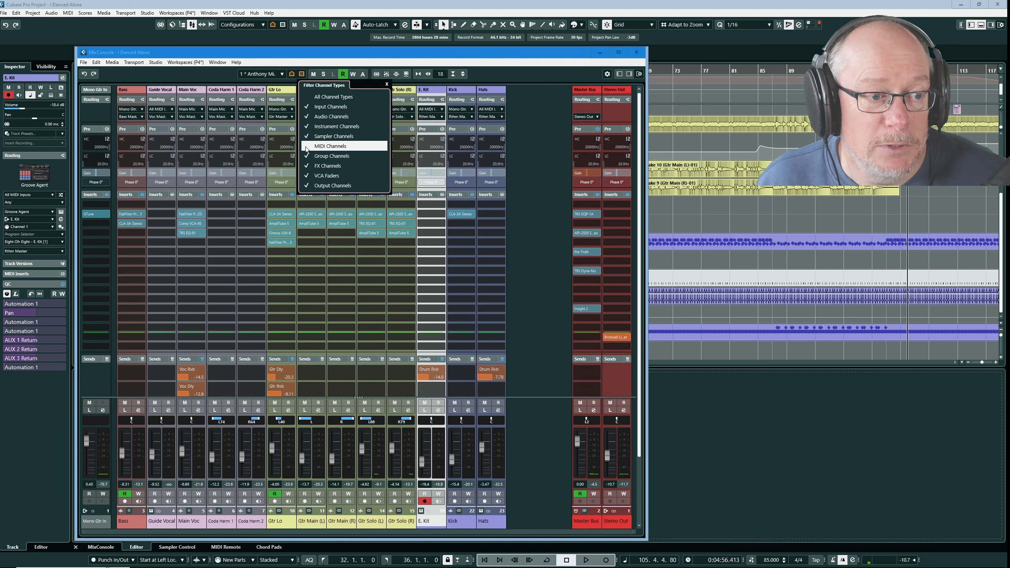
click(329, 145)
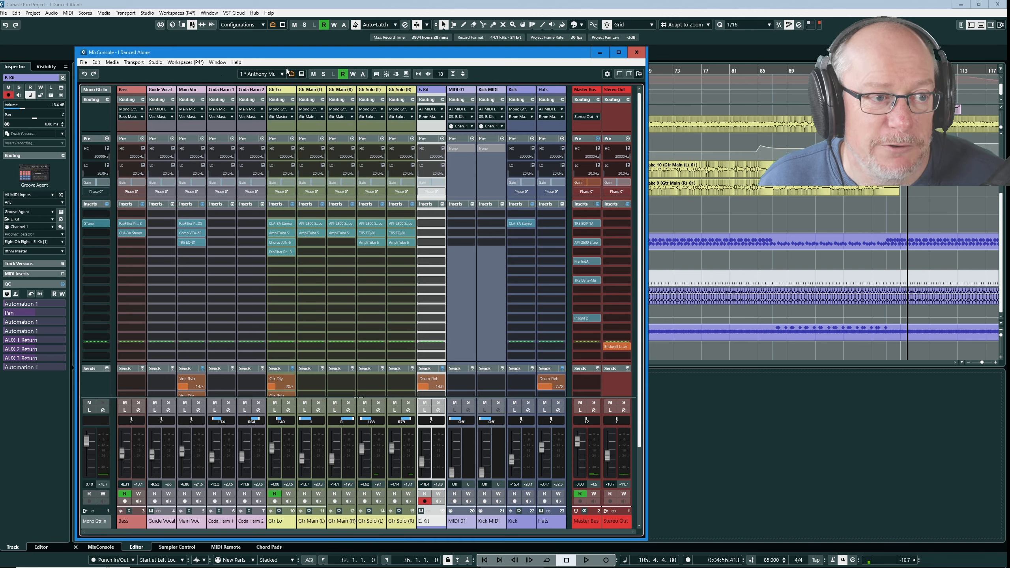
click(259, 73)
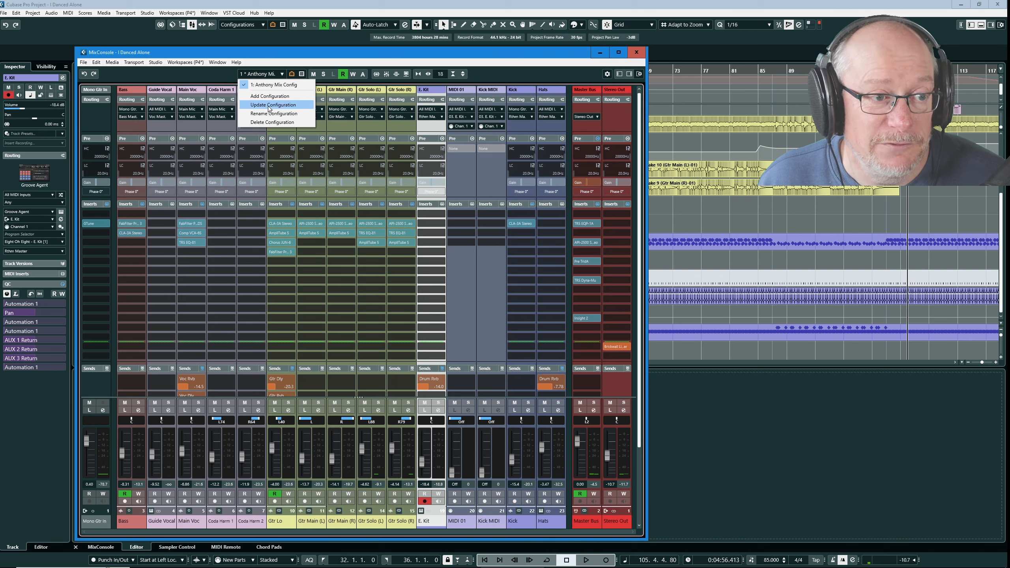
click(271, 104)
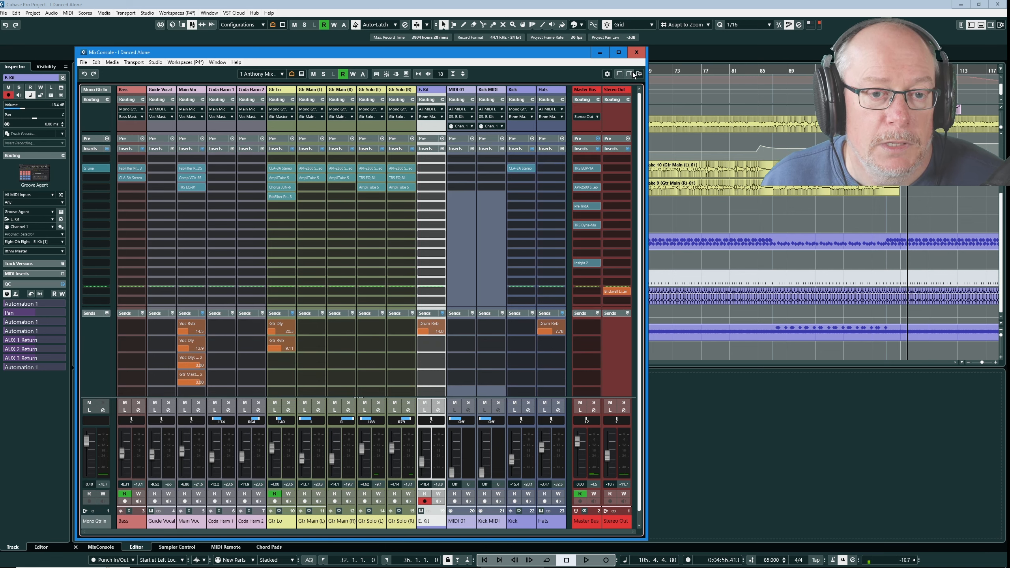
Hide the Inserts rack and show the EQ and Strip racks in the MixConsole
click(632, 74)
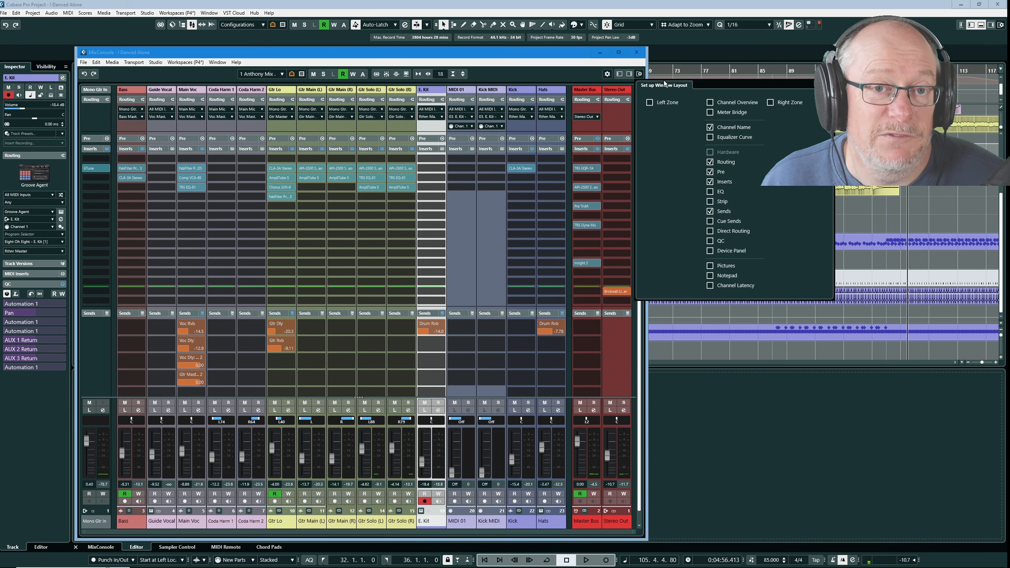
click(711, 181)
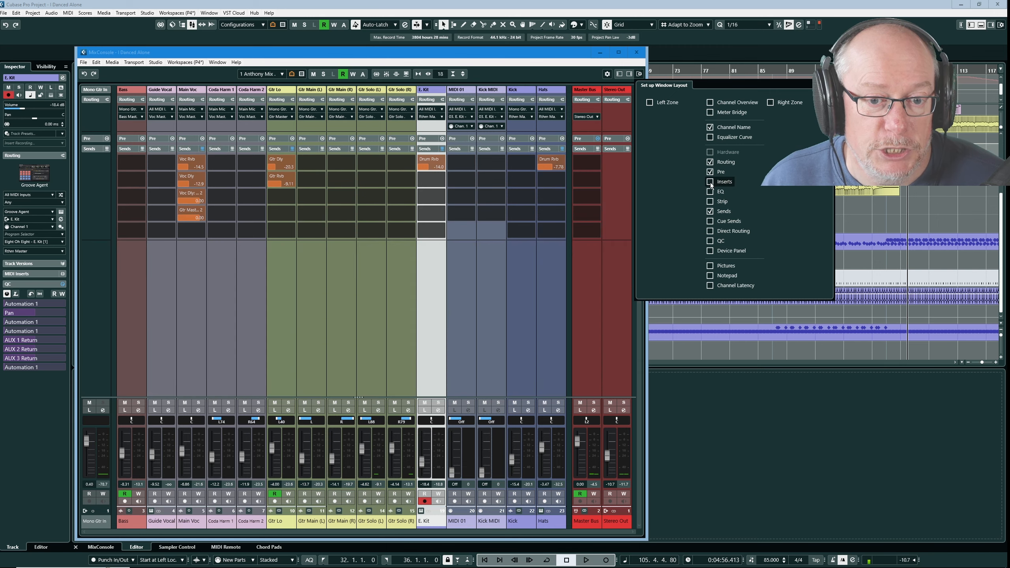
click(710, 191)
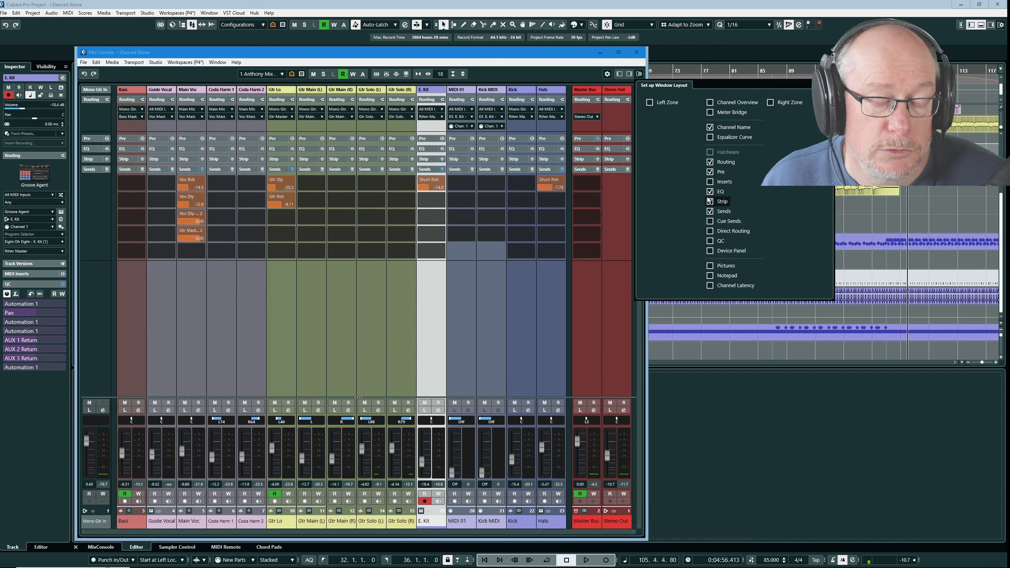
click(504, 77)
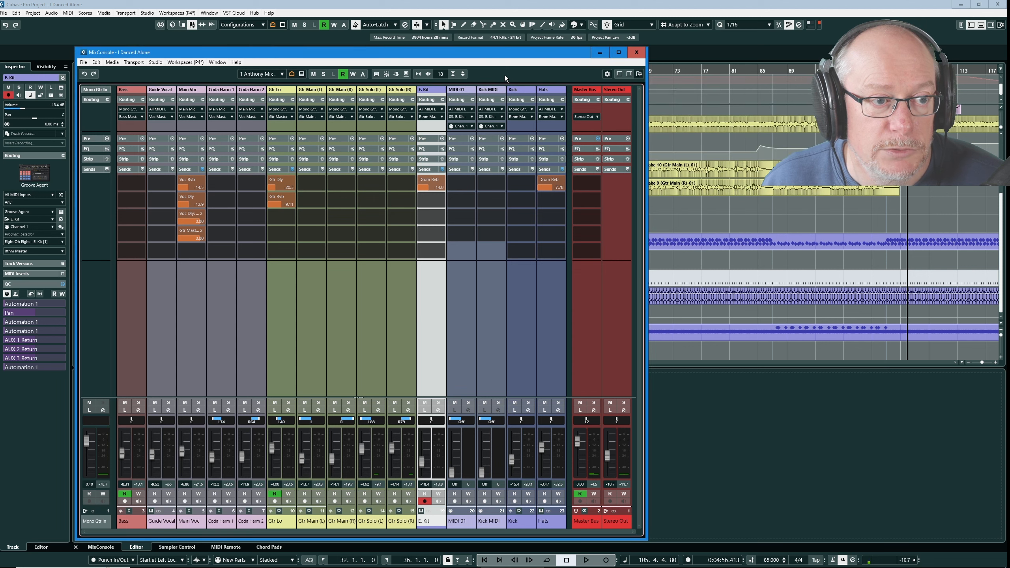
click(261, 73)
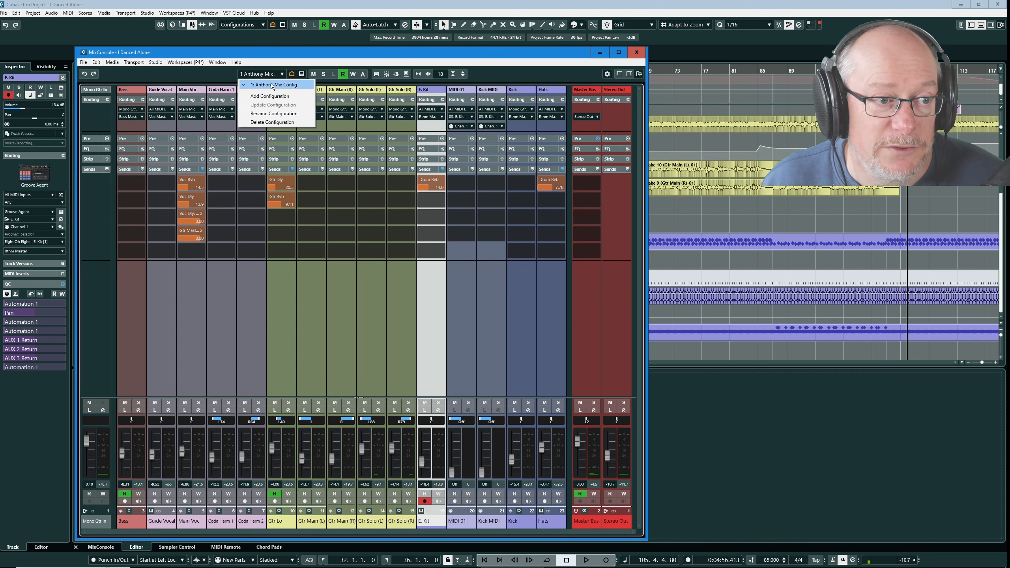
mouse_move(292, 164)
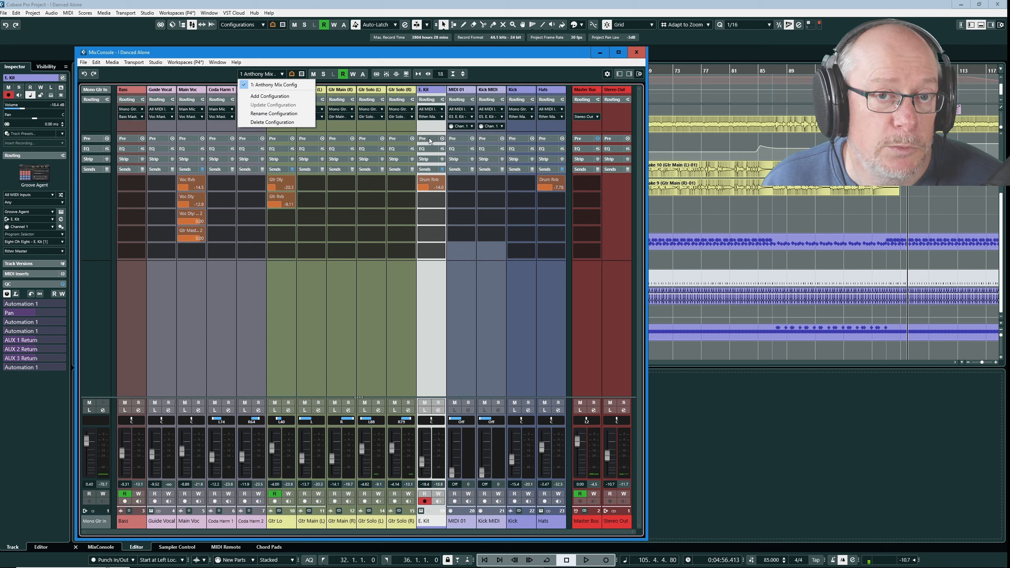
mouse_move(441, 137)
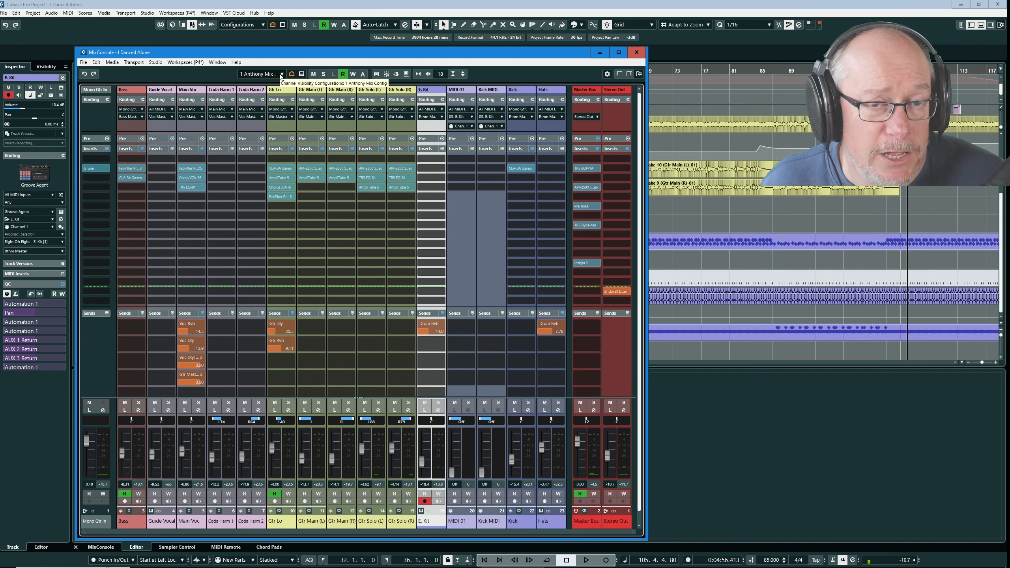
Reload '1 Anthony Mix Config' from Configurations to restore the routing and Pre sections
click(280, 73)
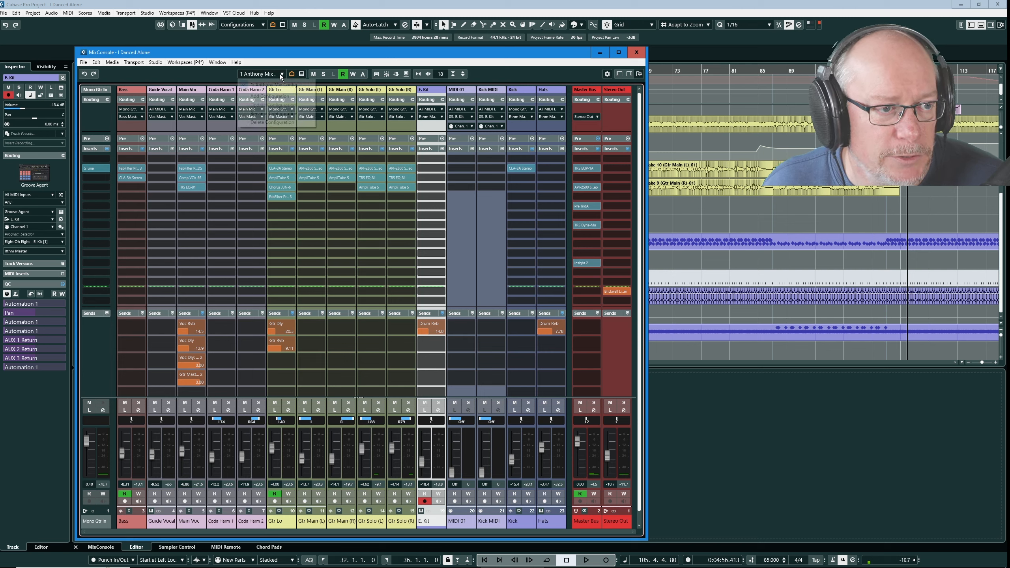
click(280, 73)
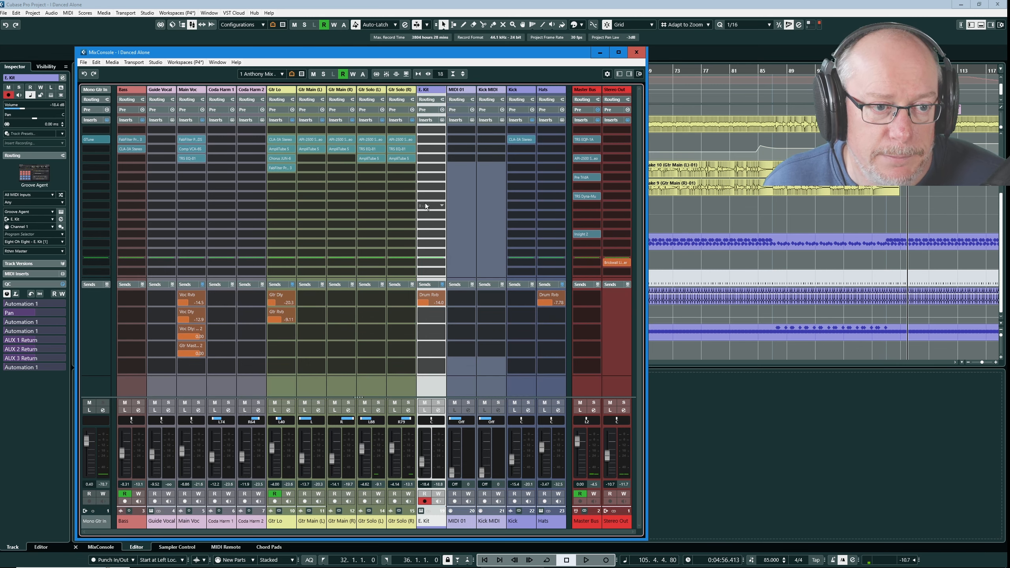
click(638, 74)
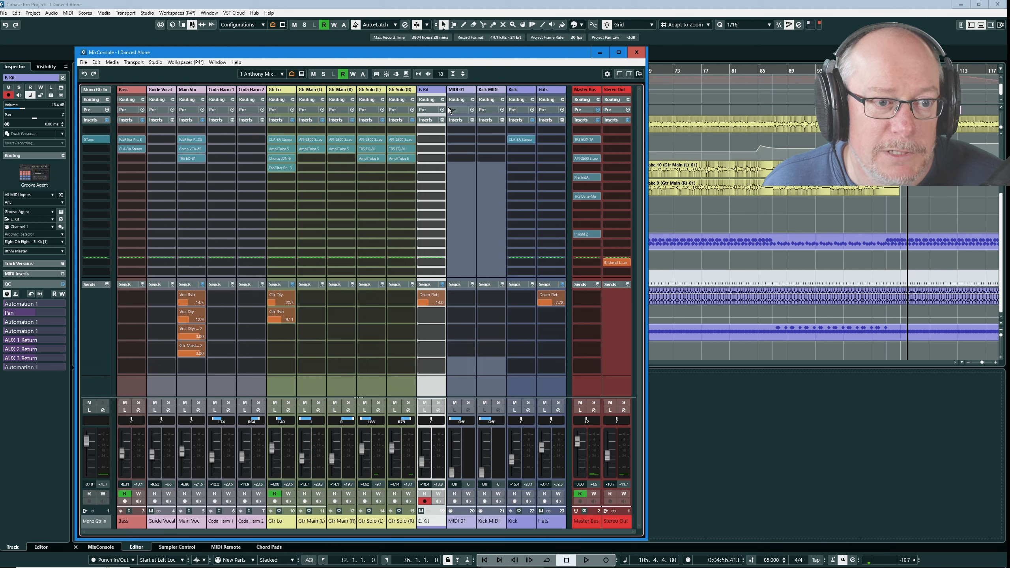
mouse_move(467, 240)
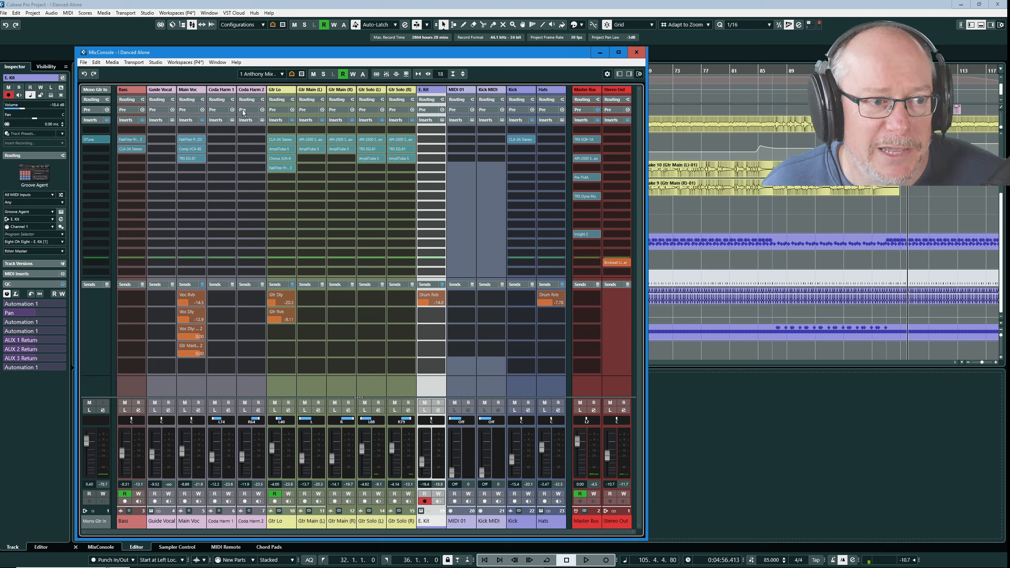
click(260, 73)
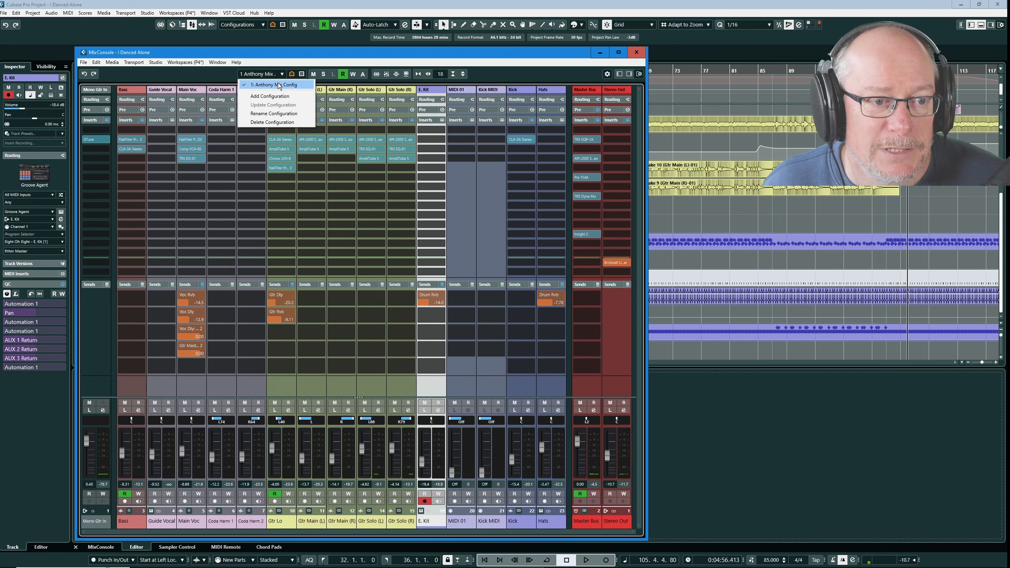
click(276, 84)
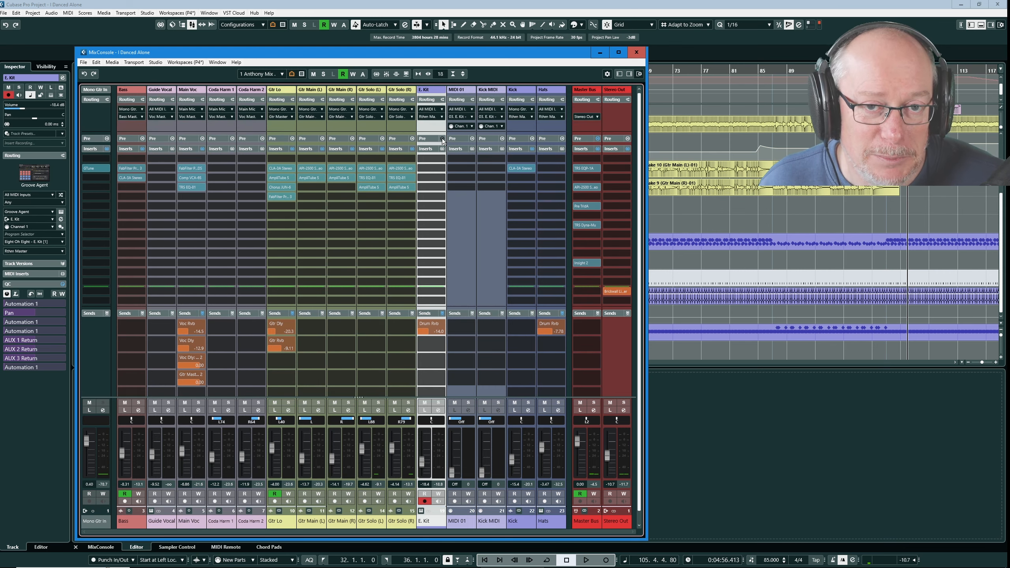
mouse_move(442, 139)
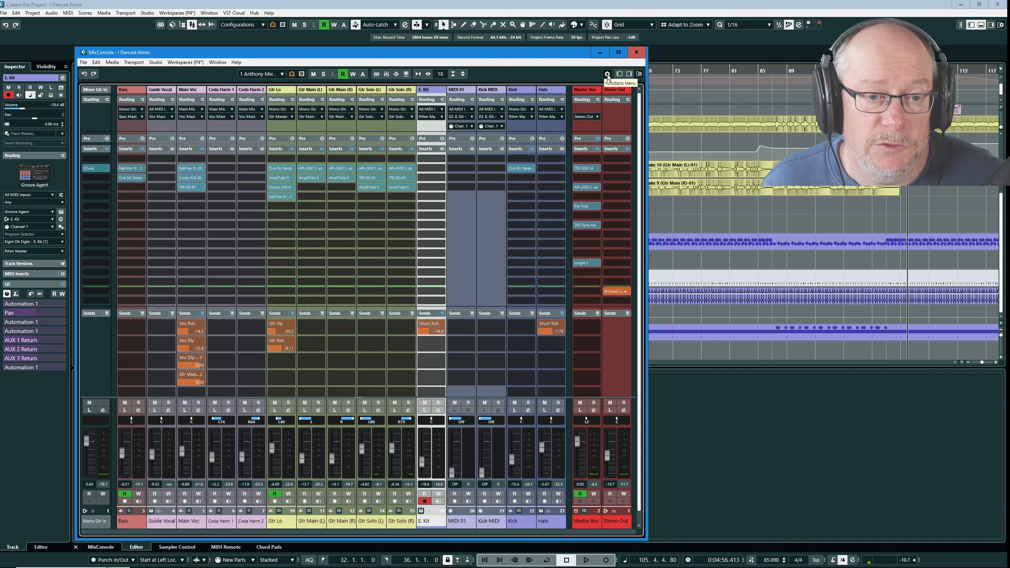
click(605, 74)
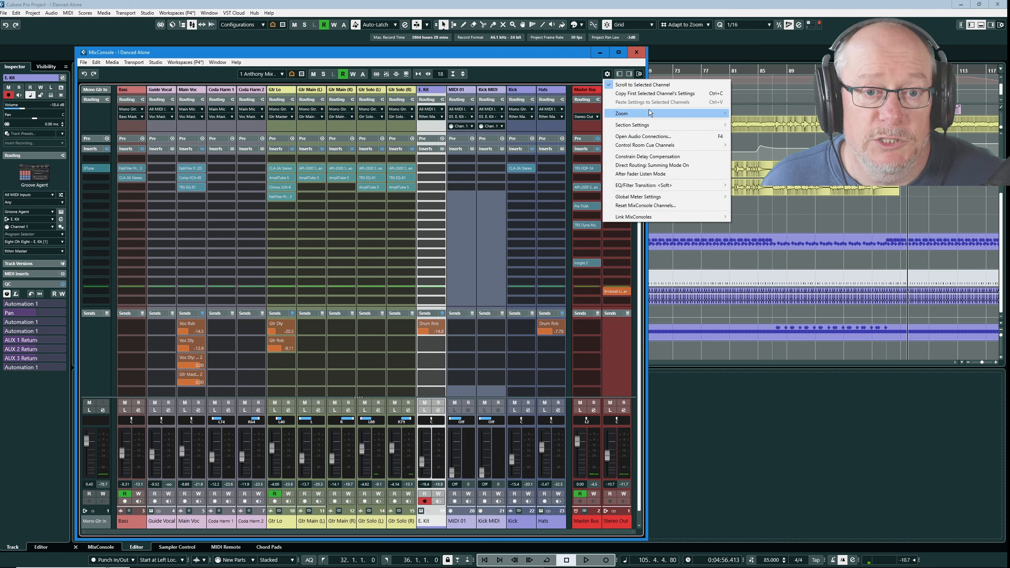
mouse_move(644, 85)
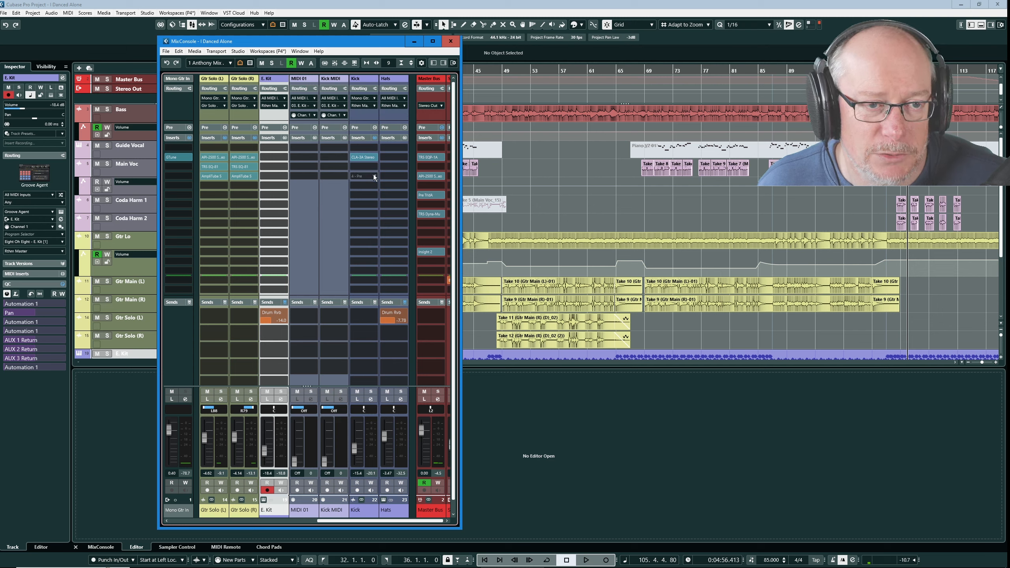
mouse_move(97, 141)
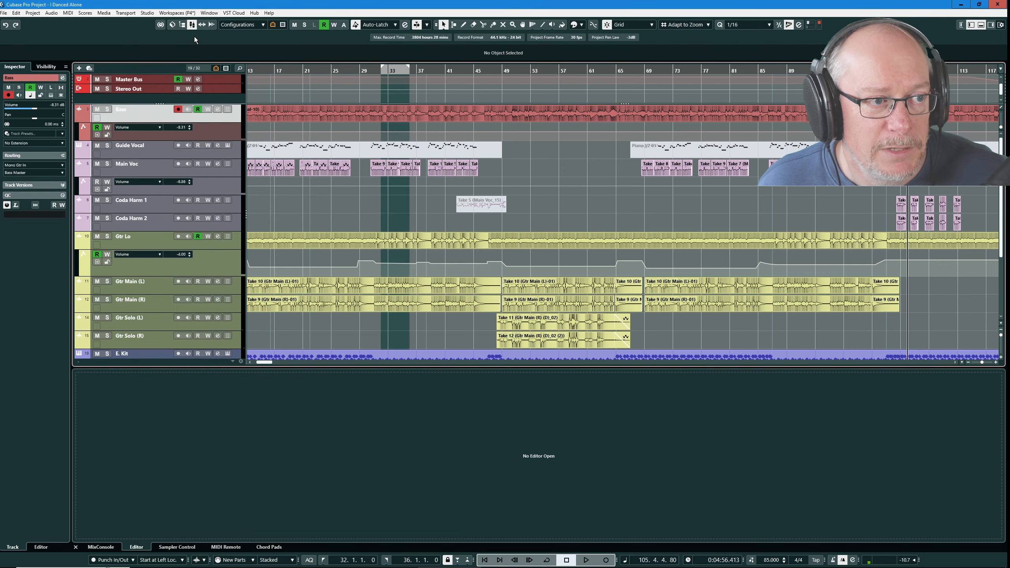
click(100, 547)
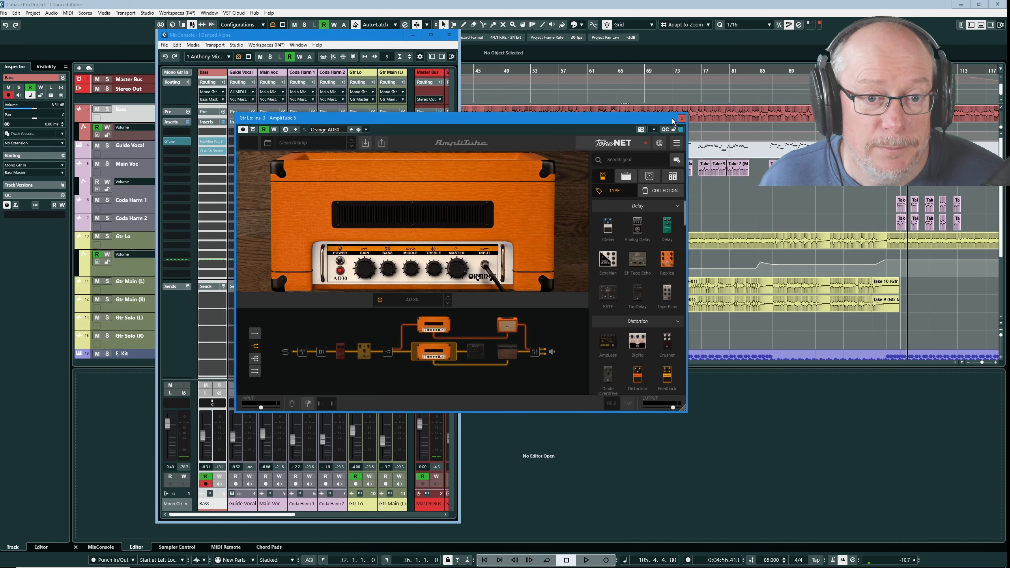
click(684, 117)
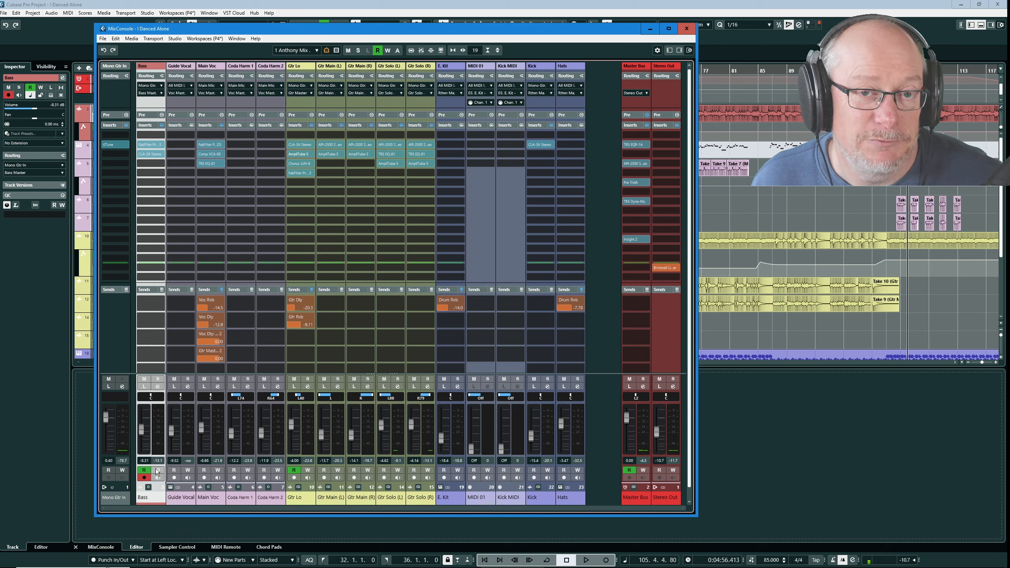
mouse_move(658, 50)
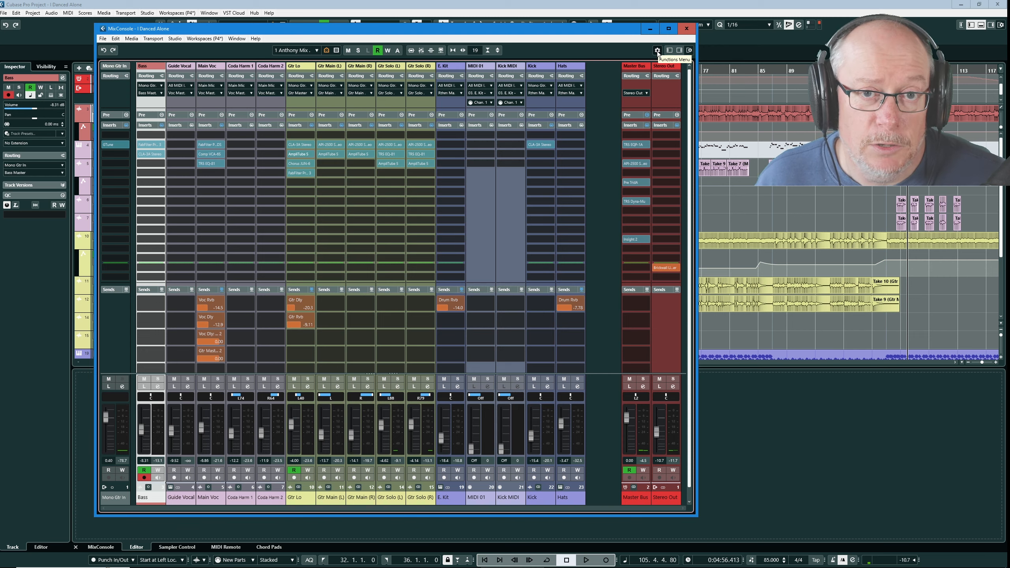
Open the MixConsole Functions menu to review the Global Meter Settings
click(658, 50)
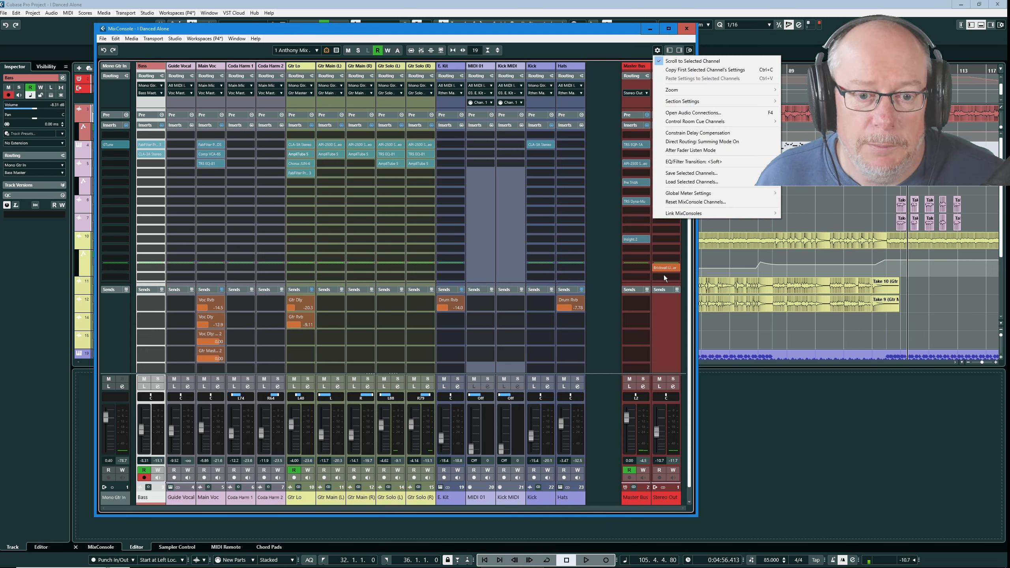
mouse_move(687, 194)
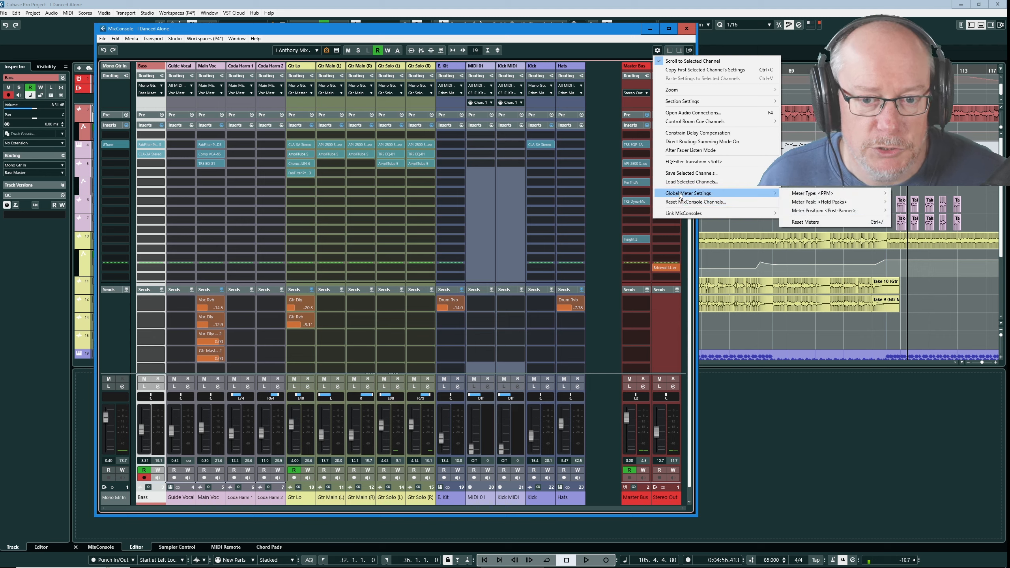
mouse_move(829, 202)
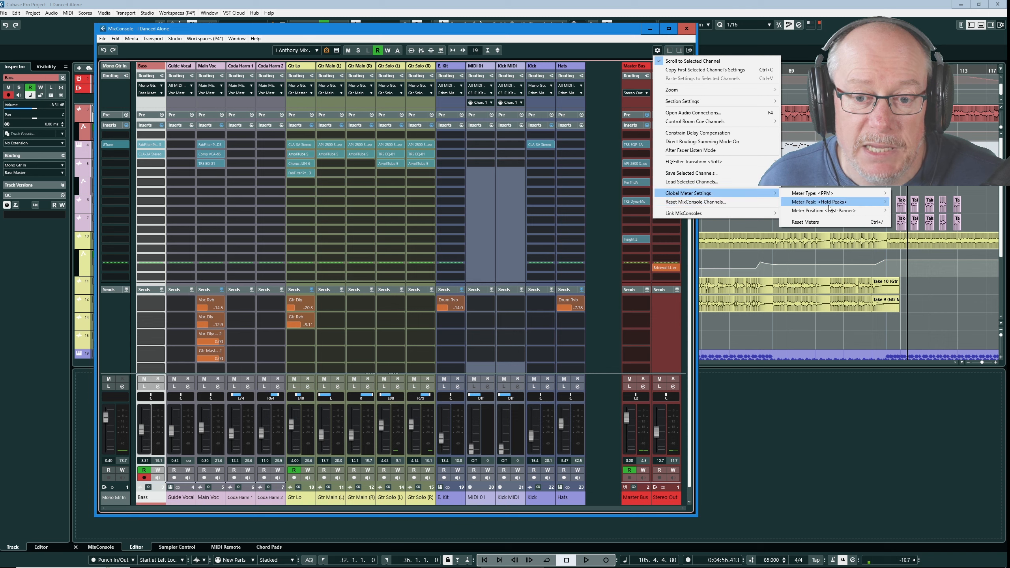
mouse_move(817, 202)
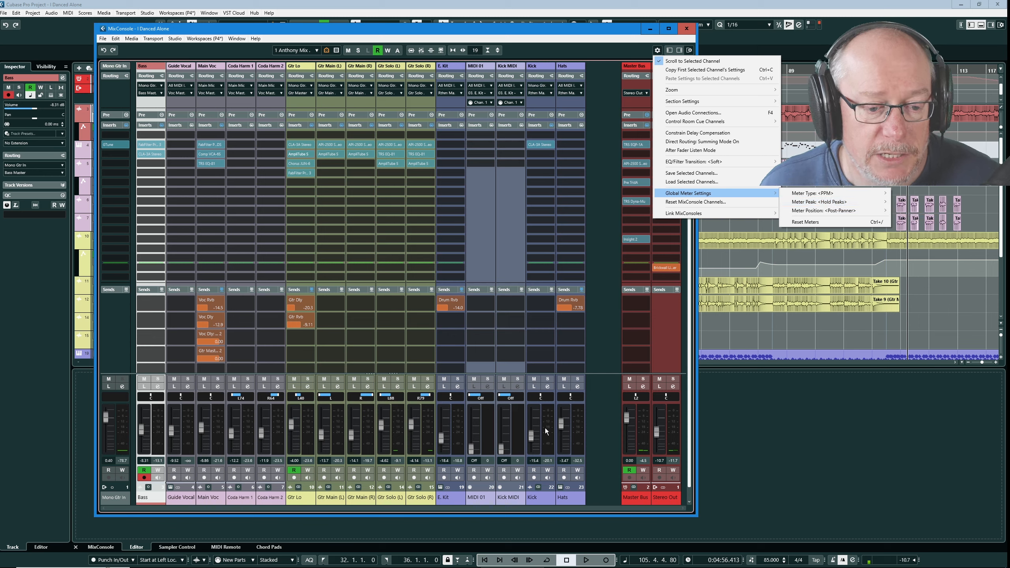
mouse_move(656, 434)
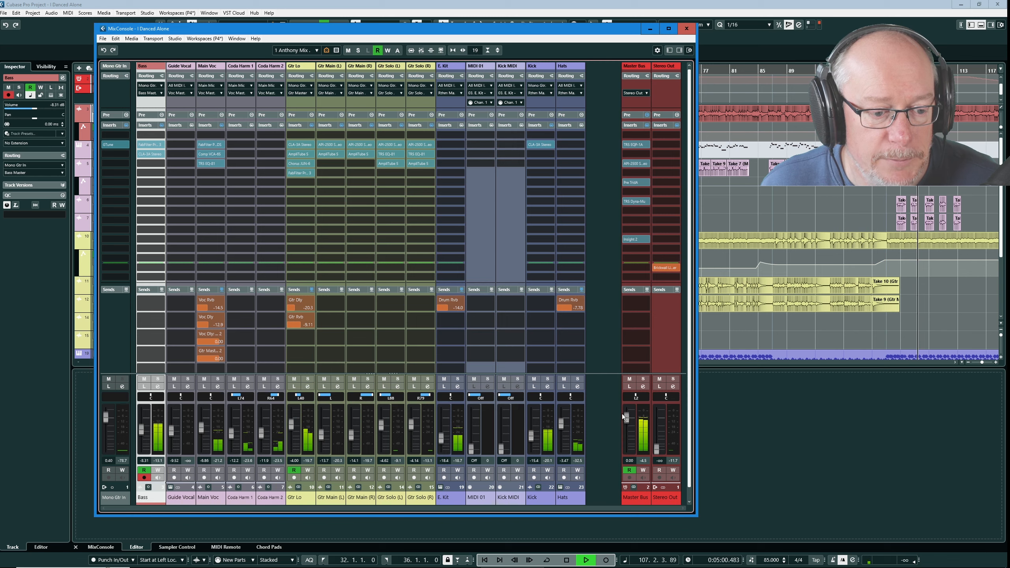
mouse_move(458, 438)
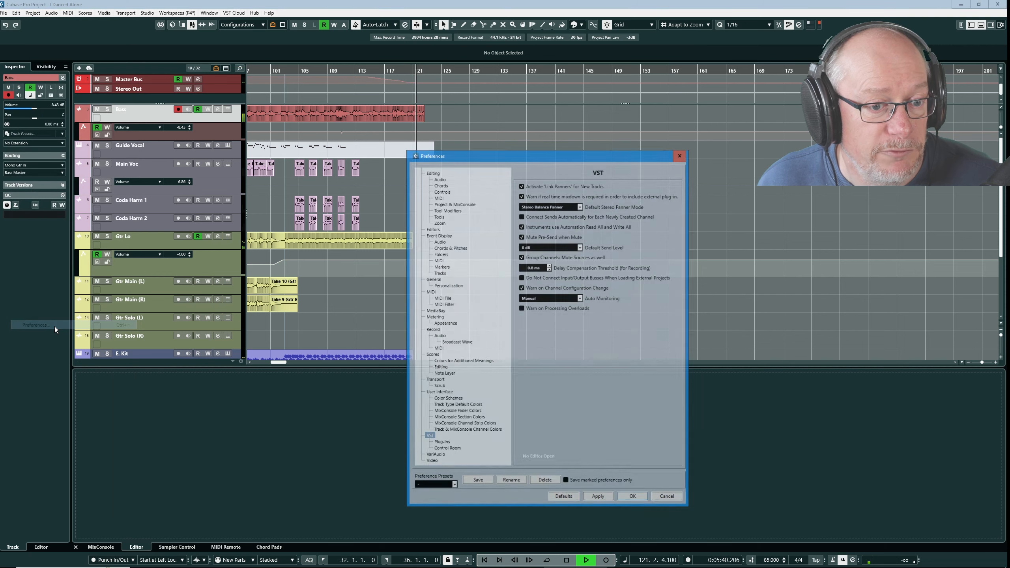
click(435, 316)
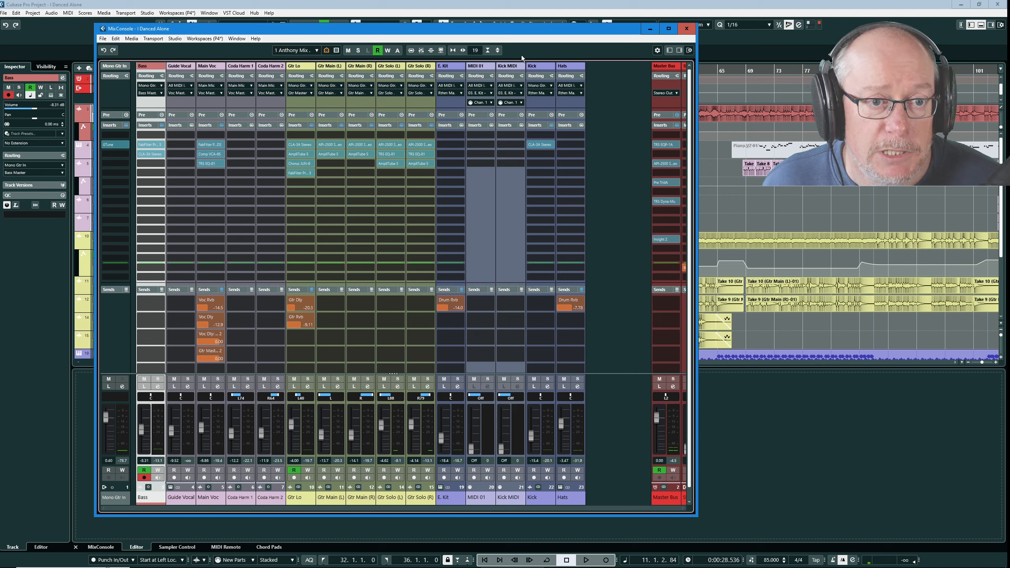
Use the MixConsole Functions menu button again
click(657, 50)
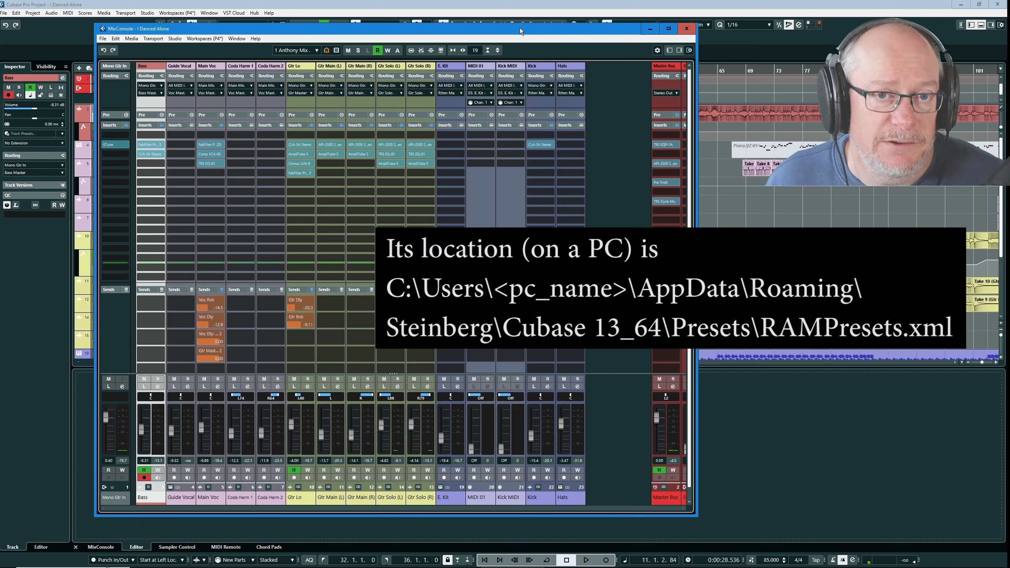
mouse_move(301, 51)
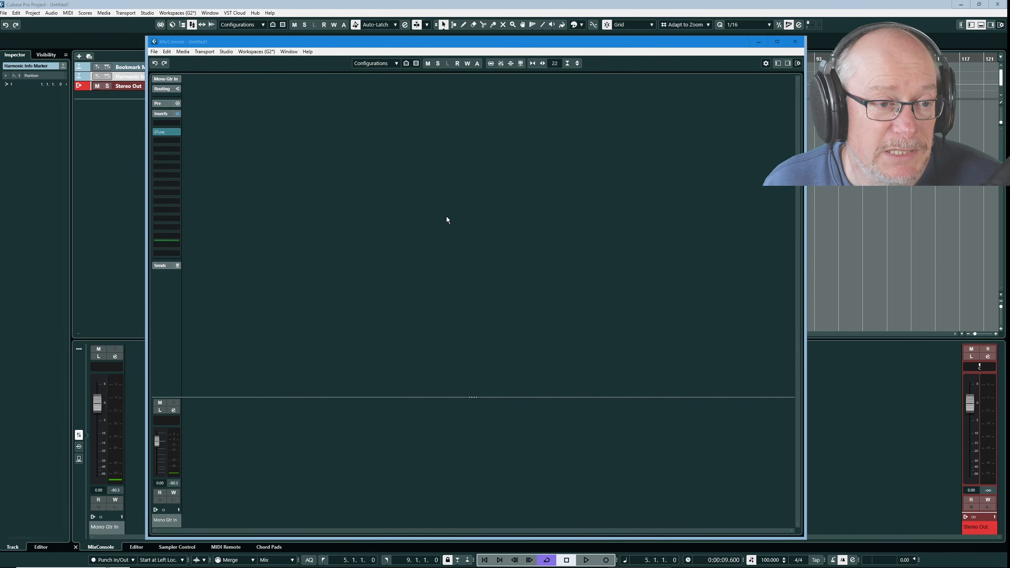
mouse_move(392, 172)
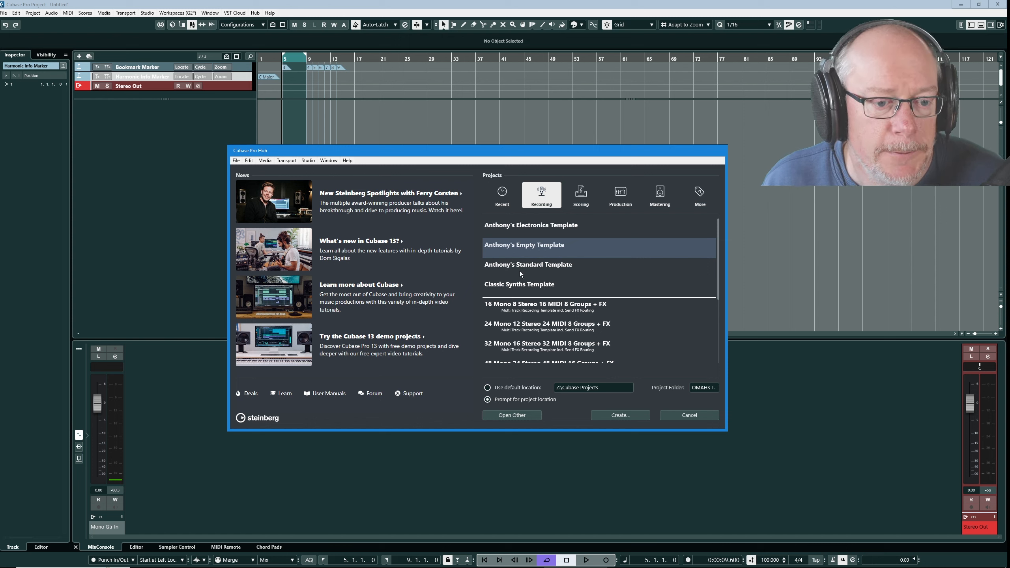
mouse_move(512, 273)
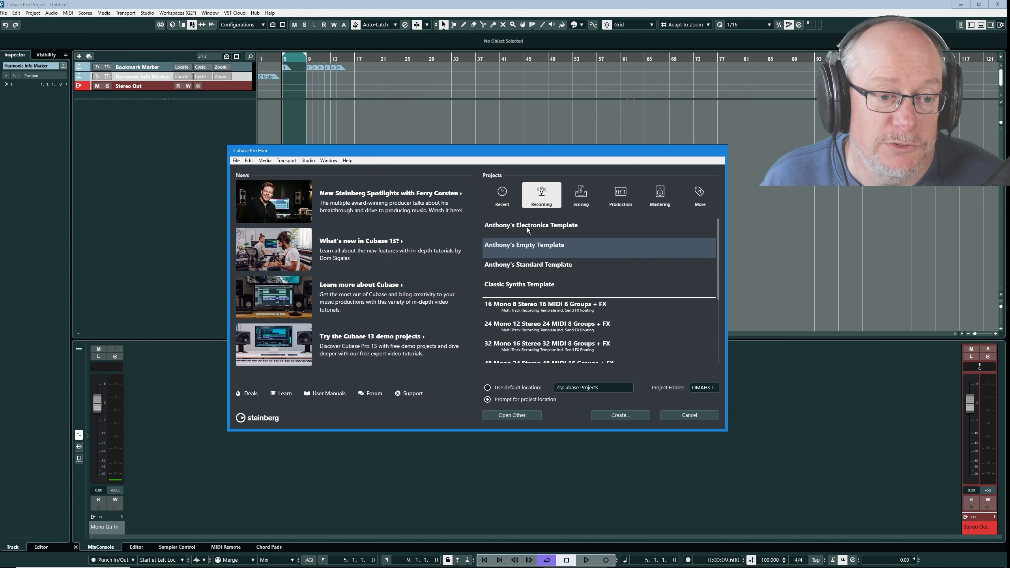
mouse_move(498, 251)
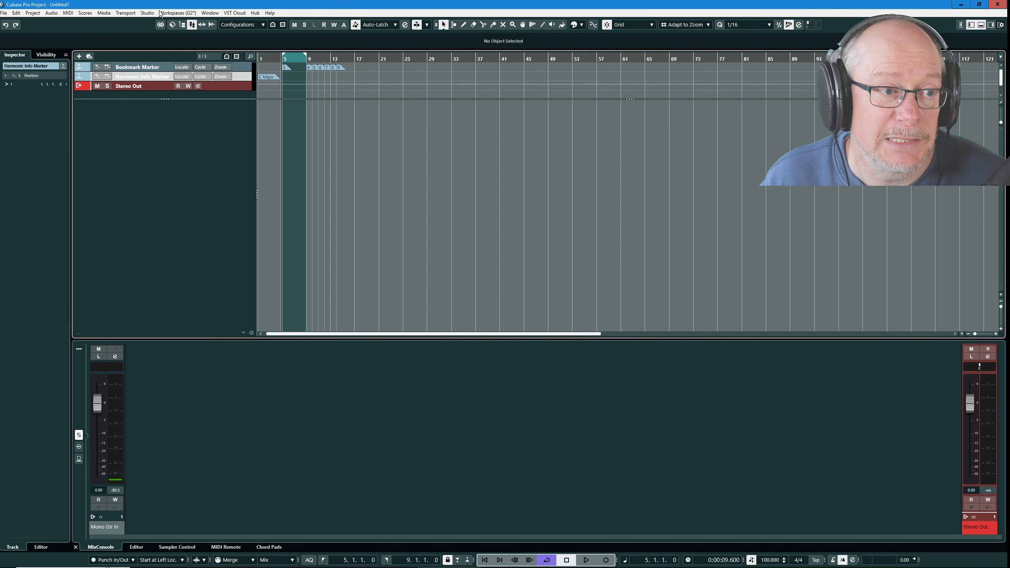
Open the empty project's MixConsole and load the Anthony Mix Config configuration
click(192, 25)
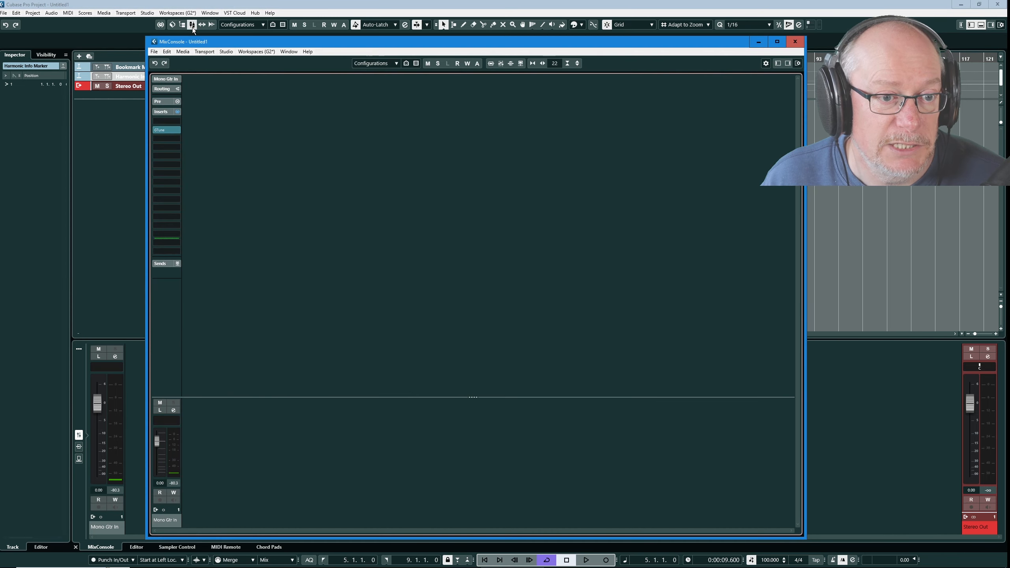
click(395, 63)
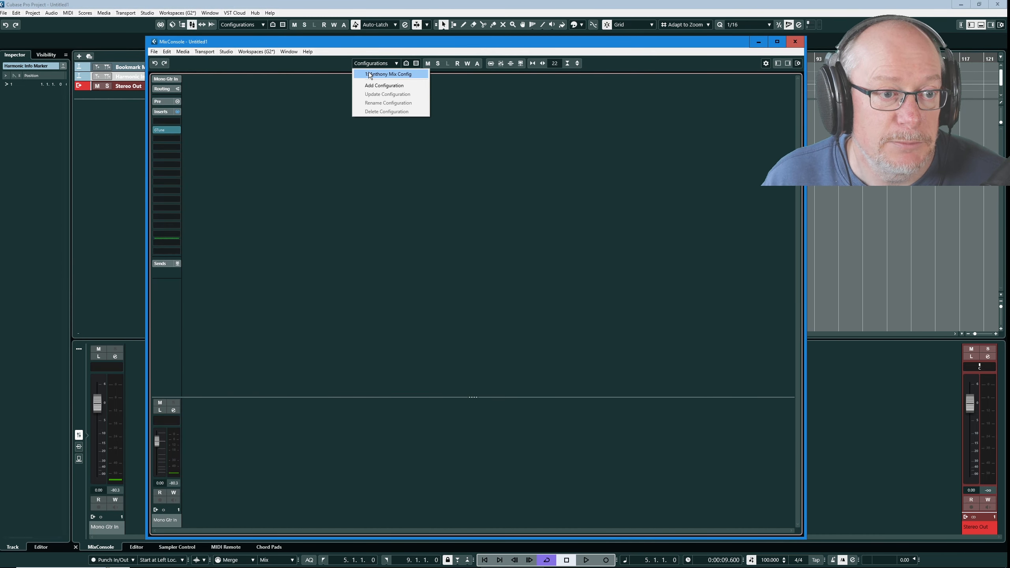
click(388, 74)
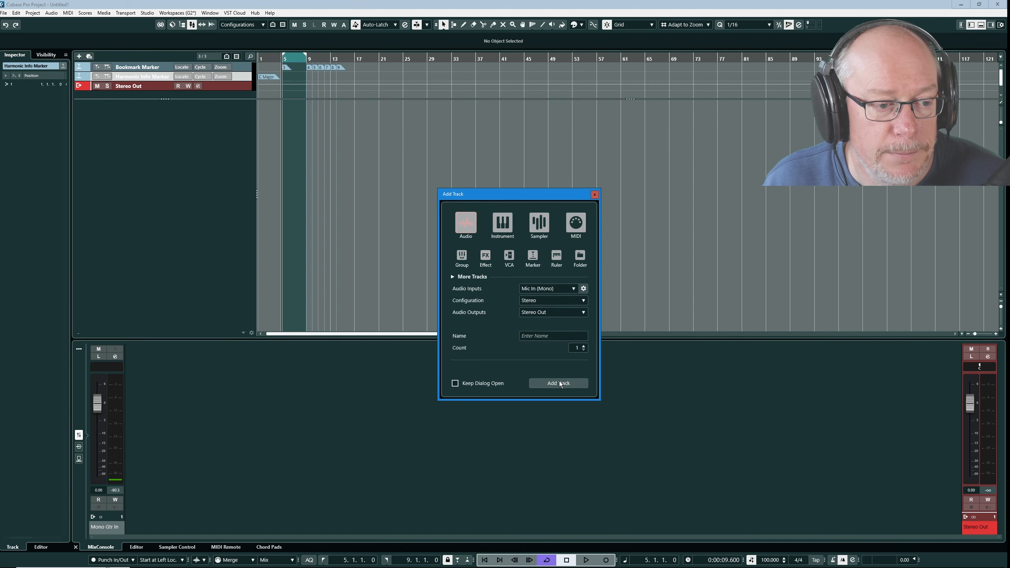
Add the stereo Audio 01 track and reposition the MixConsole beside the track list
click(557, 383)
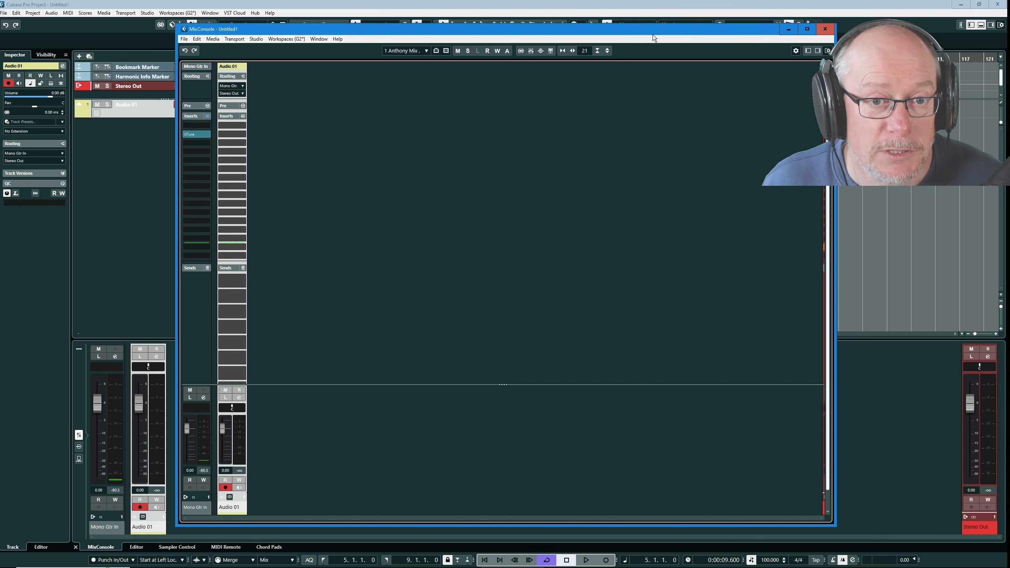
click(695, 44)
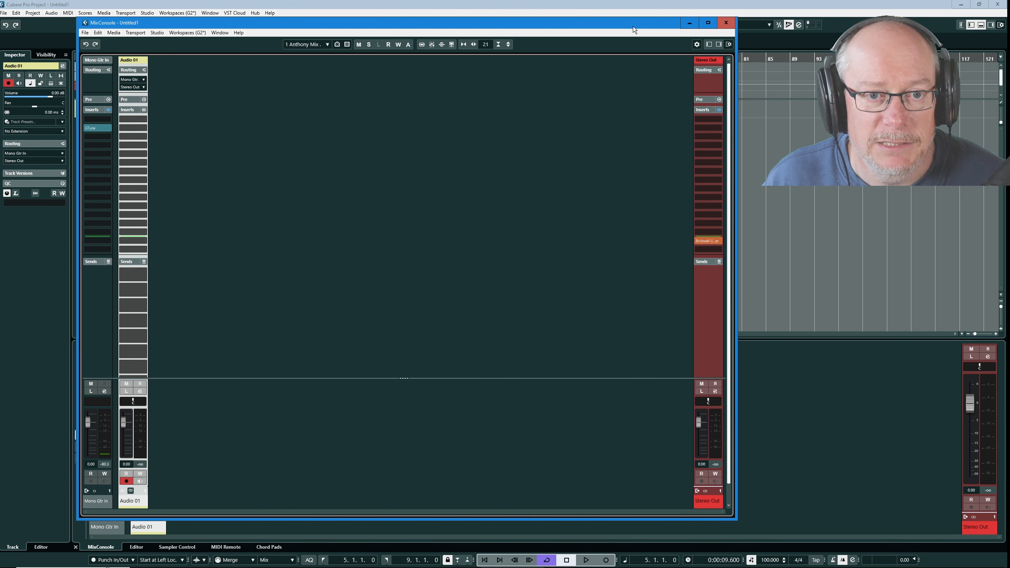
click(449, 145)
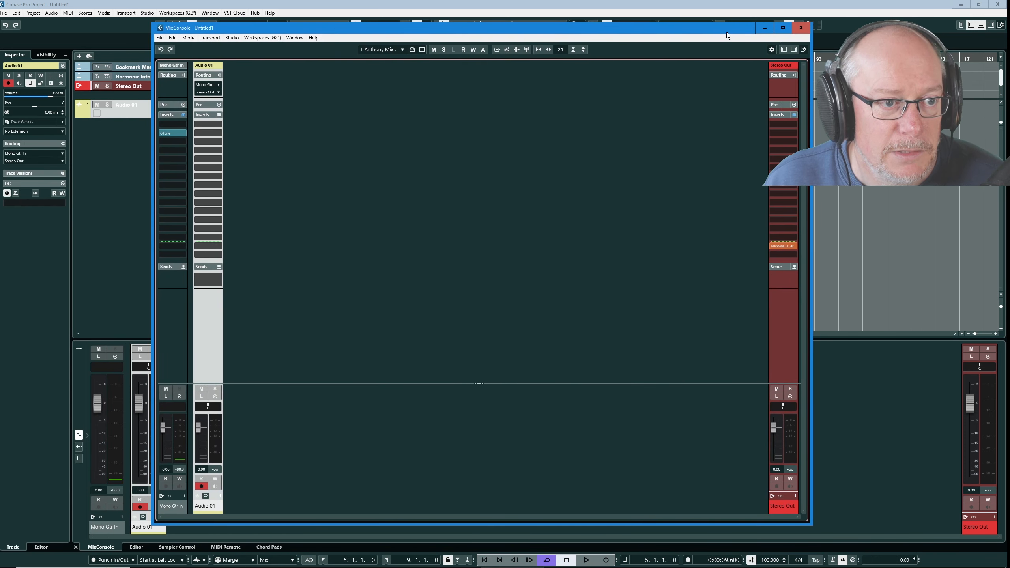
Check the Anthony Mix Config entry, now marked as changed, in the Configurations list
click(380, 50)
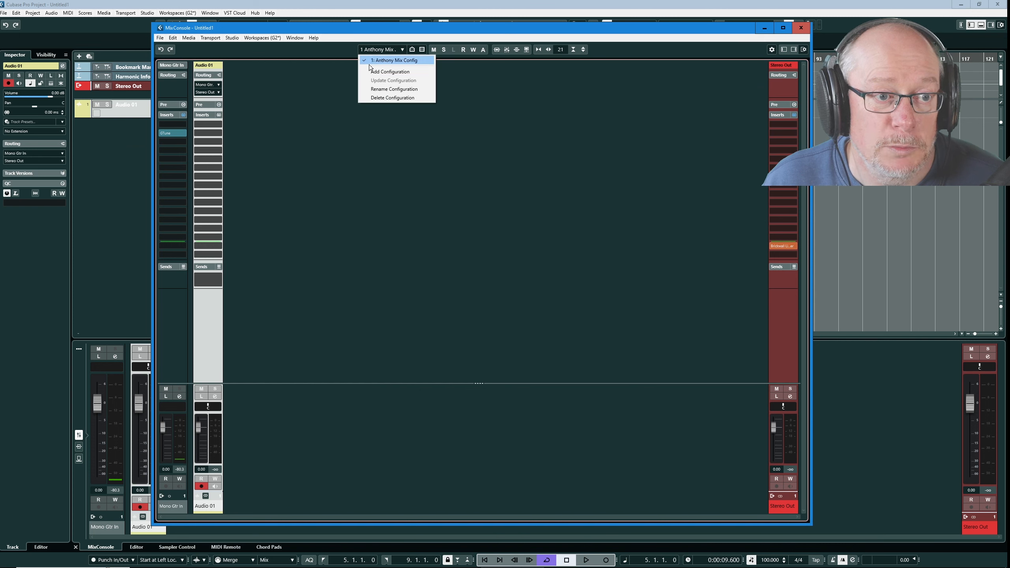
mouse_move(382, 156)
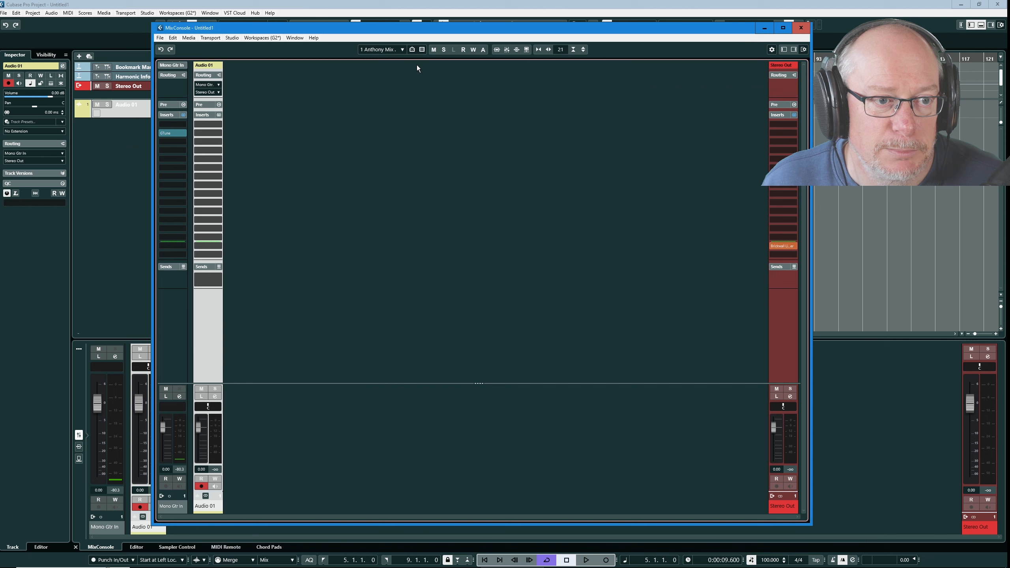
click(422, 49)
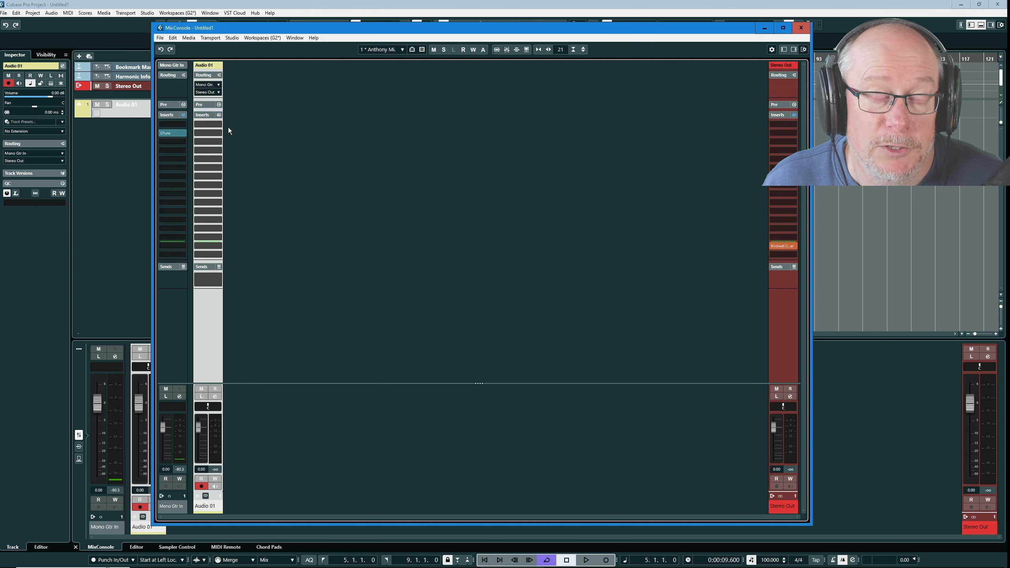
click(403, 50)
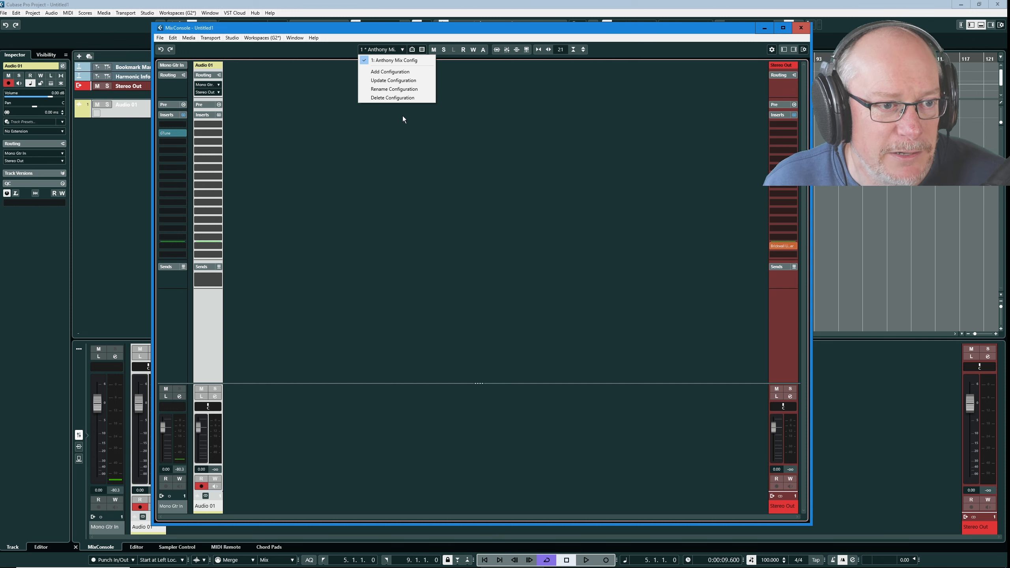
mouse_move(393, 89)
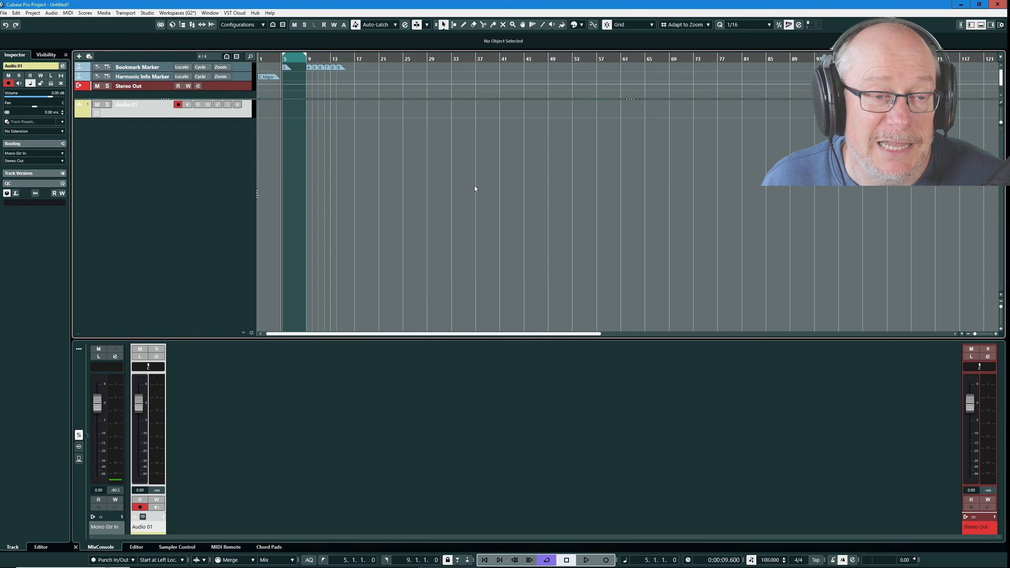
mouse_move(149, 166)
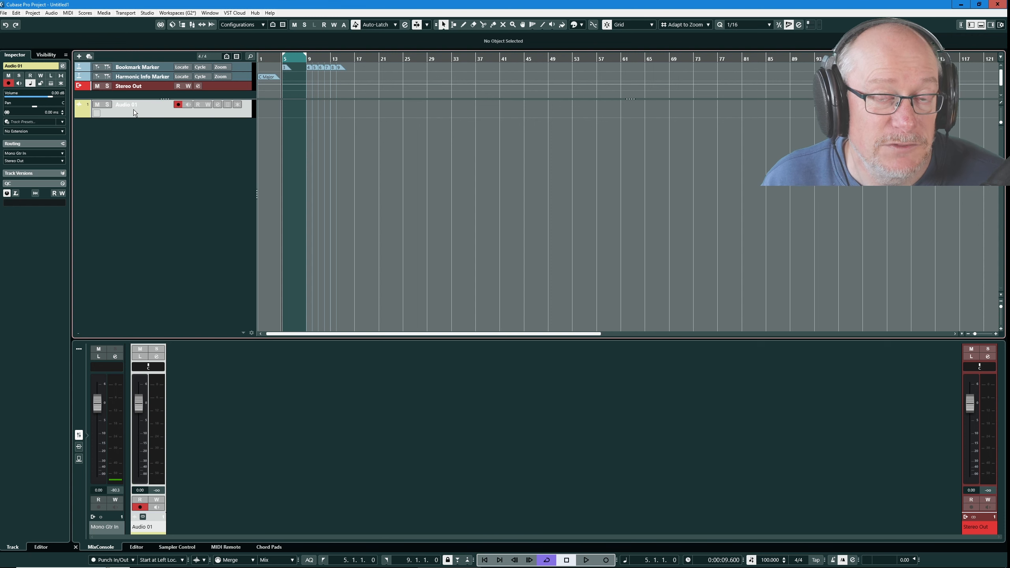
Remove the Audio 01 track using its right-click Remove Selected Tracks option
right_click(133, 112)
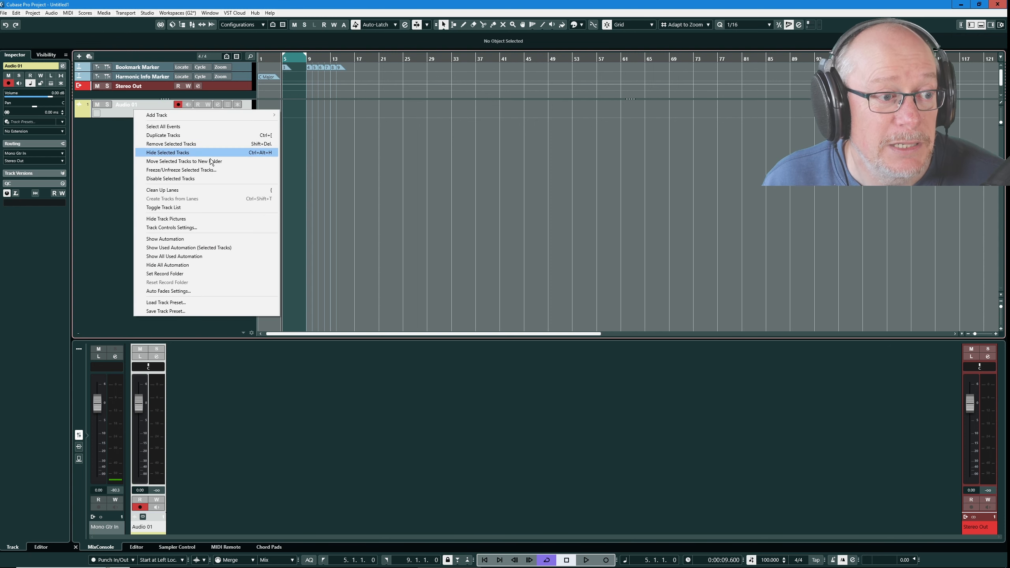
click(168, 152)
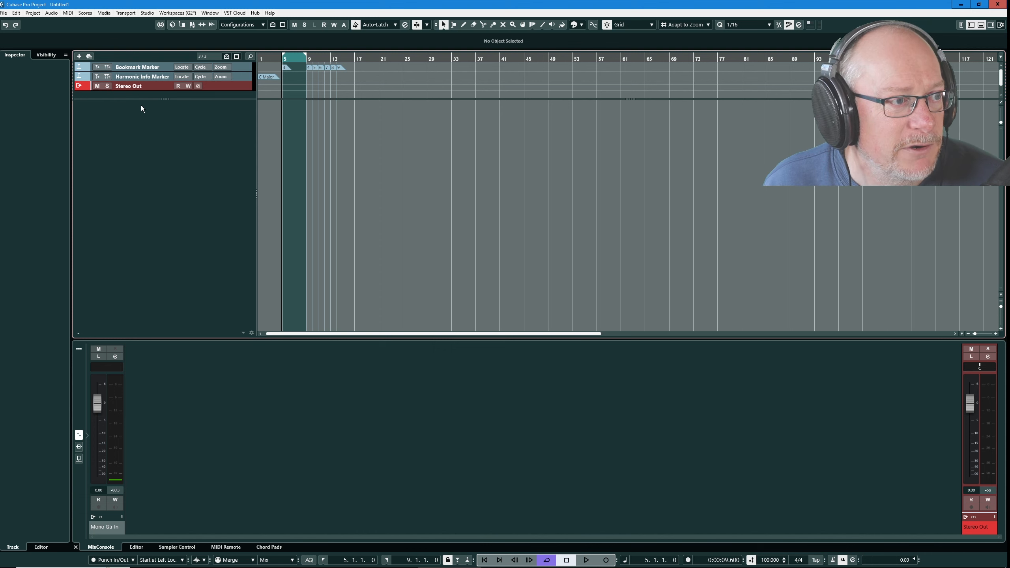
mouse_move(142, 76)
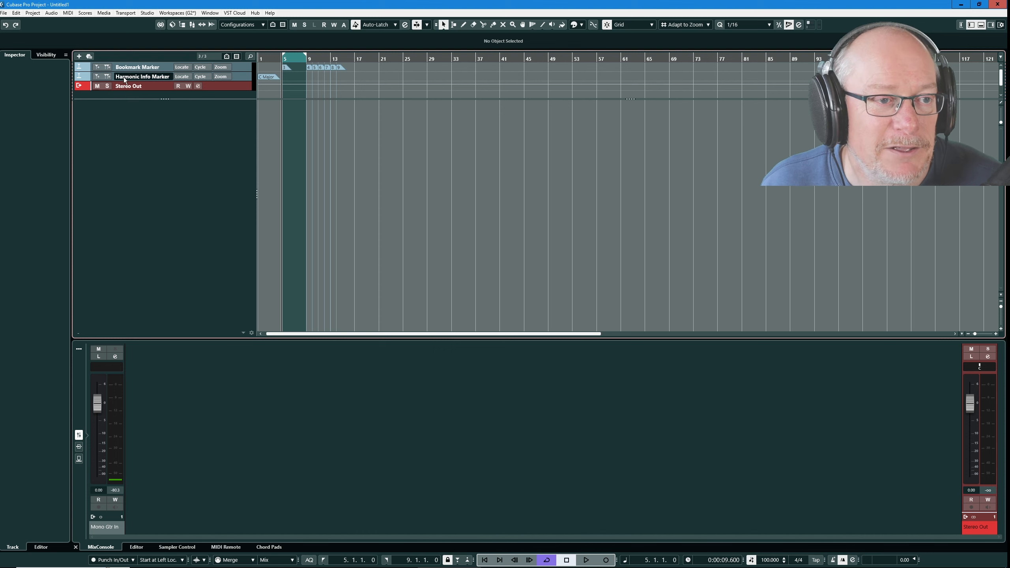
mouse_move(142, 76)
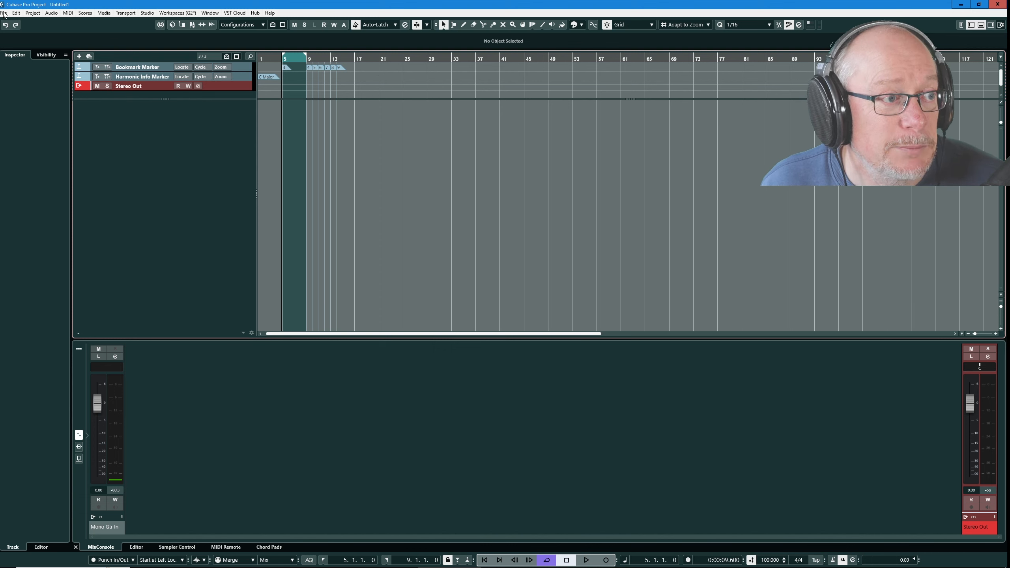
Save the project as a template, overwriting Anthony's Empty Template
click(4, 13)
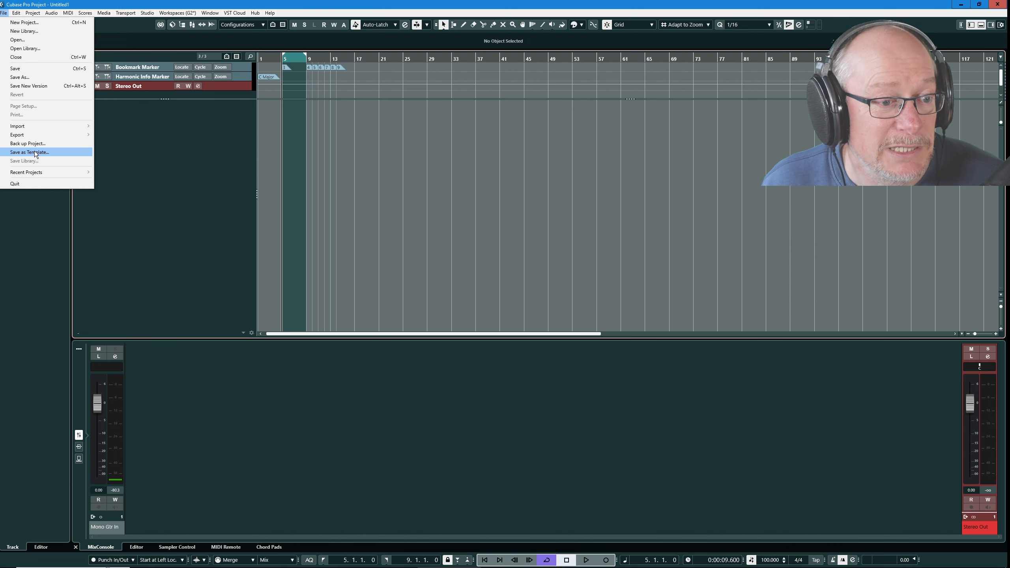
click(28, 152)
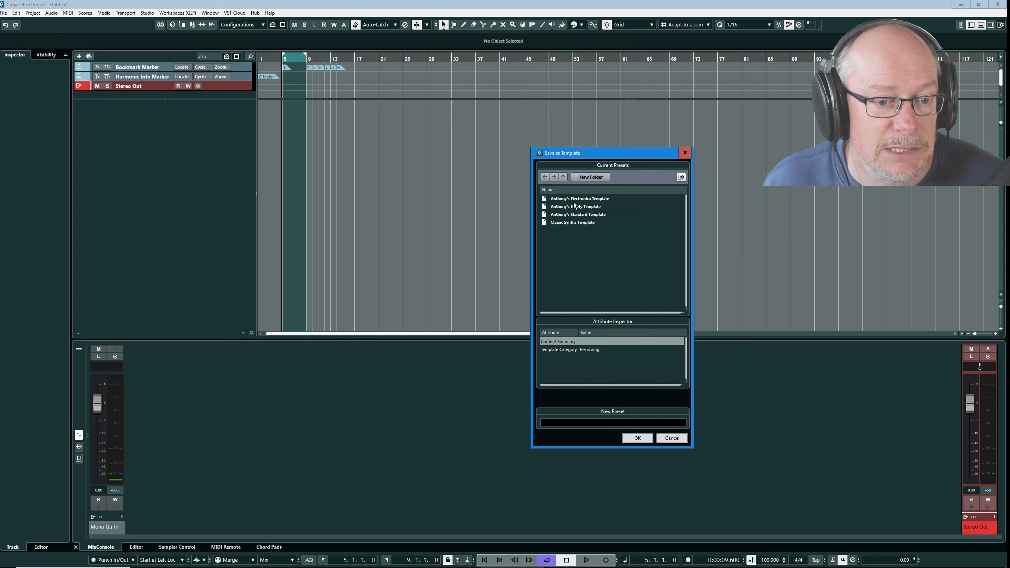
click(574, 206)
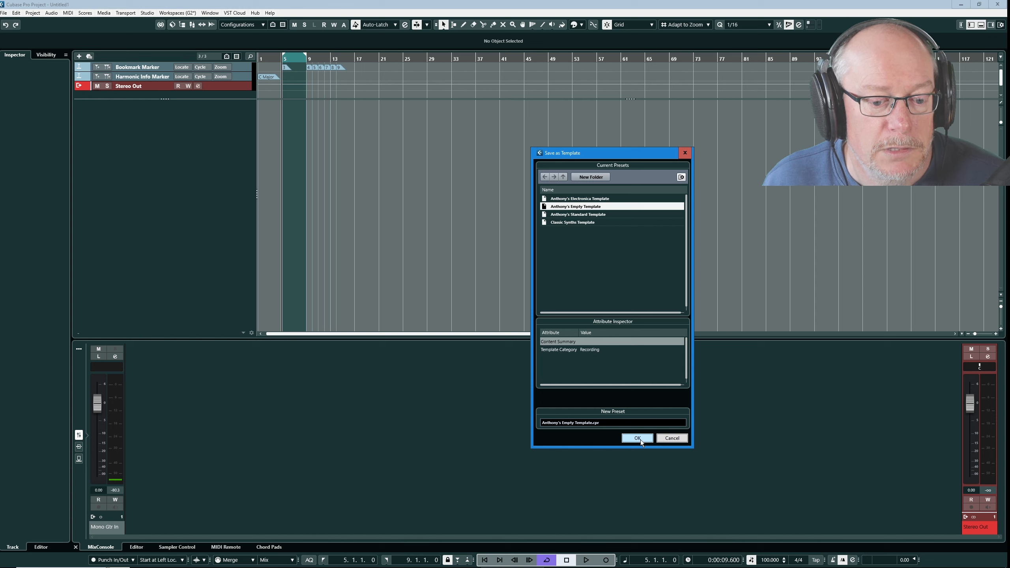
click(637, 437)
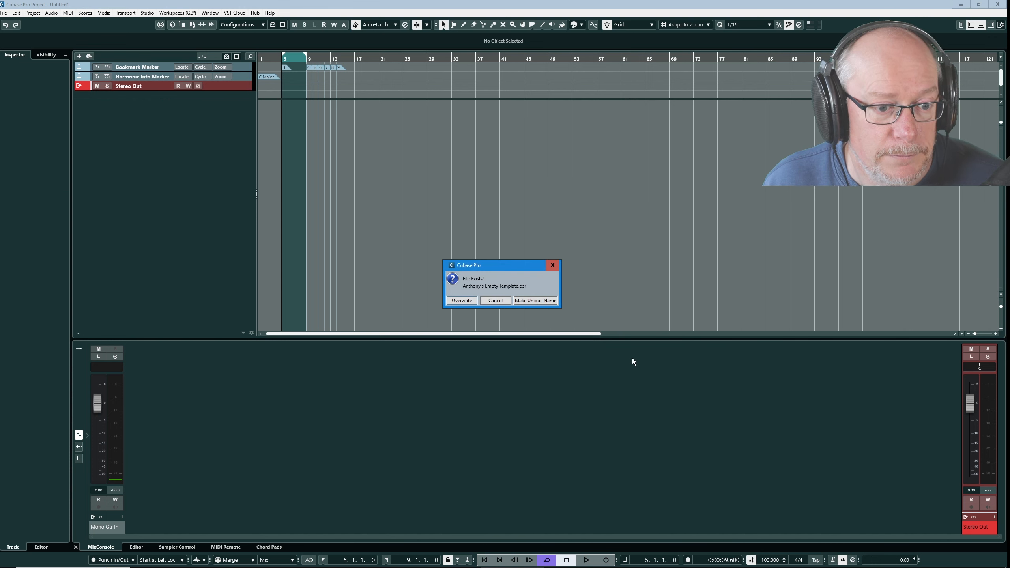
click(4, 12)
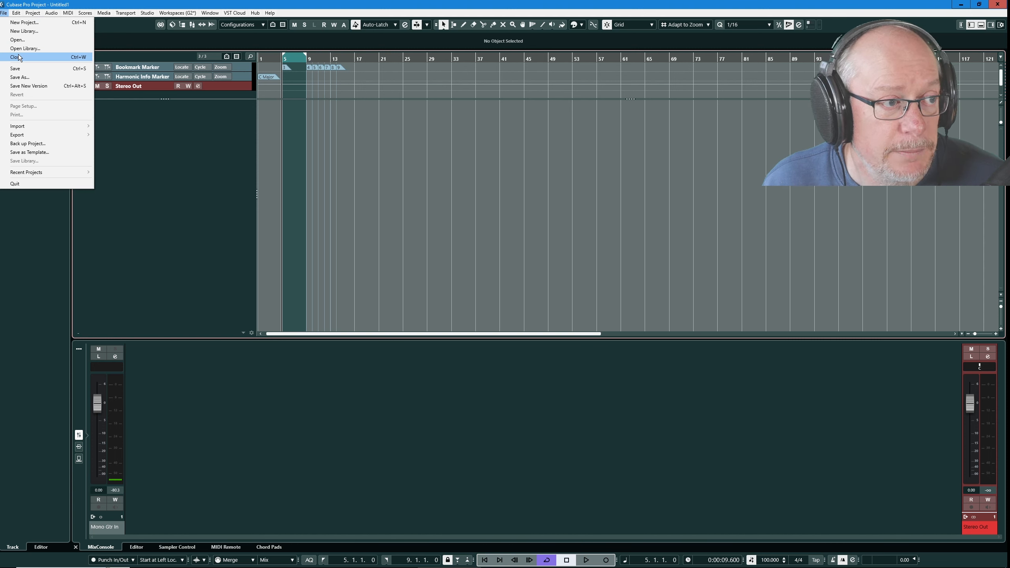
Close the old project without saving and add an audio track to the fresh project
click(14, 57)
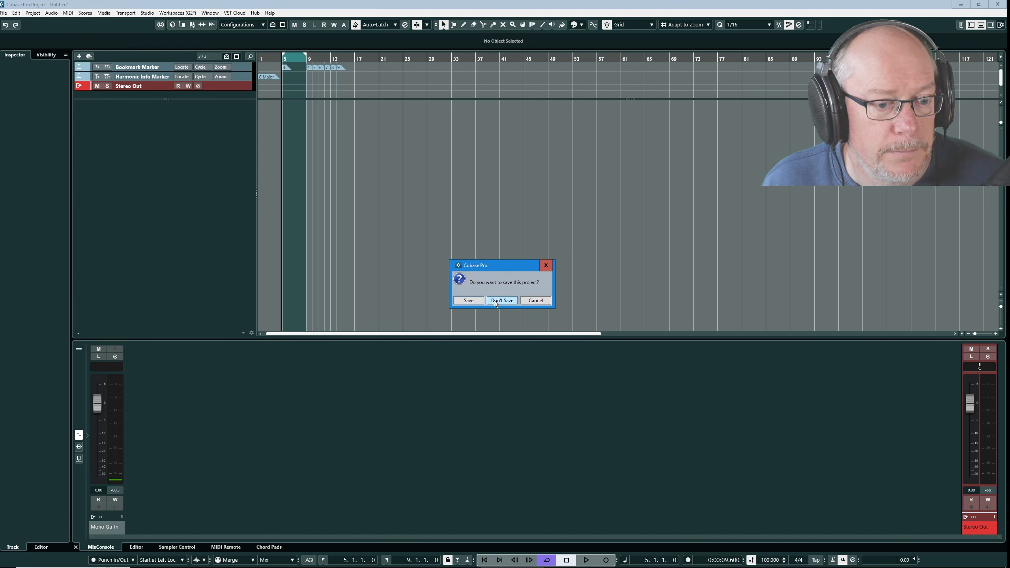
click(502, 300)
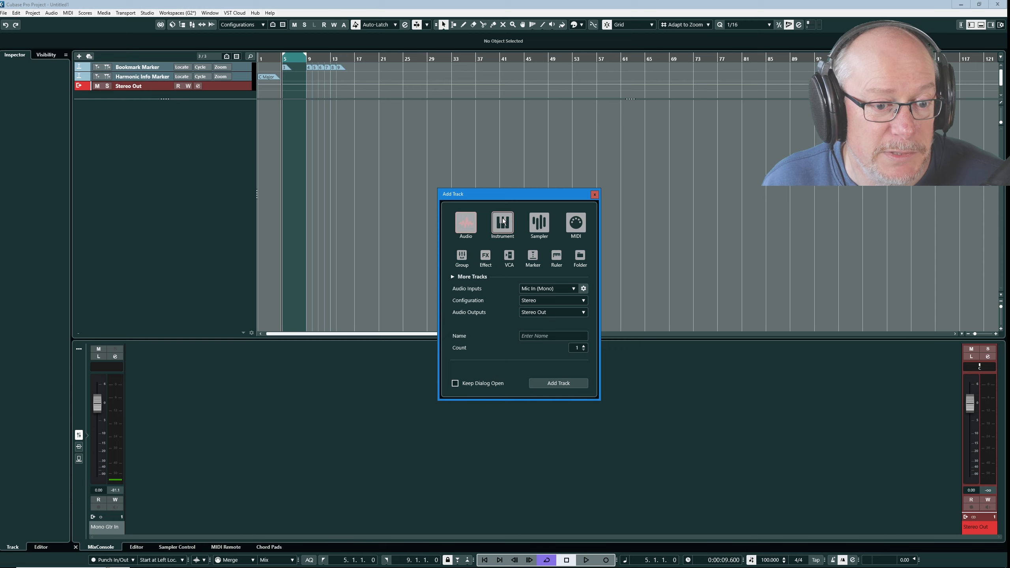
click(557, 382)
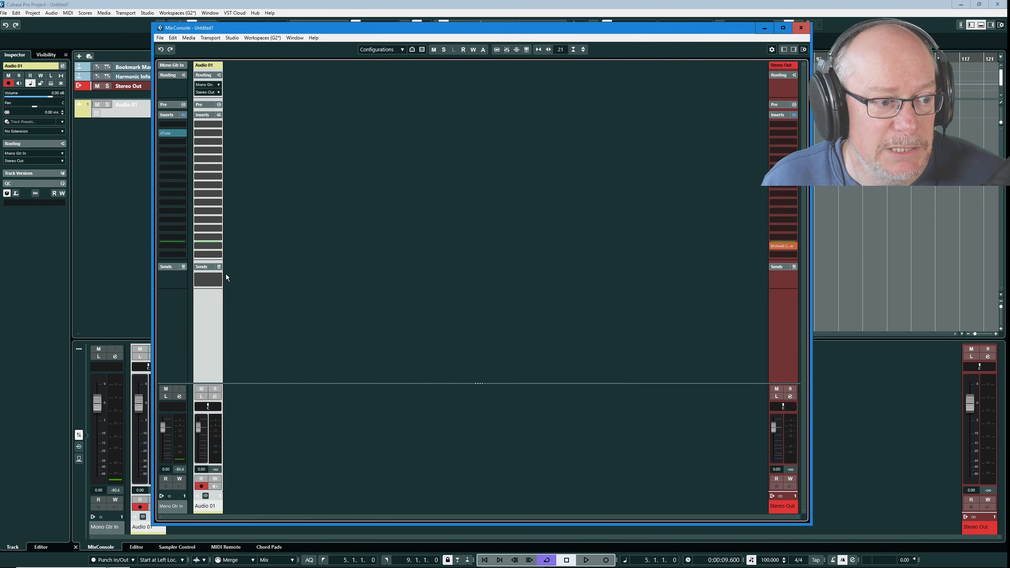
mouse_move(455, 110)
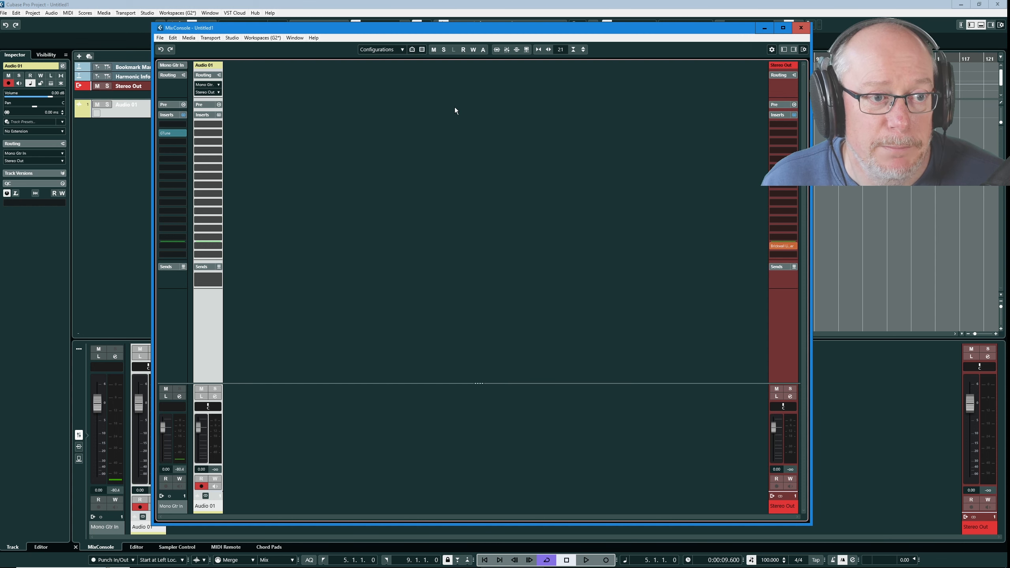
Apply the Anthony Mix Config configuration in the MixConsole and close the mixer
click(379, 50)
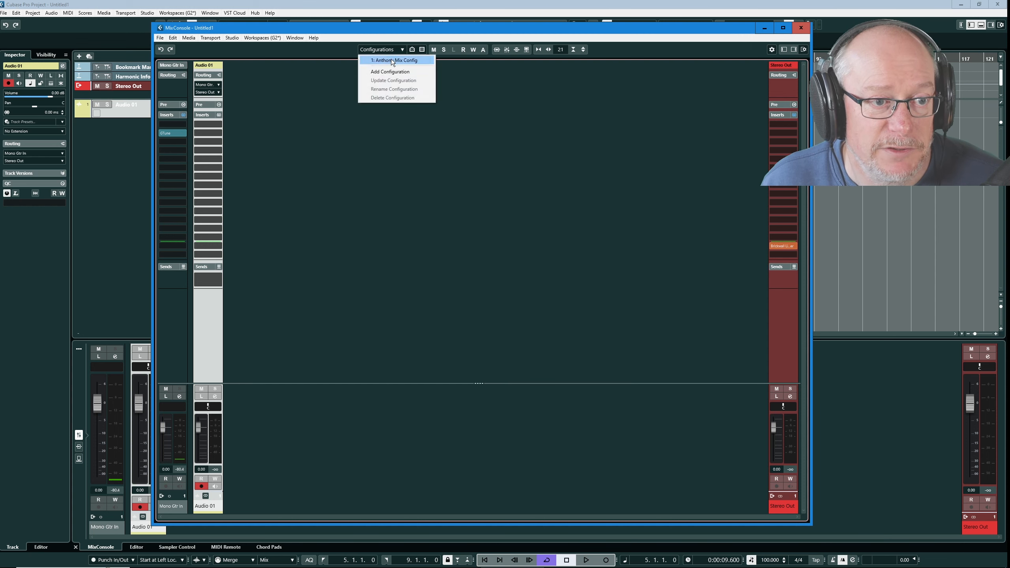
click(394, 60)
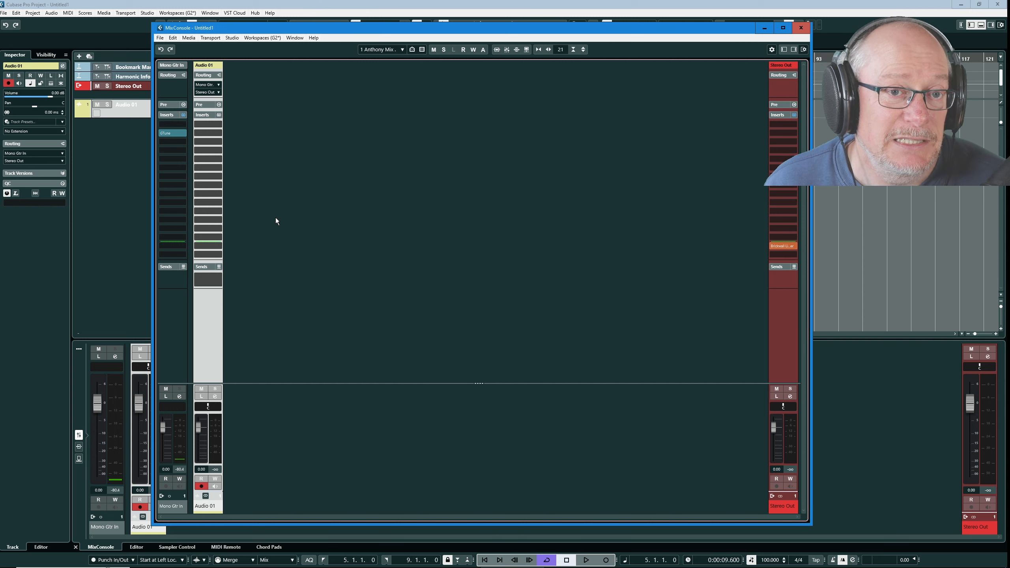
click(800, 28)
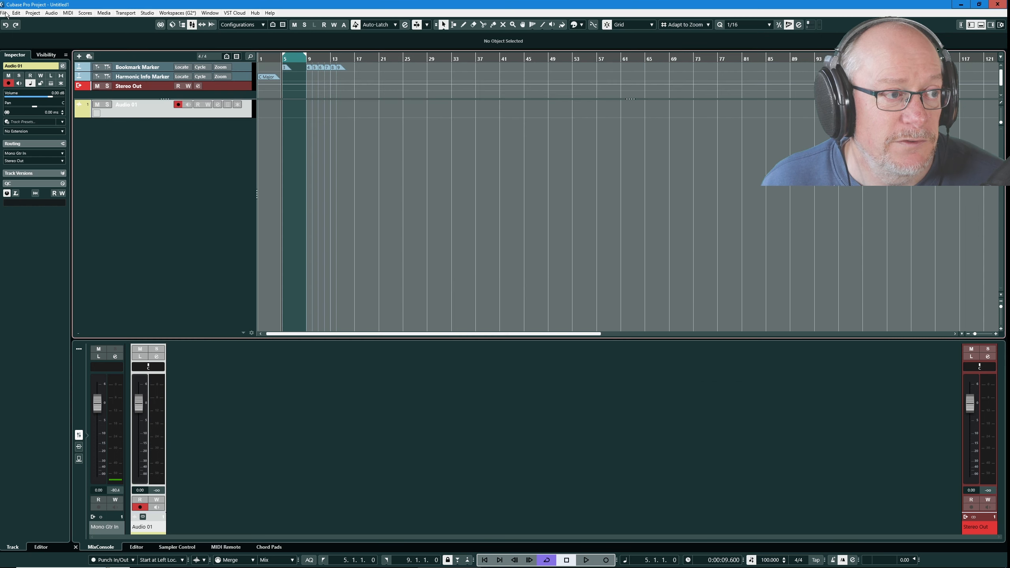
click(4, 12)
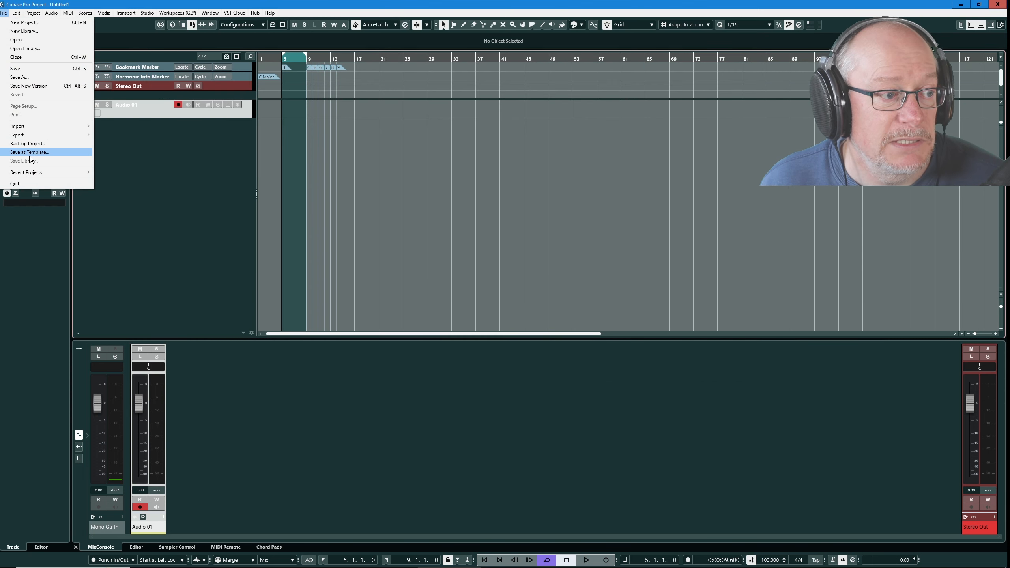
mouse_move(93, 295)
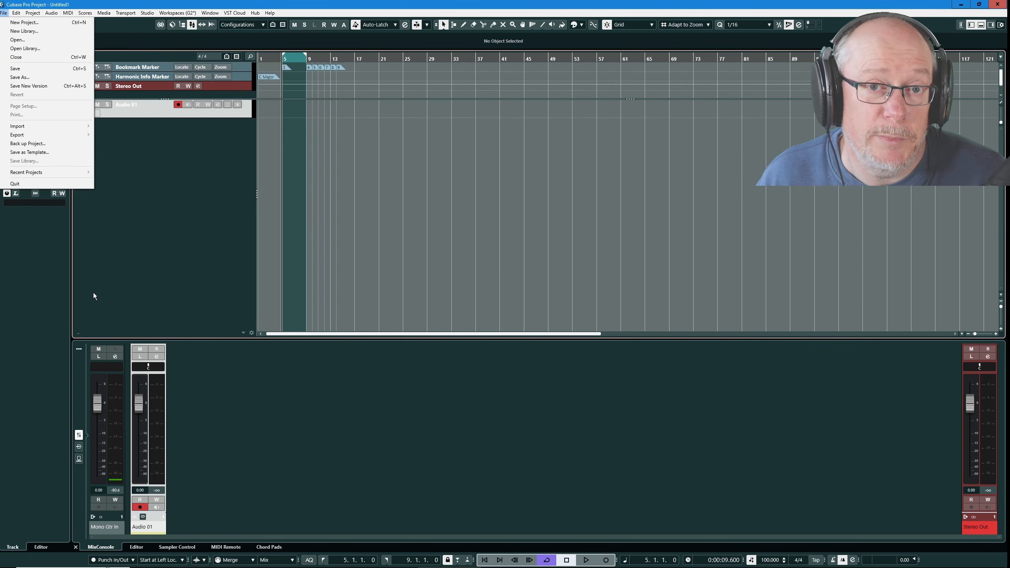